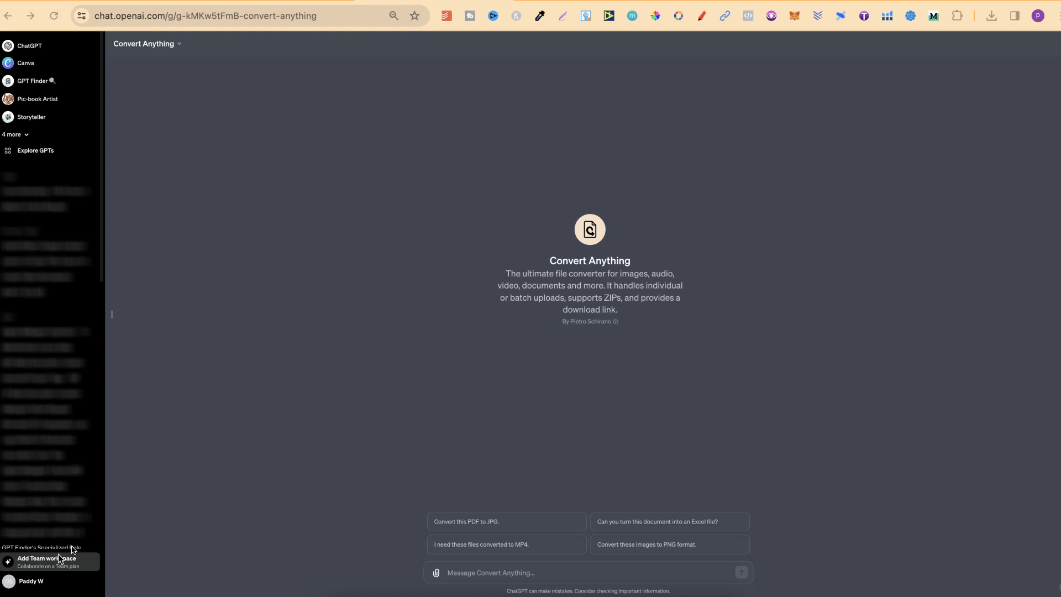
{"action": "mouse_move", "coordinate": [155, 560]}
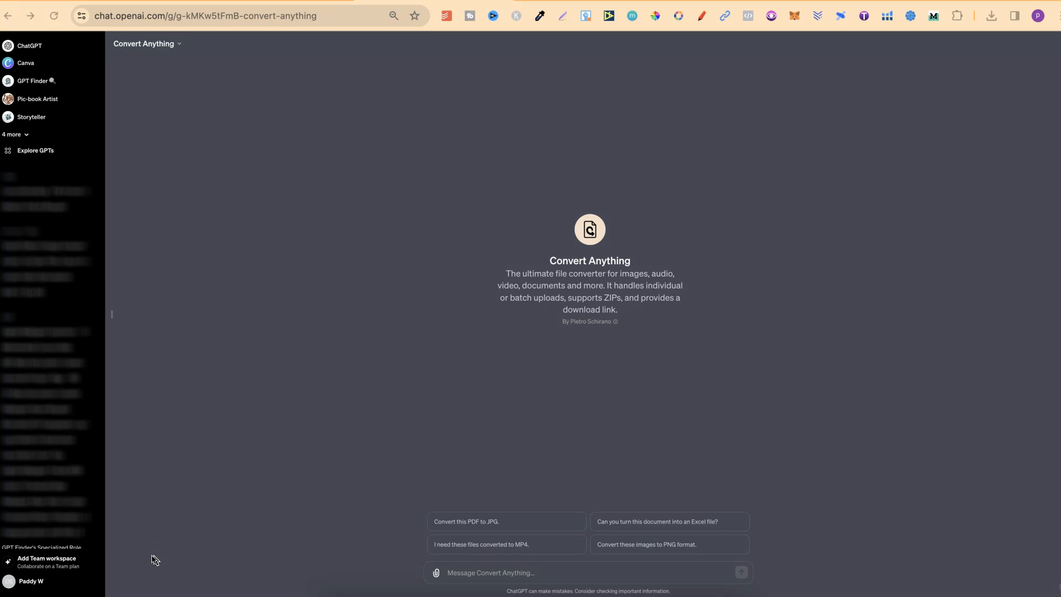
- Leave the Convert Anything GPT page for a fresh standard ChatGPT chat
{"action": "left_click", "coordinate": [29, 46]}
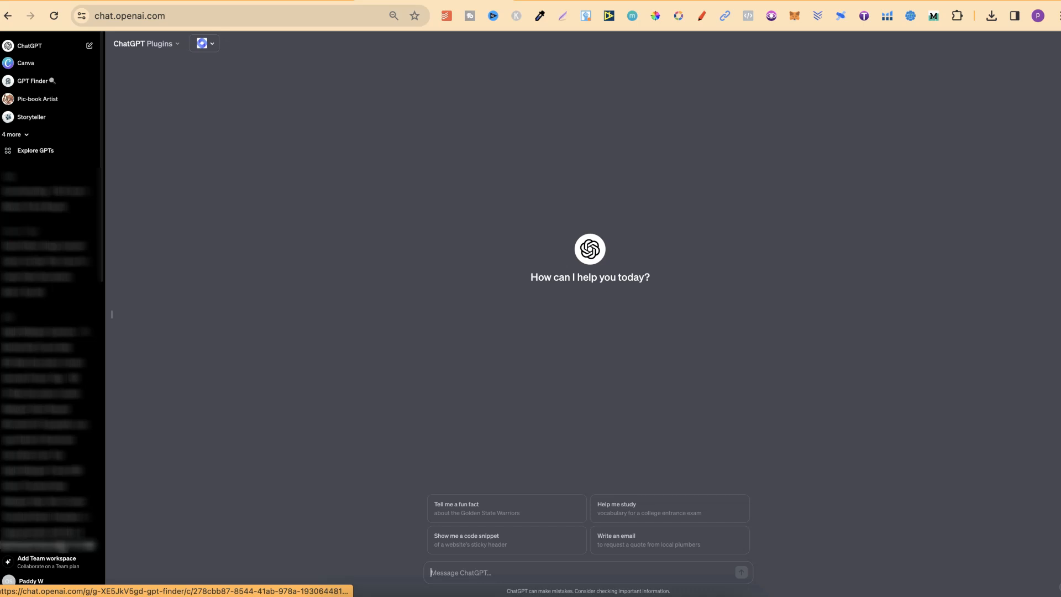
{"action": "mouse_move", "coordinate": [235, 346]}
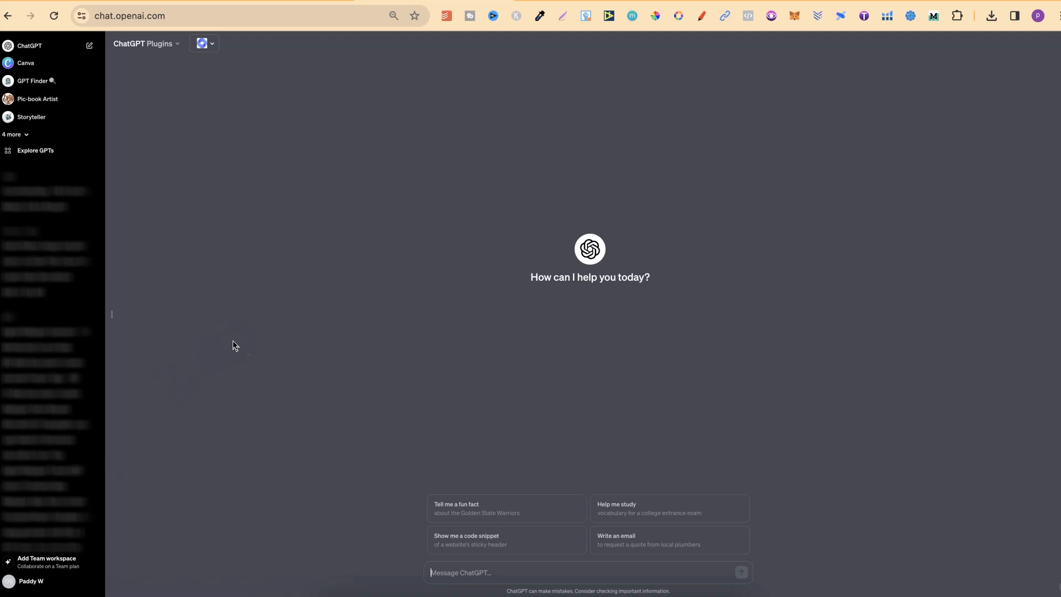
- Search the Explore GPTs catalogue for 'convert anything'
{"action": "left_click", "coordinate": [34, 151]}
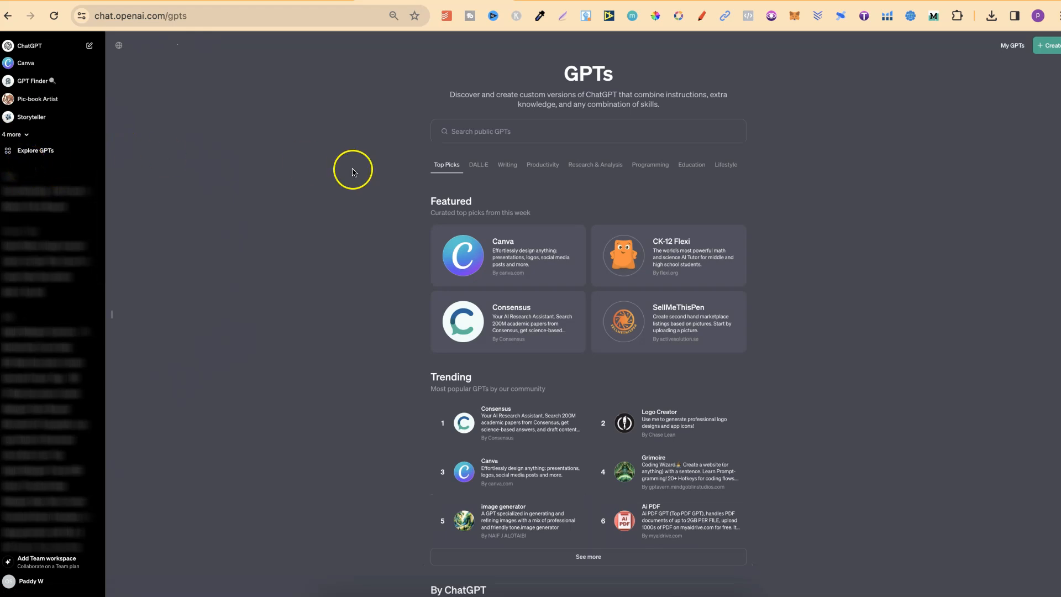
{"action": "mouse_move", "coordinate": [881, 351]}
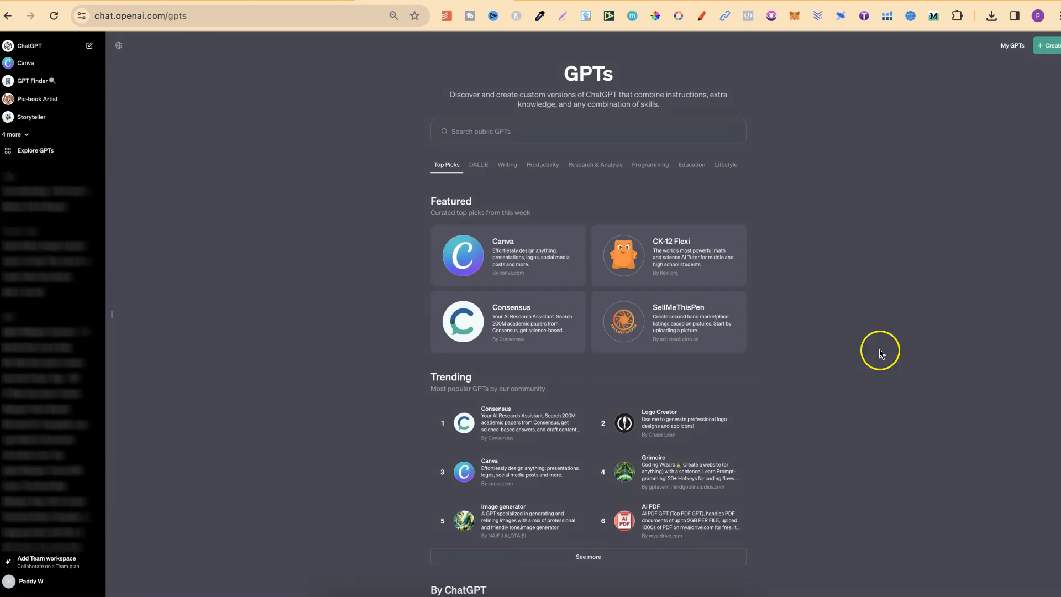
{"action": "left_click", "coordinate": [541, 131]}
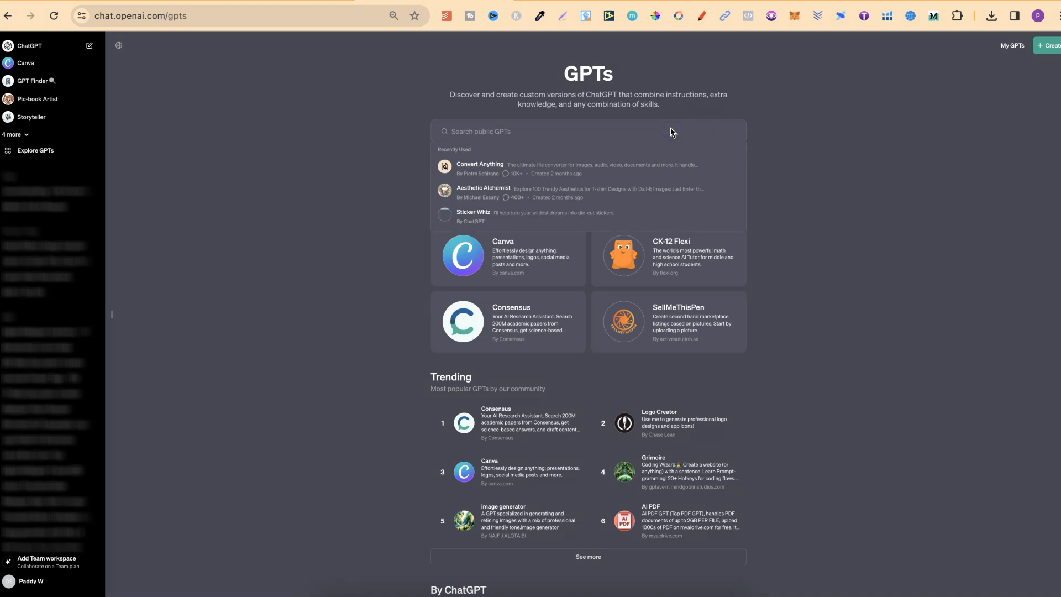
{"action": "type", "text": "convert anything"}
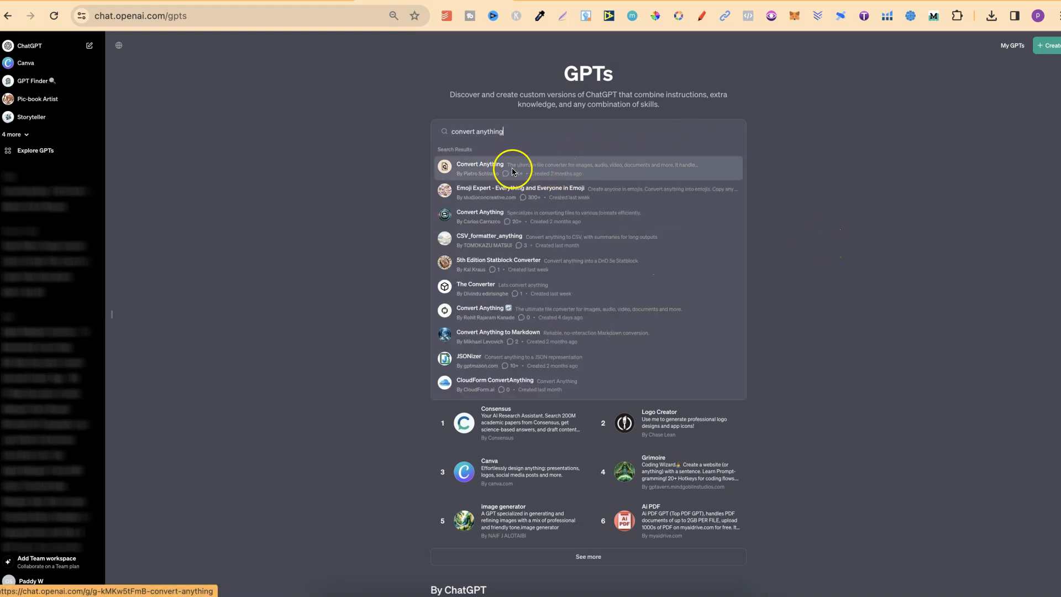
{"action": "mouse_move", "coordinate": [538, 173]}
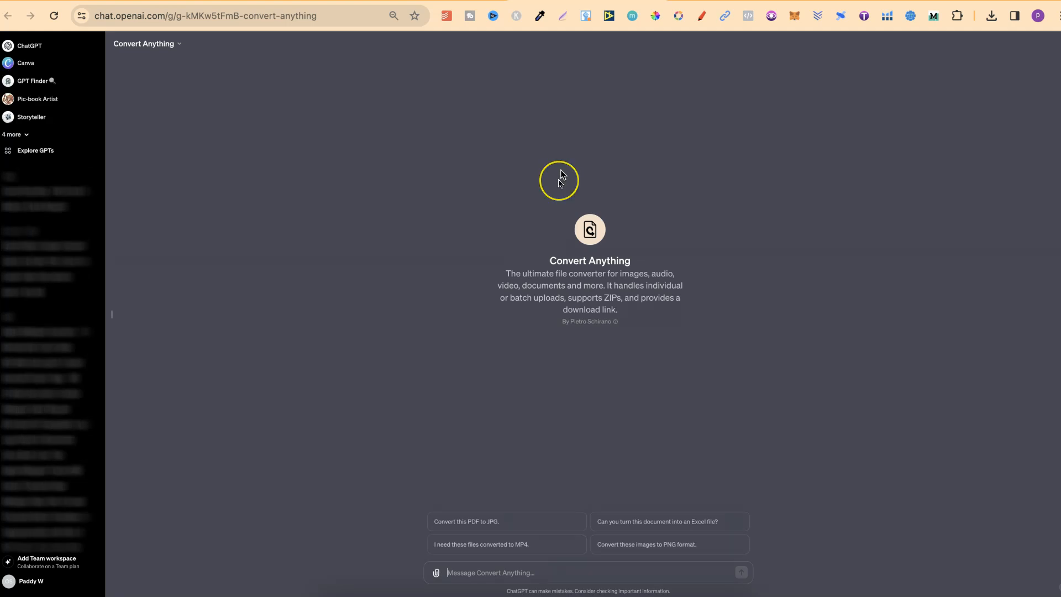
{"action": "mouse_move", "coordinate": [560, 178]}
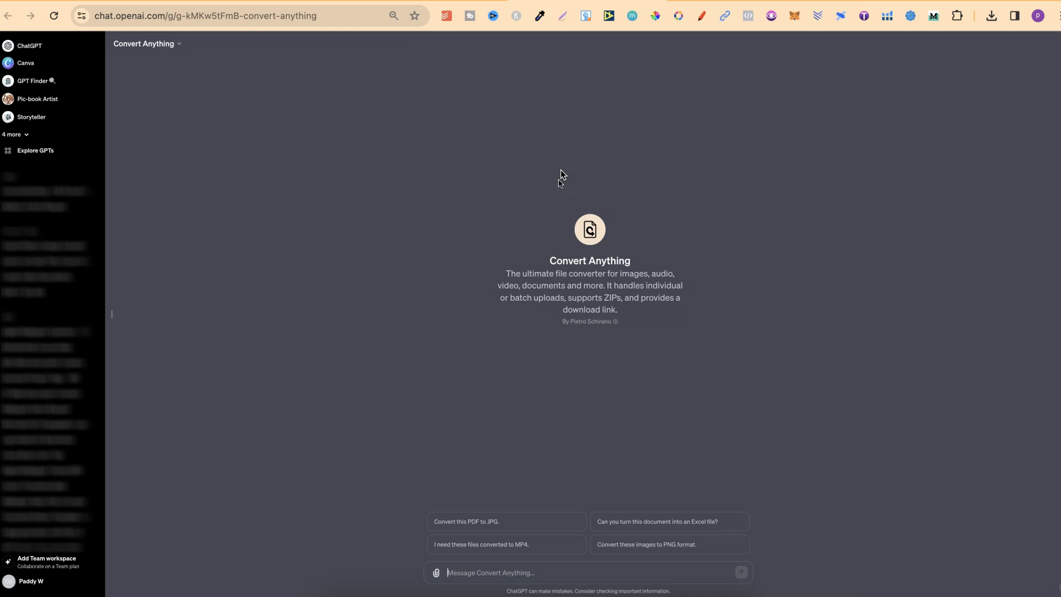
{"action": "mouse_move", "coordinate": [474, 573]}
{"action": "type", "text": "what do you do?"}
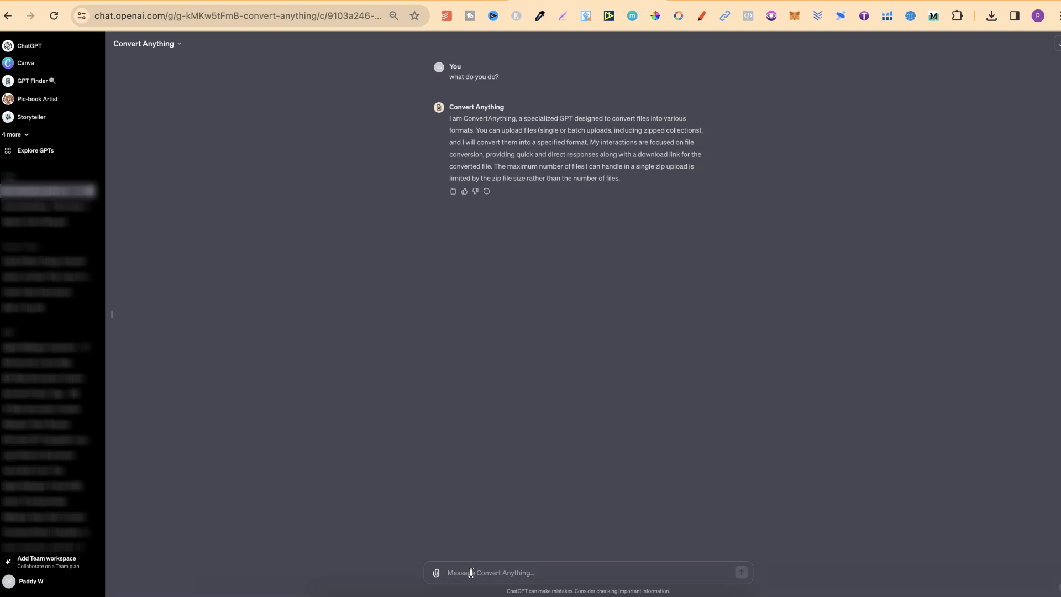
{"action": "mouse_move", "coordinate": [536, 397]}
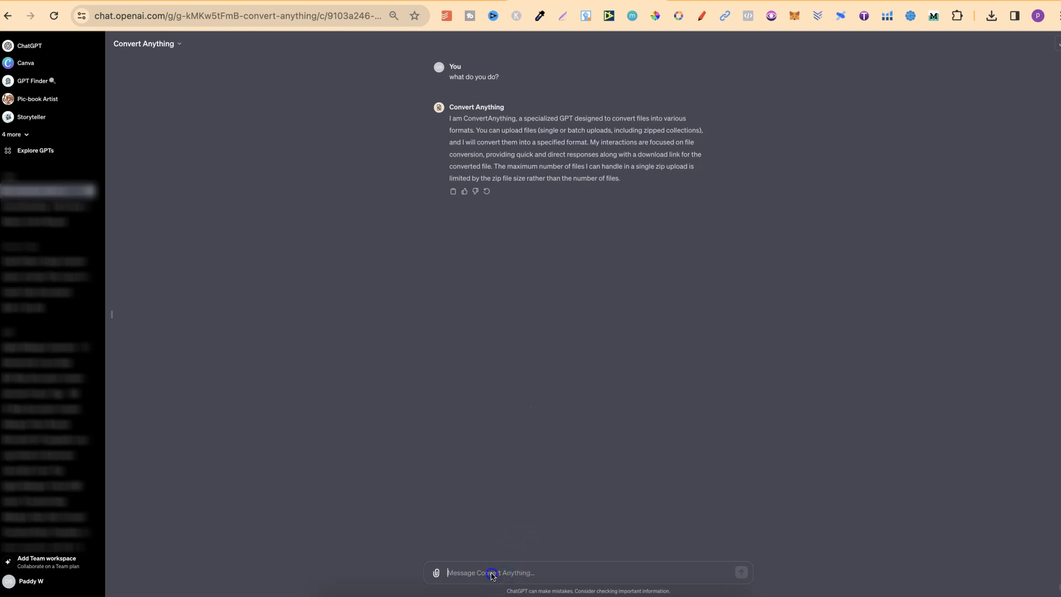
- Ask Convert Anything 'what conversions can you do?' and get its category list
{"action": "type", "text": "what conversions can you do?"}
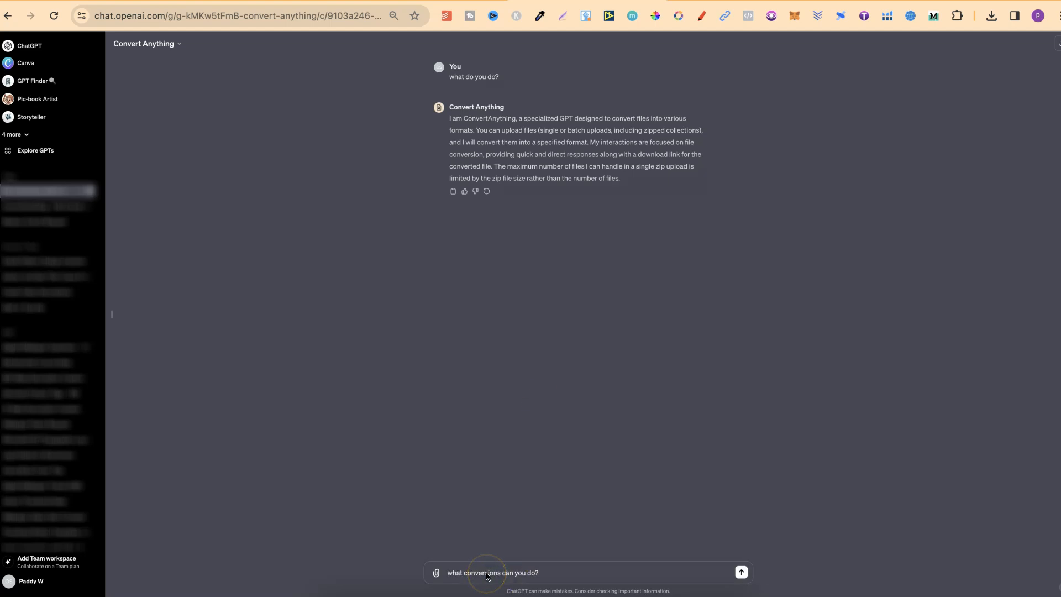
{"action": "left_click", "coordinate": [741, 571]}
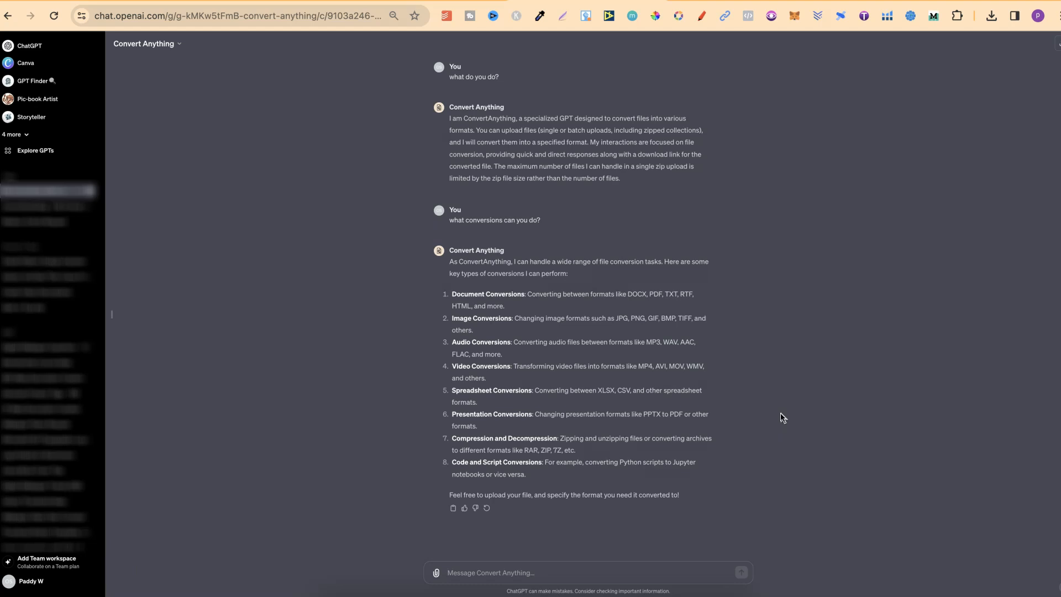
{"action": "mouse_move", "coordinate": [555, 346]}
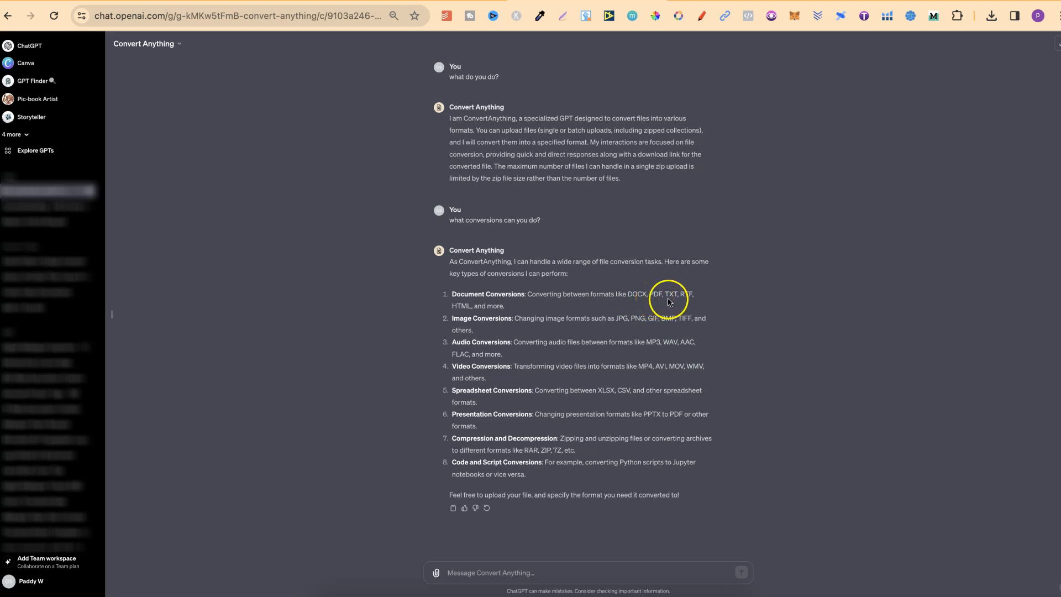
{"action": "mouse_move", "coordinate": [485, 314]}
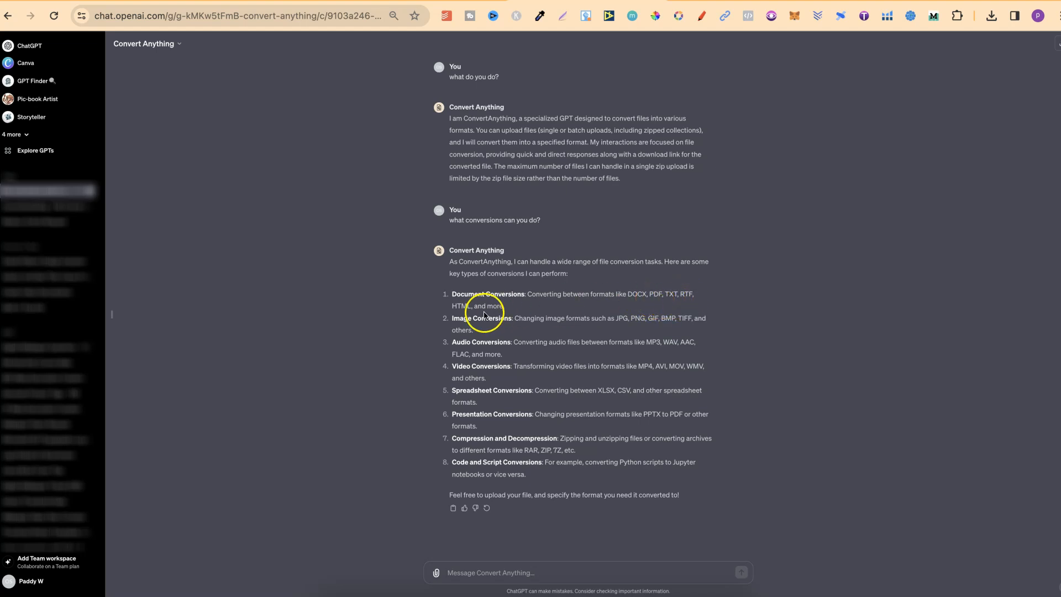
{"action": "mouse_move", "coordinate": [526, 335]}
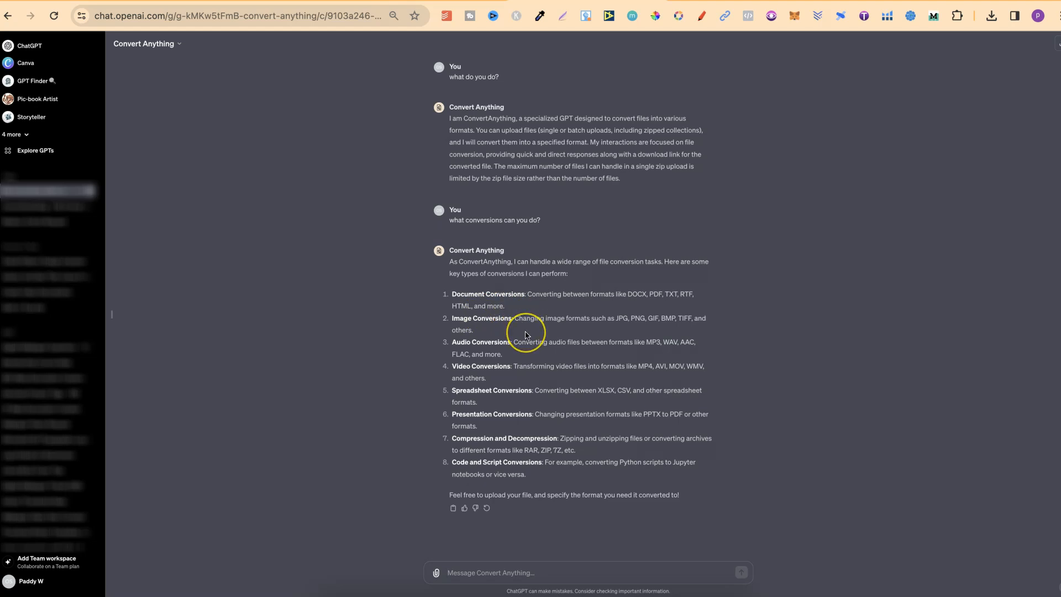
{"action": "mouse_move", "coordinate": [527, 335]}
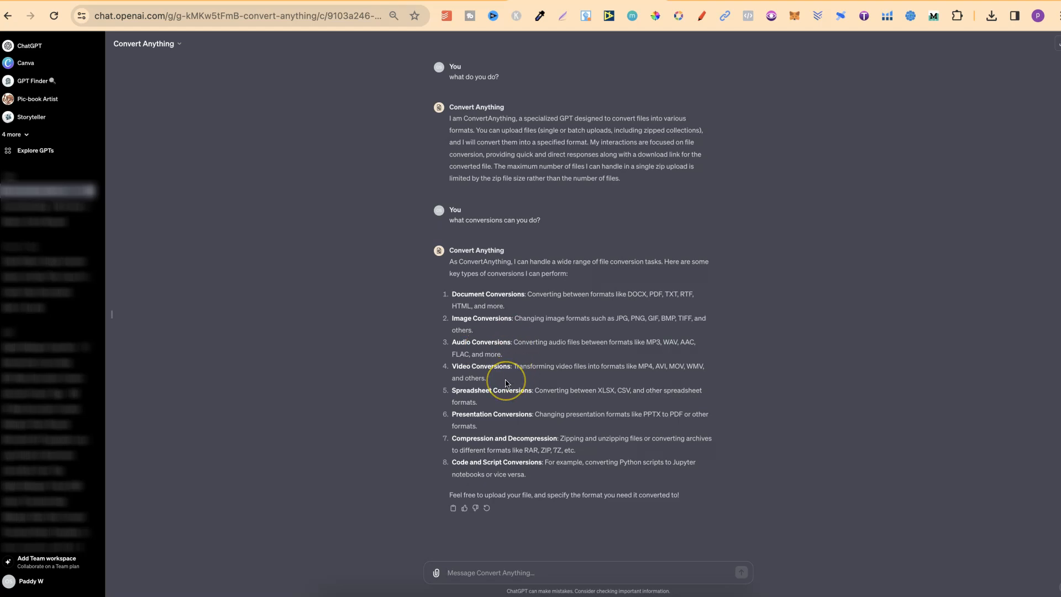
{"action": "mouse_move", "coordinate": [526, 402]}
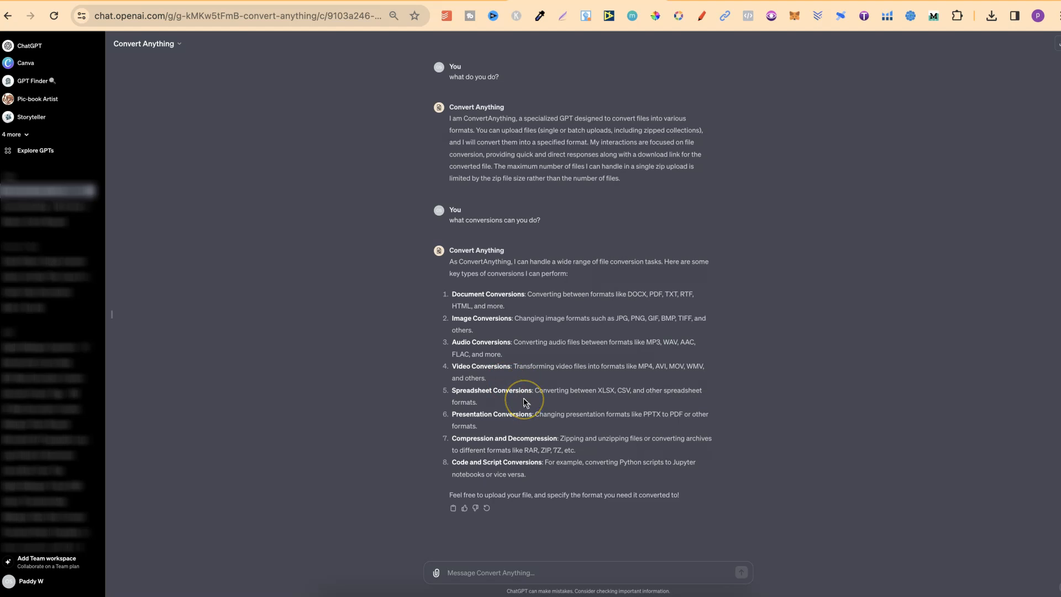
{"action": "mouse_move", "coordinate": [490, 433]}
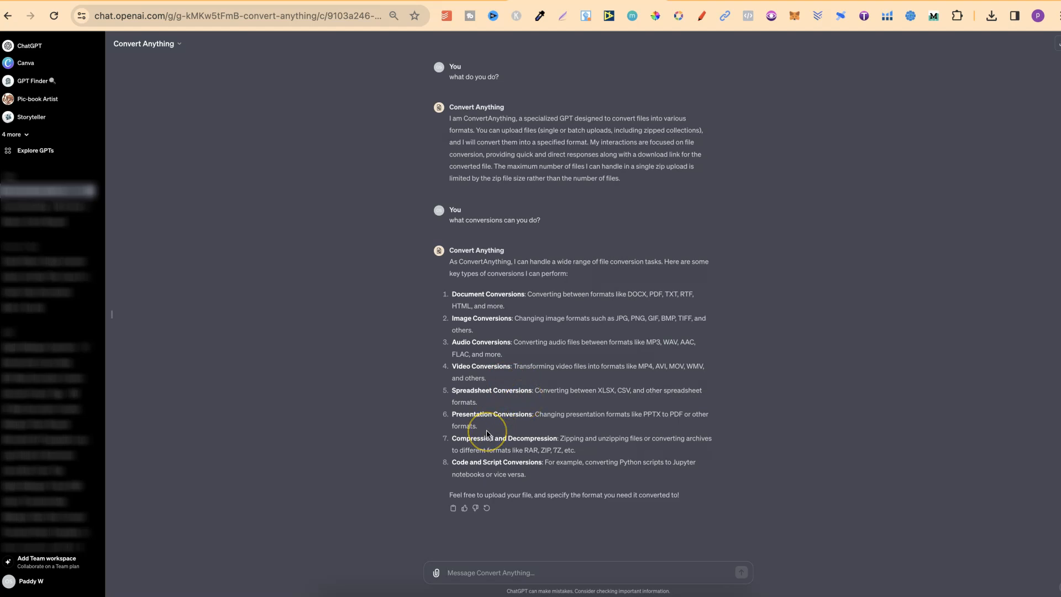
{"action": "mouse_move", "coordinate": [486, 433]}
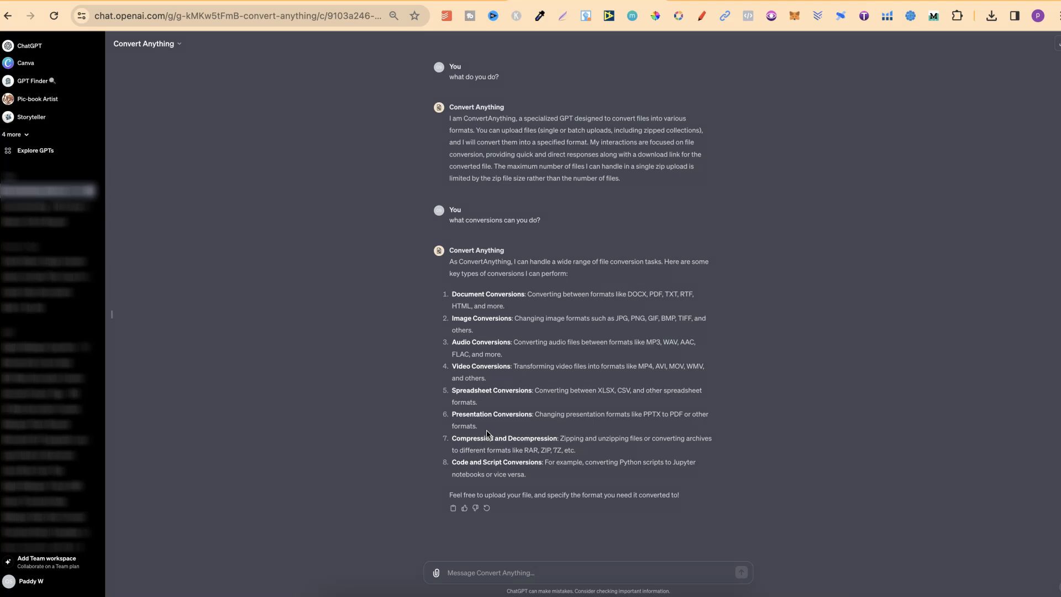
{"action": "mouse_move", "coordinate": [534, 460]}
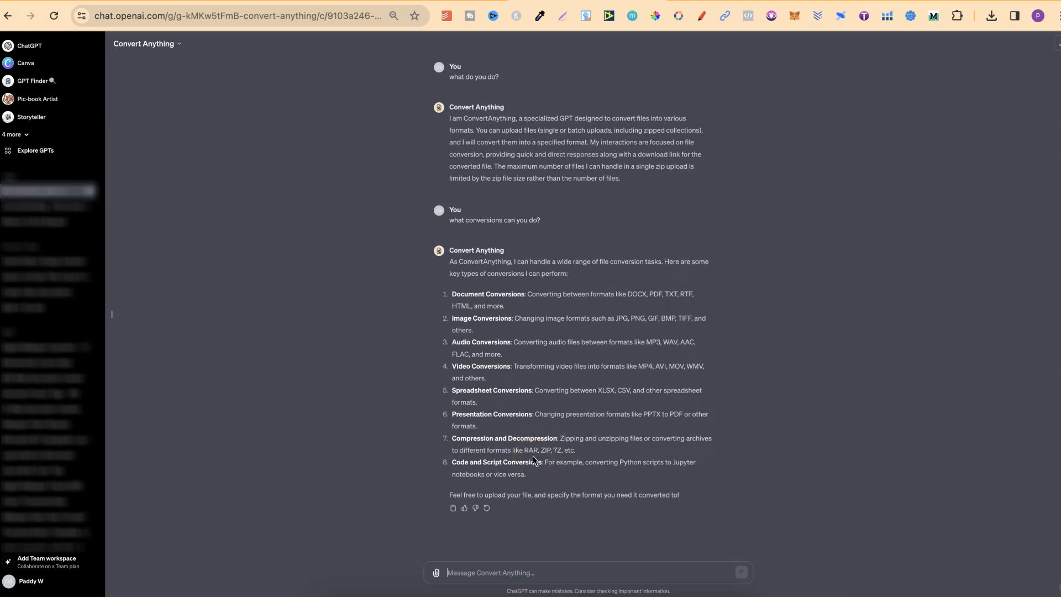
{"action": "mouse_move", "coordinate": [529, 487]}
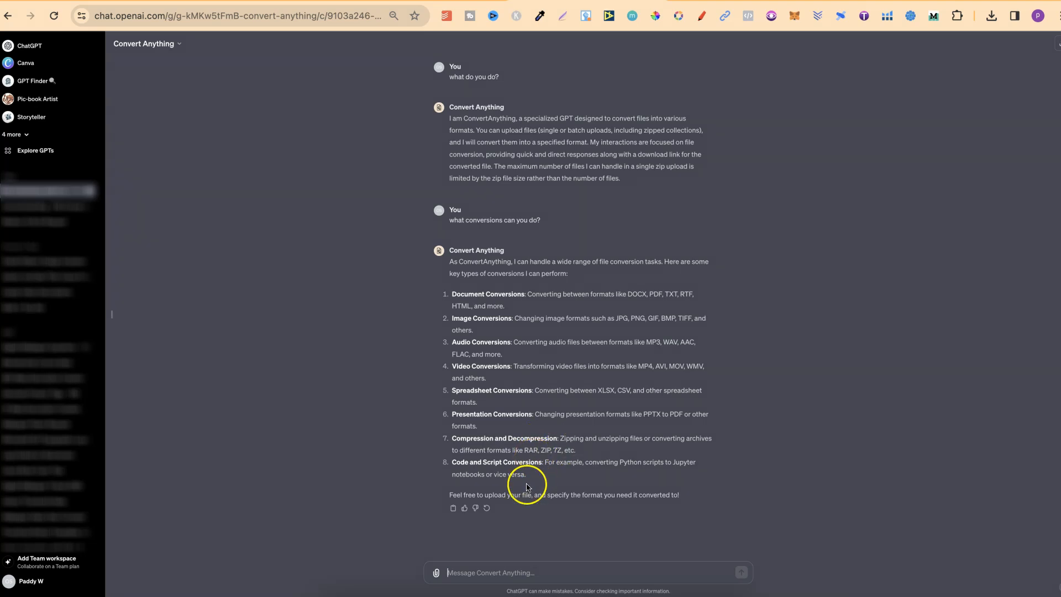
{"action": "mouse_move", "coordinate": [501, 486]}
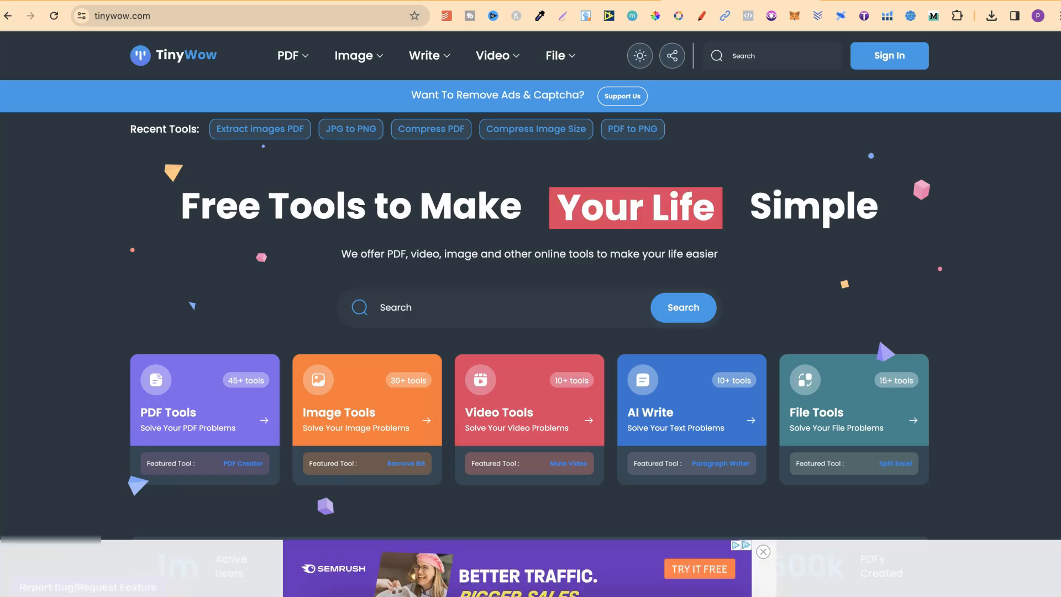
- Dismiss the advertisement banner covering the TinyWow home page
{"action": "left_click", "coordinate": [764, 552]}
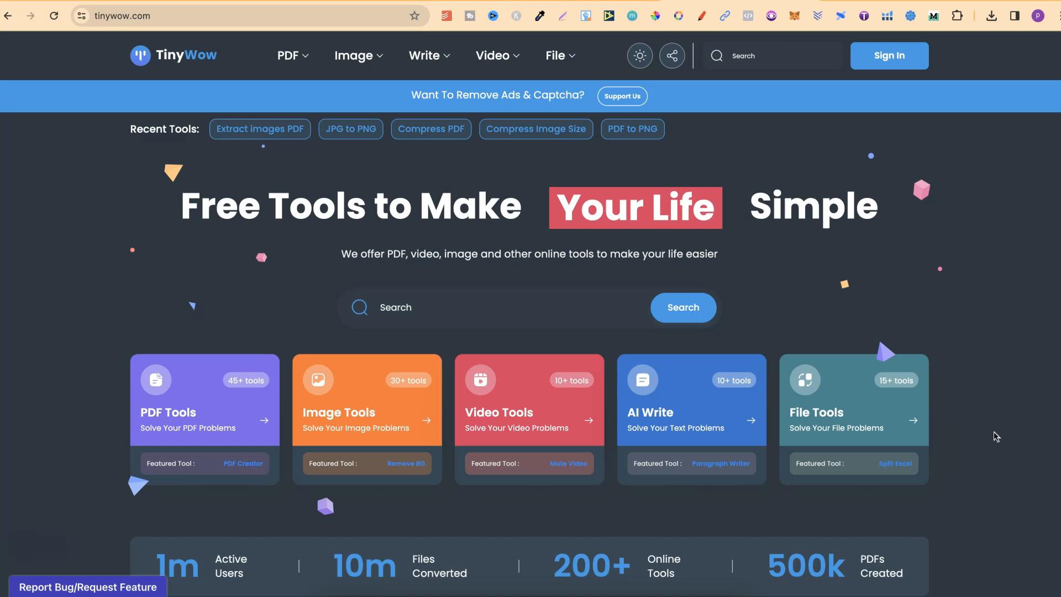
- Return to the Convert Anything chat and draft the message 'please convert into a JPG'
{"action": "left_click", "coordinate": [237, 15]}
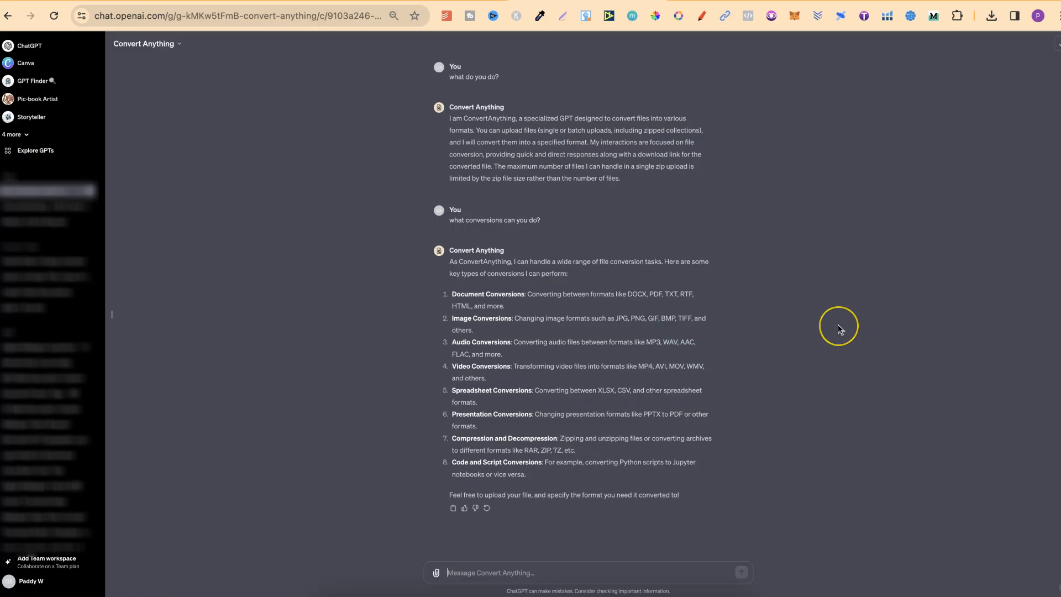
{"action": "mouse_move", "coordinate": [839, 330]}
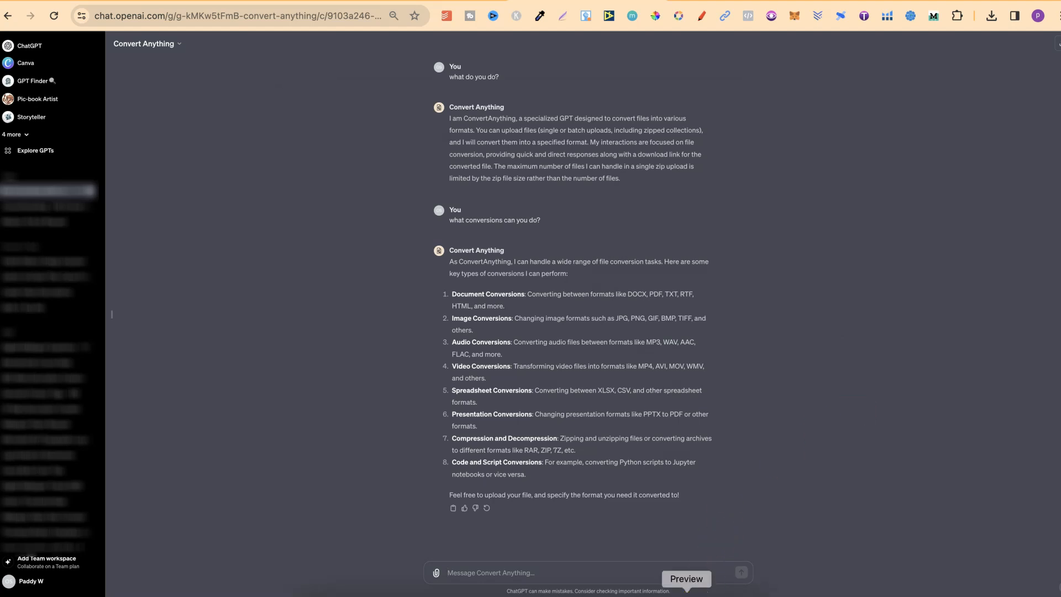
{"action": "left_click", "coordinate": [686, 578]}
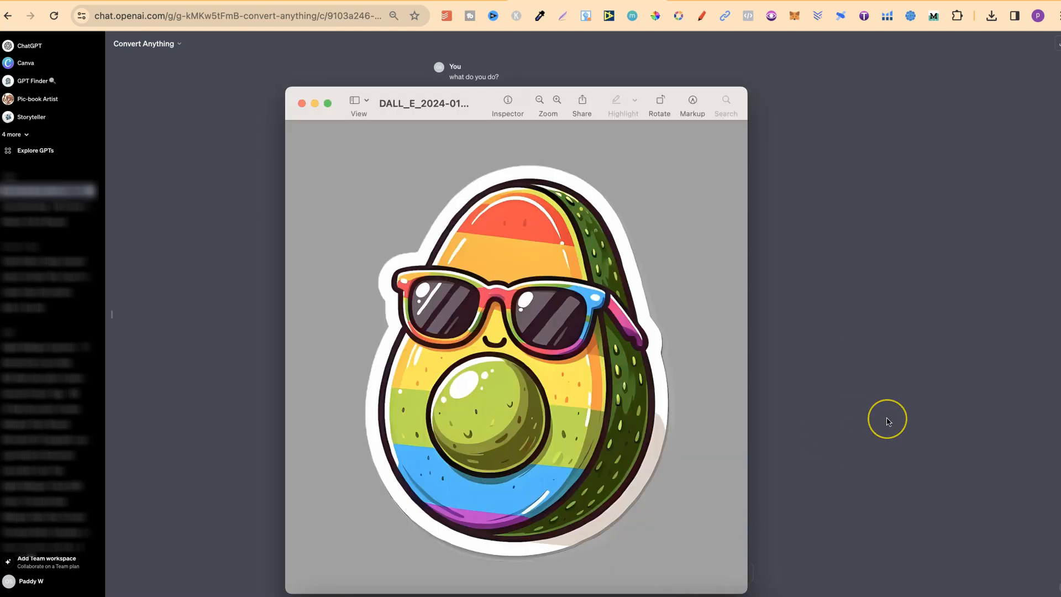
{"action": "left_click", "coordinate": [302, 104]}
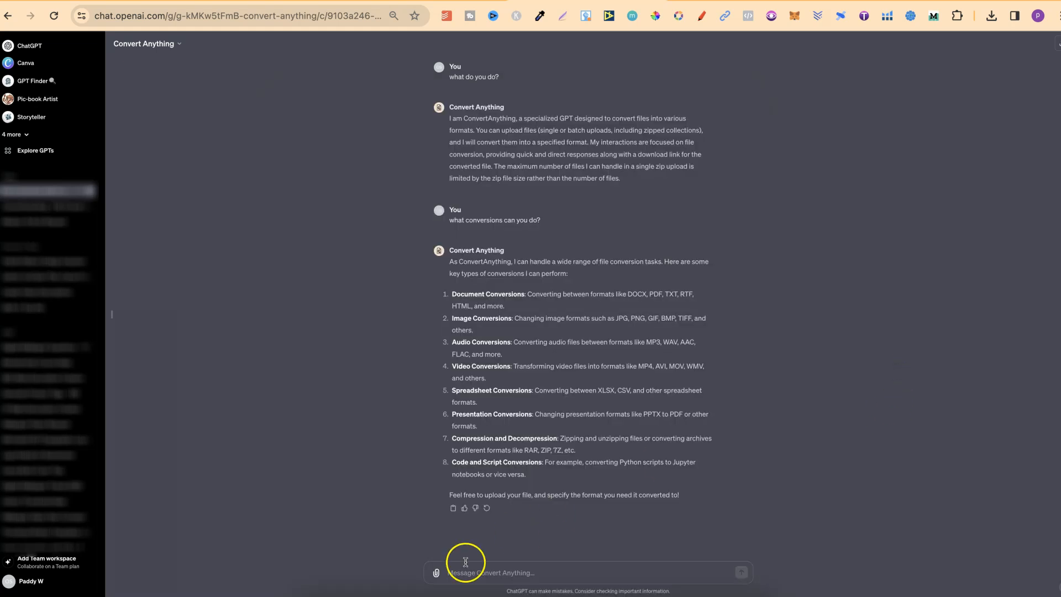
{"action": "type", "text": "please convert into a JPG"}
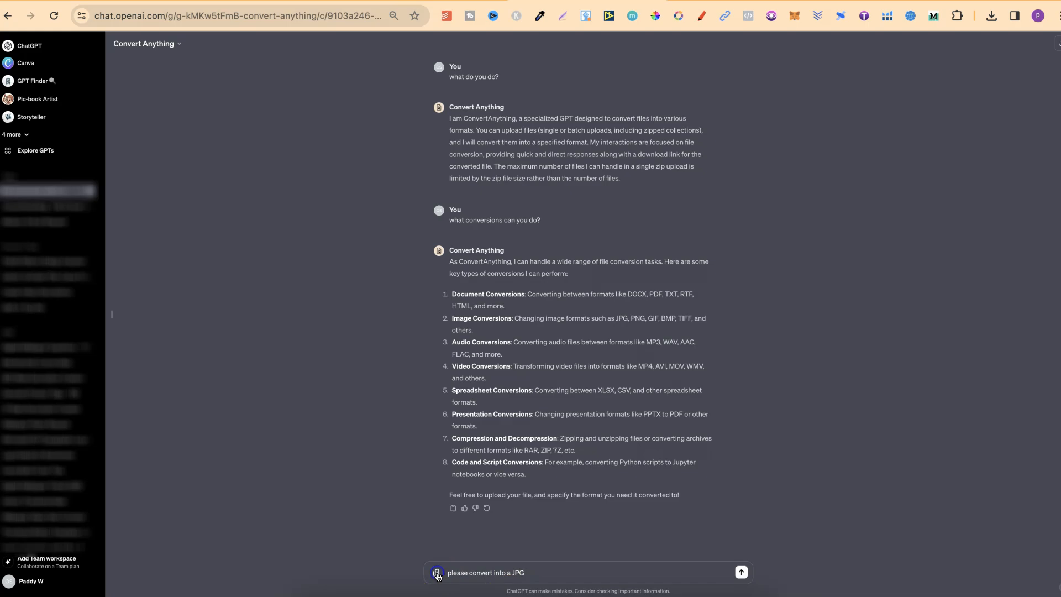
- Attach the avocado sticker PNG, send the JPG request and download converted_image (1).jpg
{"action": "left_click", "coordinate": [438, 573]}
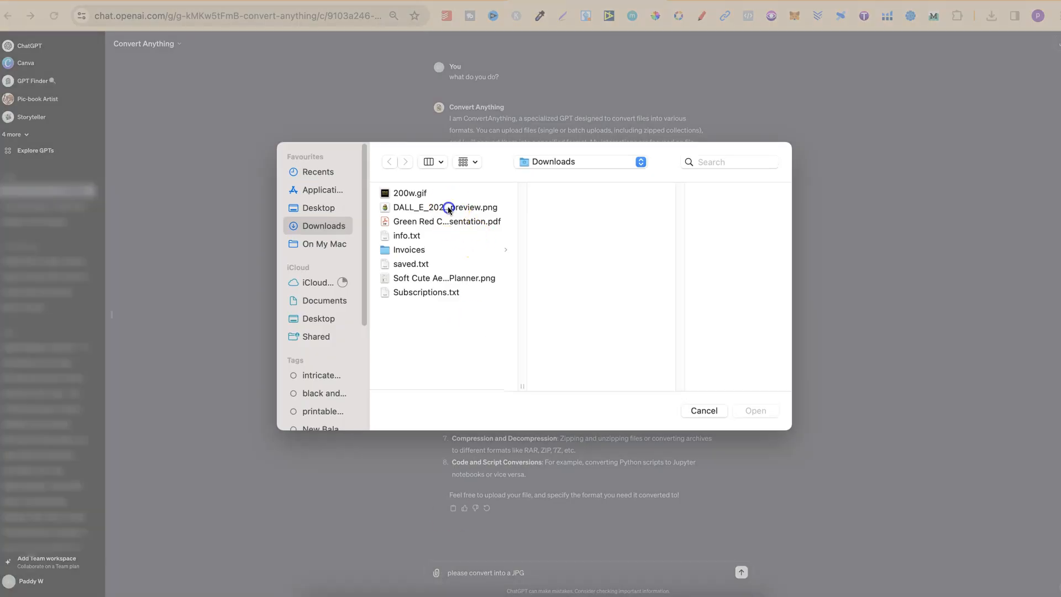
{"action": "left_click", "coordinate": [446, 207]}
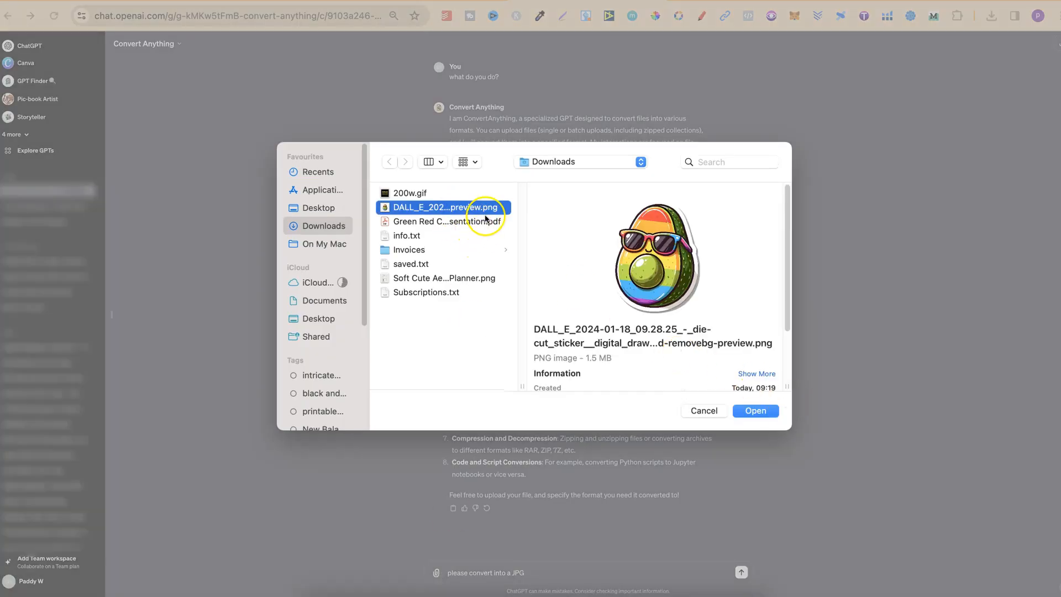
{"action": "left_click", "coordinate": [755, 411]}
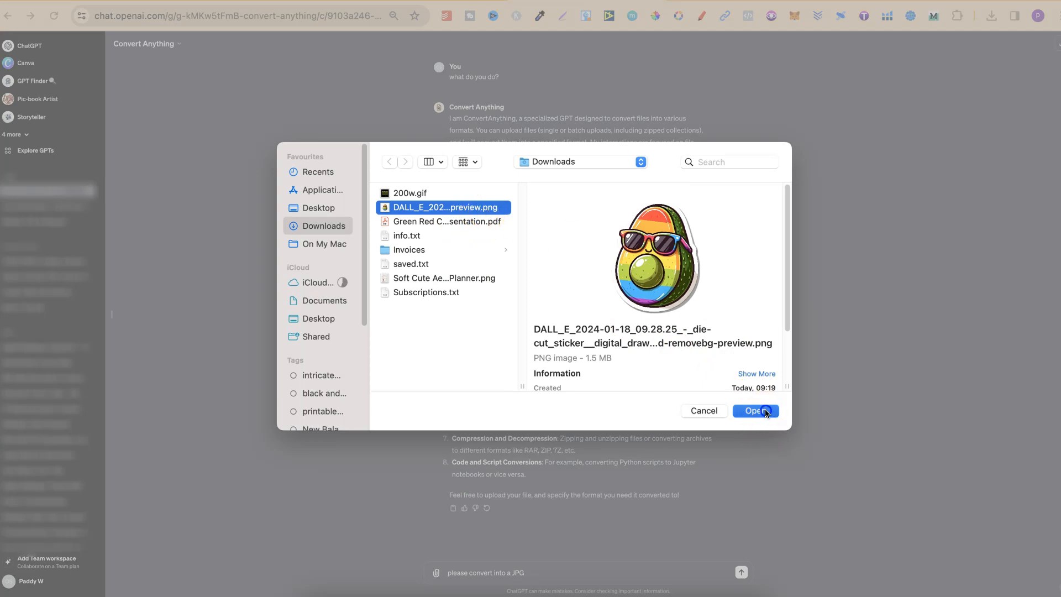
{"action": "left_click", "coordinate": [755, 411]}
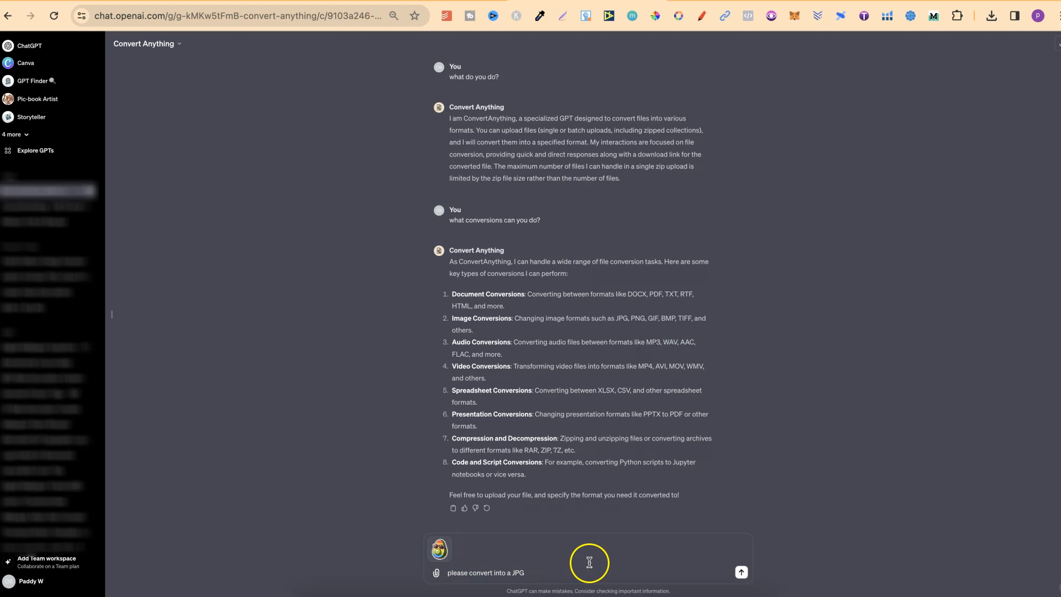
{"action": "left_click", "coordinate": [741, 571]}
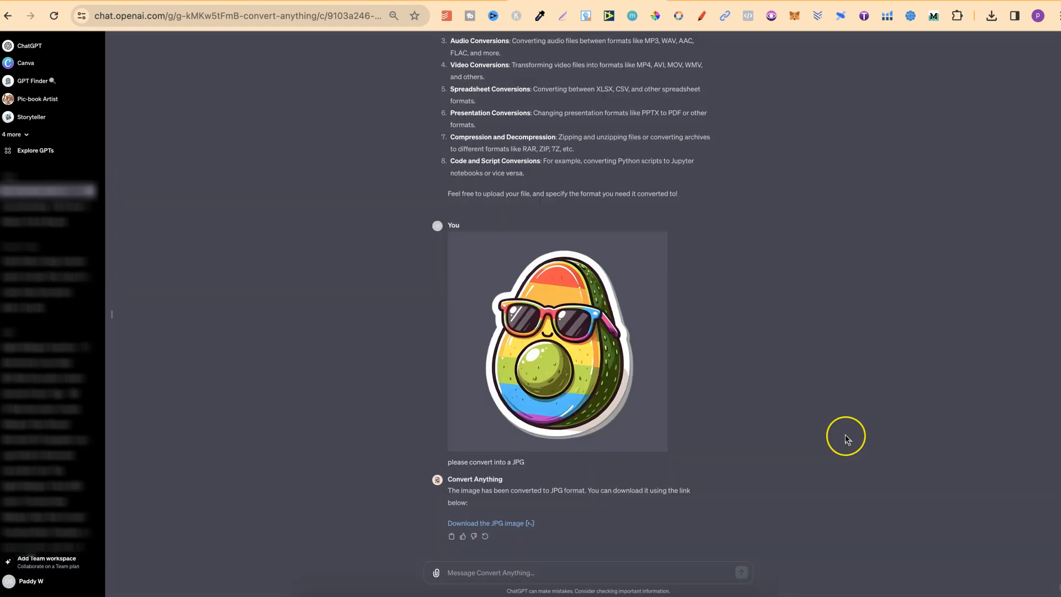
{"action": "mouse_move", "coordinate": [527, 526]}
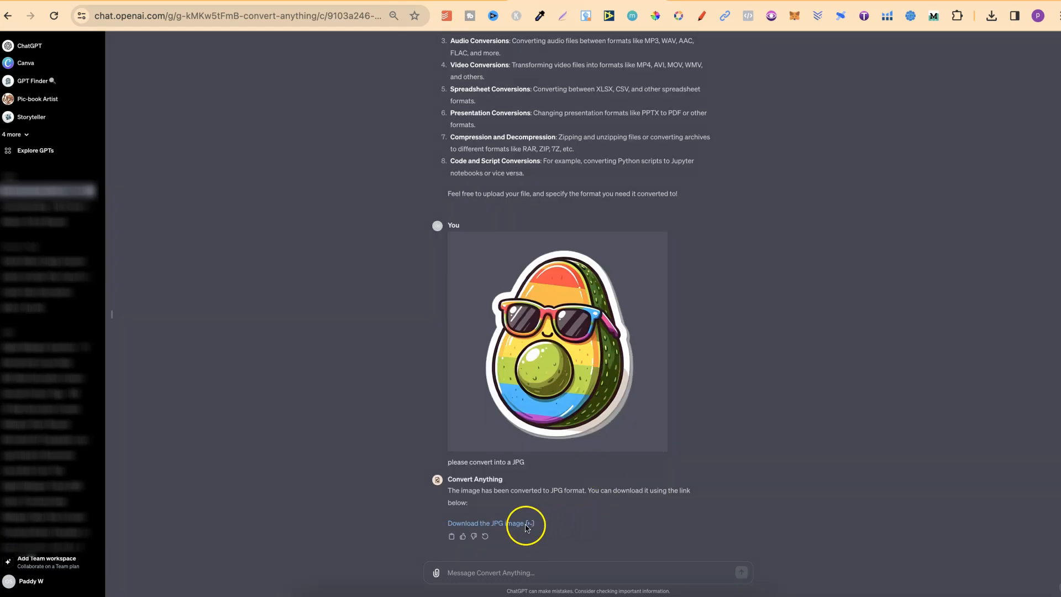
{"action": "mouse_move", "coordinate": [521, 524]}
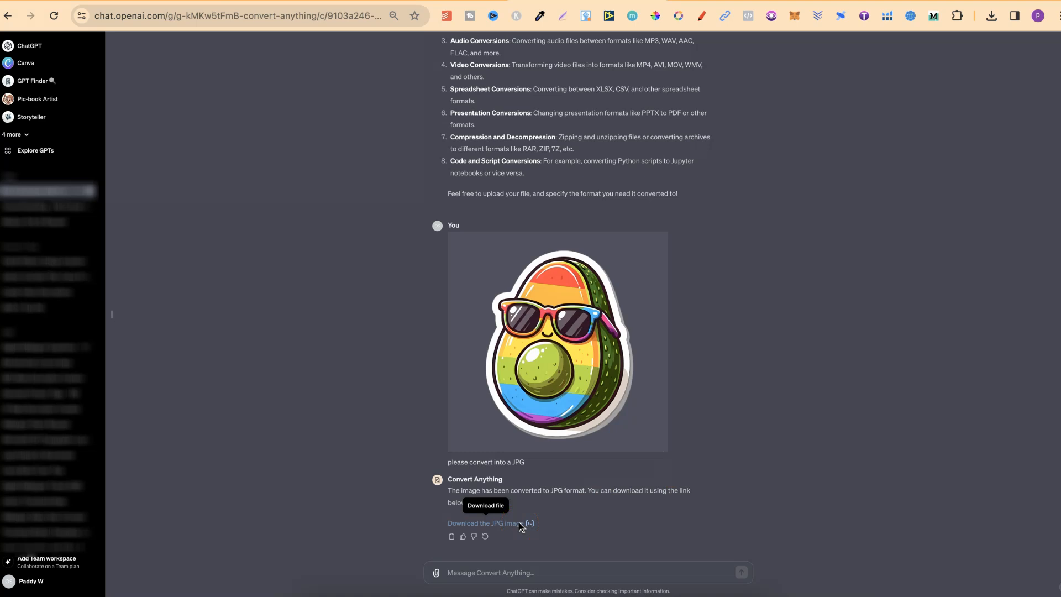
{"action": "left_click", "coordinate": [486, 523]}
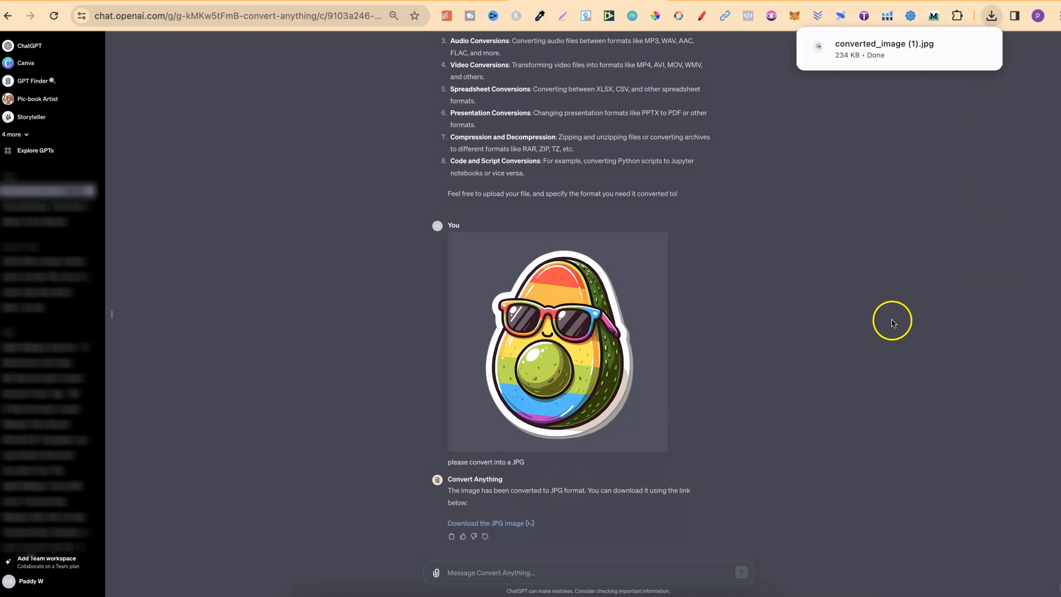
{"action": "mouse_move", "coordinate": [883, 61]}
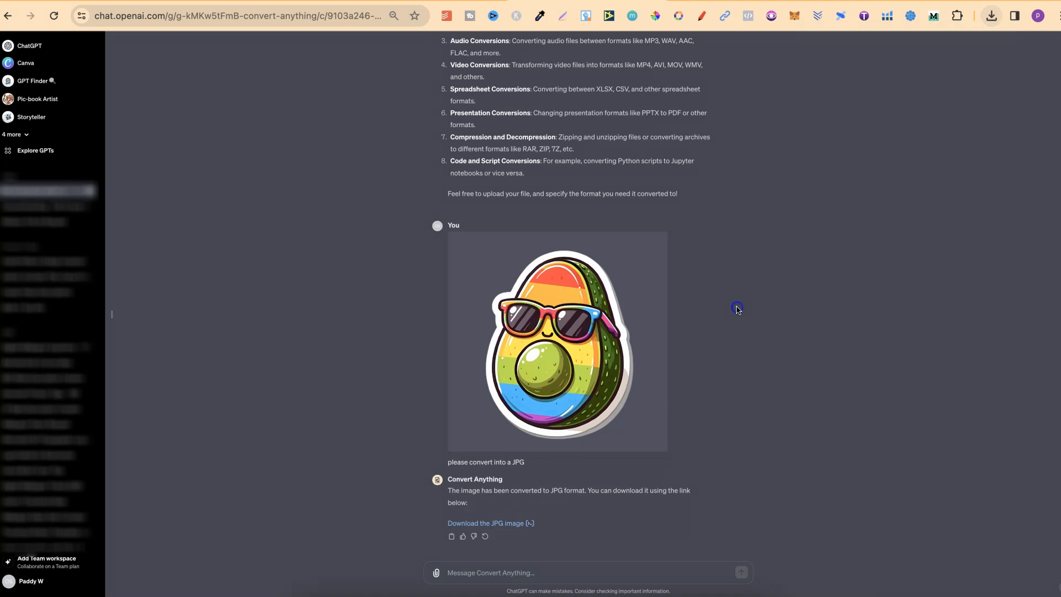
{"action": "mouse_move", "coordinate": [757, 403]}
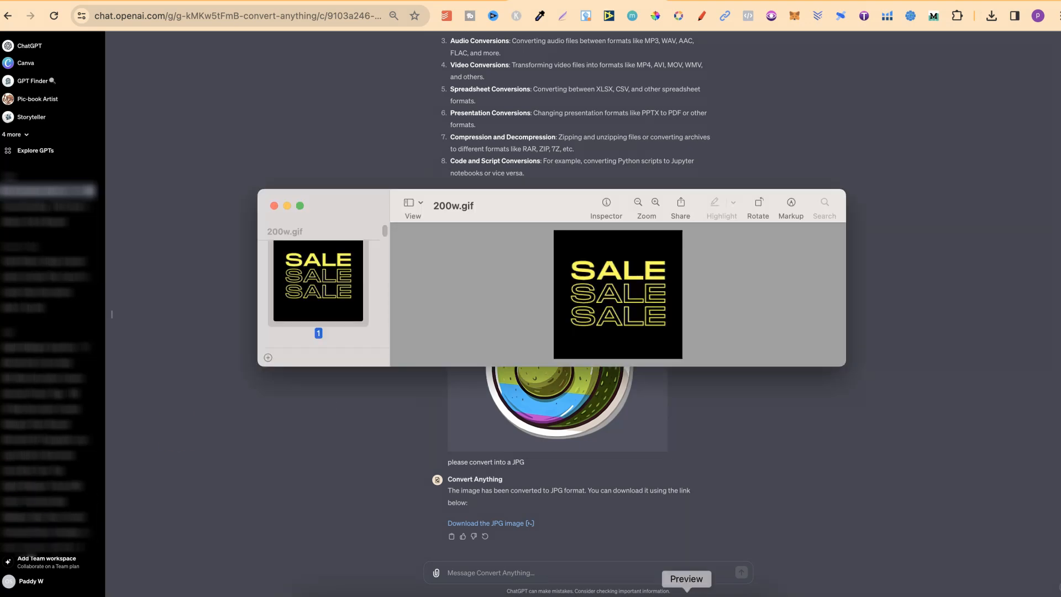
{"action": "mouse_move", "coordinate": [498, 318]}
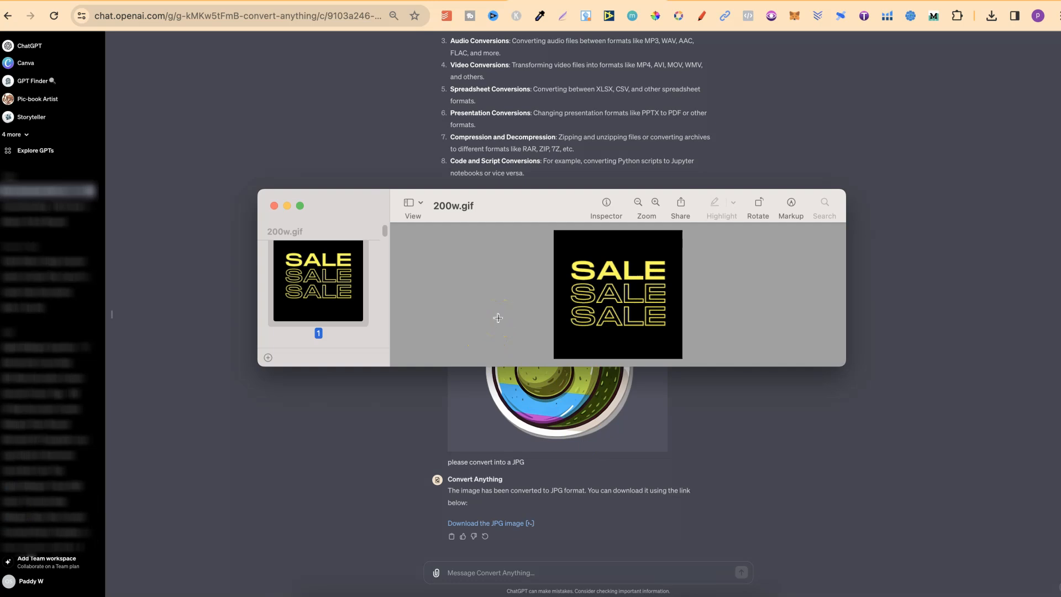
{"action": "mouse_move", "coordinate": [478, 209]}
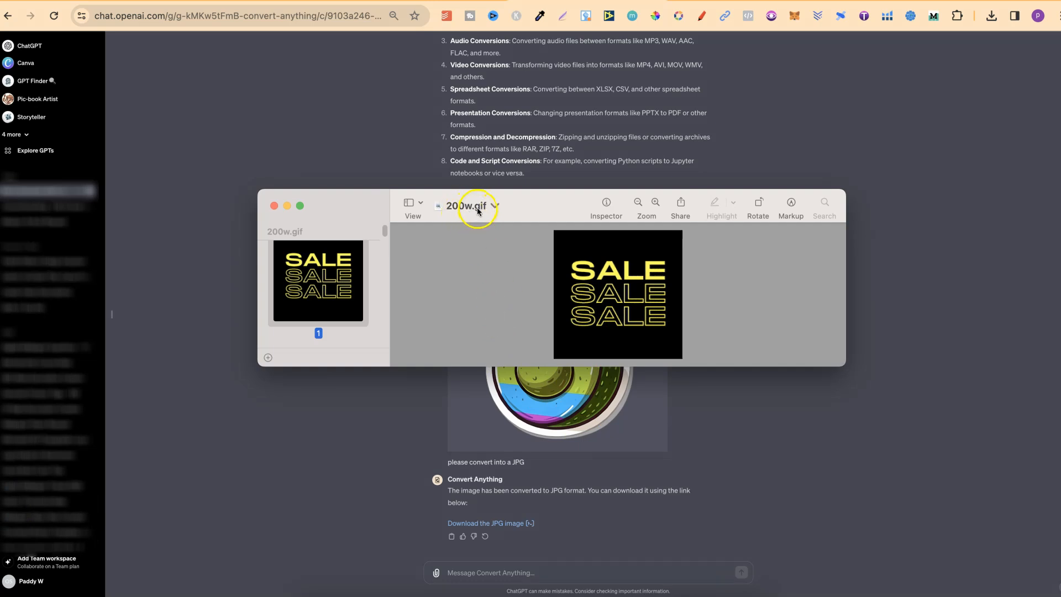
{"action": "left_click", "coordinate": [273, 206]}
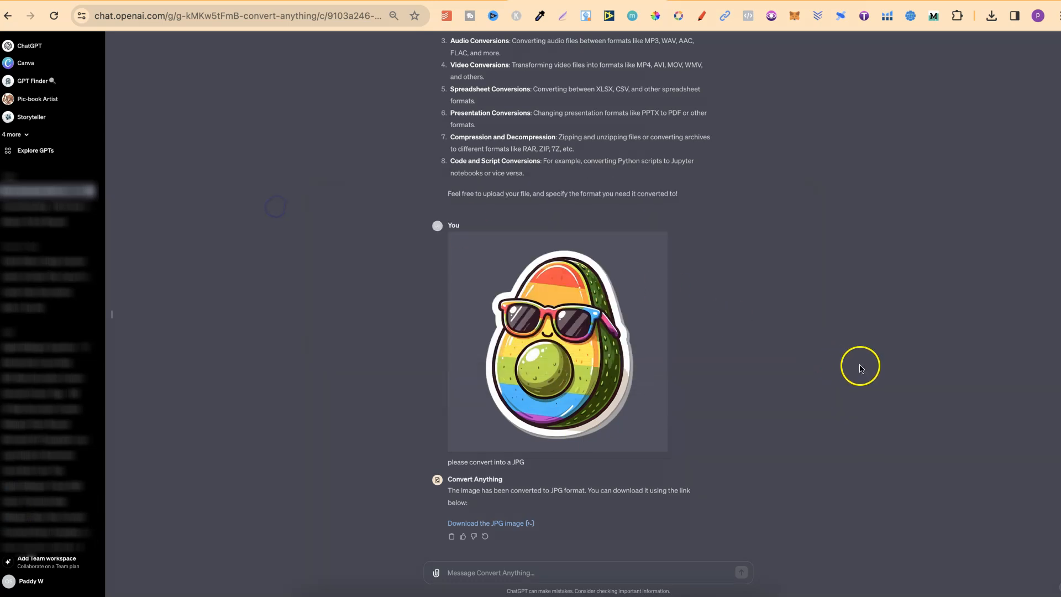
{"action": "mouse_move", "coordinate": [862, 371]}
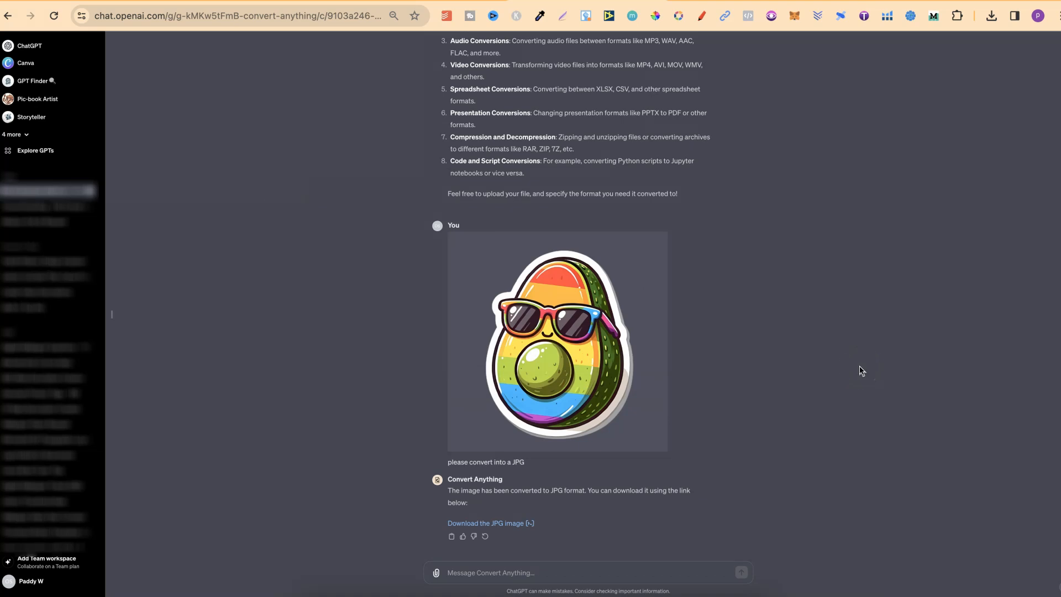
{"action": "mouse_move", "coordinate": [523, 575]}
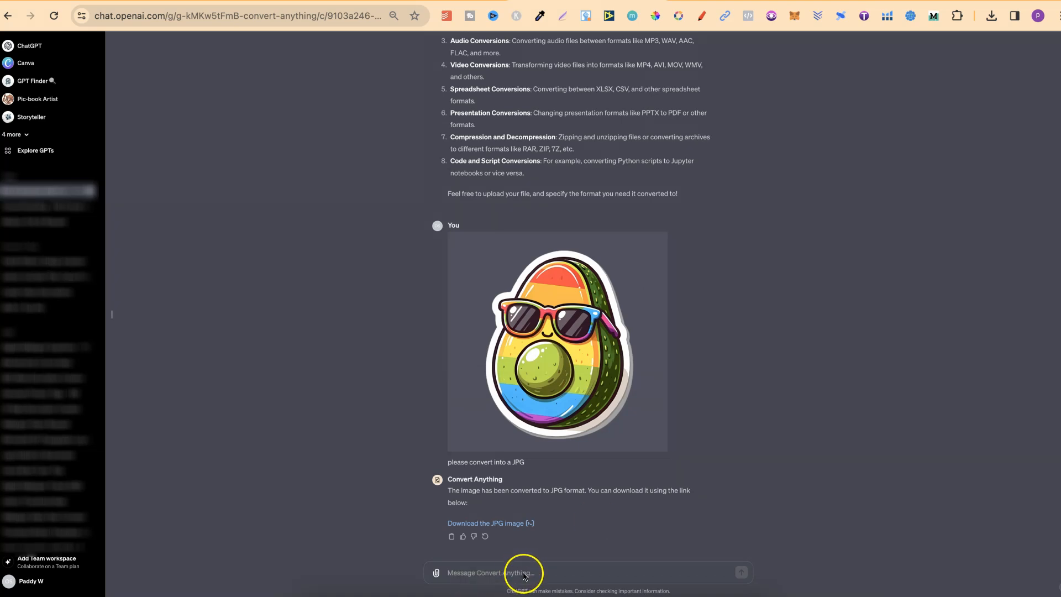
- Send the 200w.gif SALE animation asking 'please convert this into an MP4' and download the MP4
{"action": "type", "text": "please convert this into an MP4"}
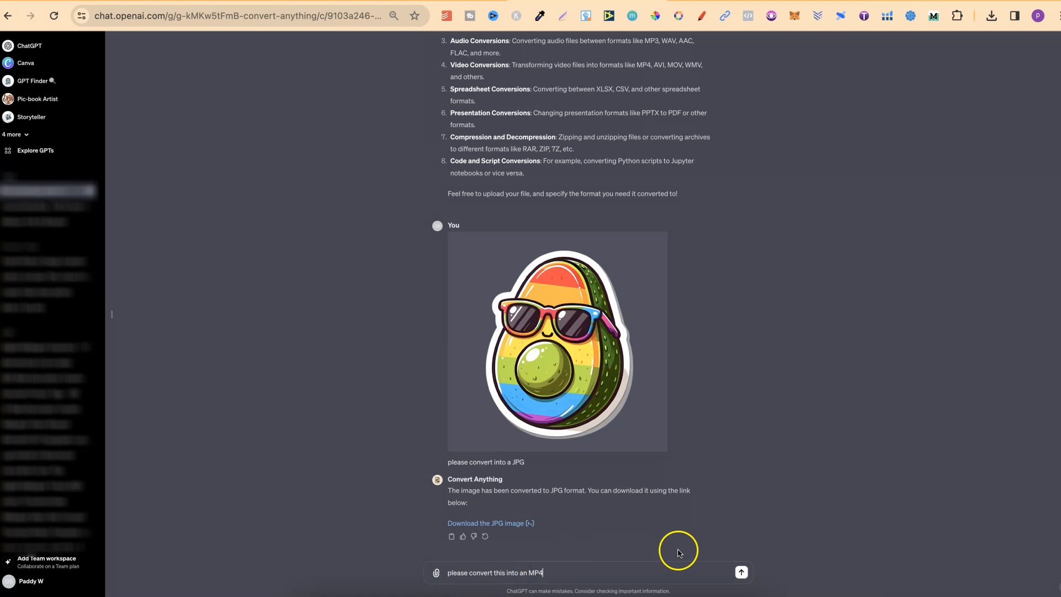
{"action": "mouse_move", "coordinate": [438, 574]}
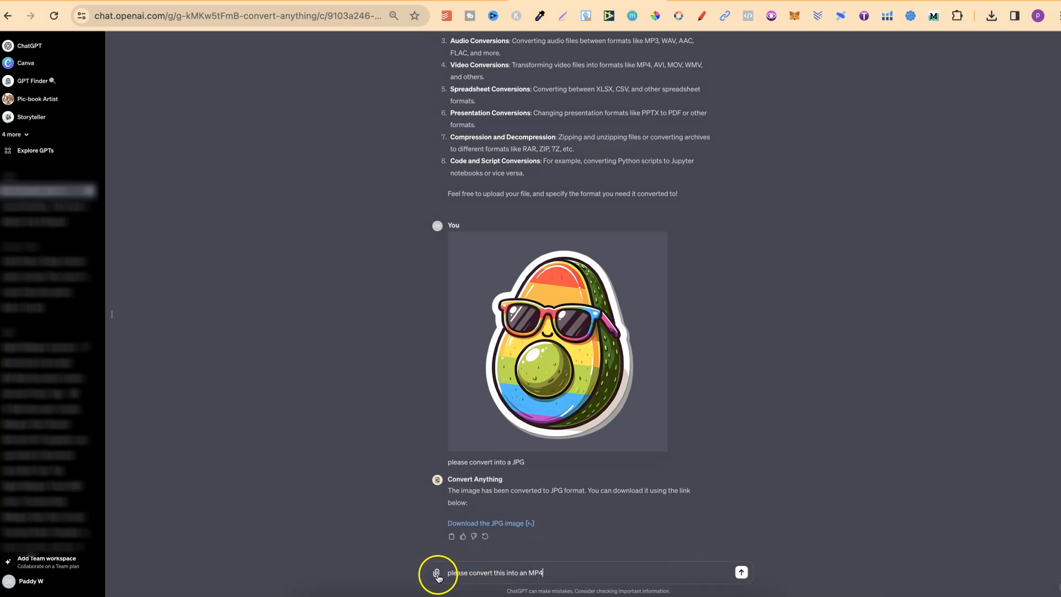
{"action": "left_click", "coordinate": [438, 572]}
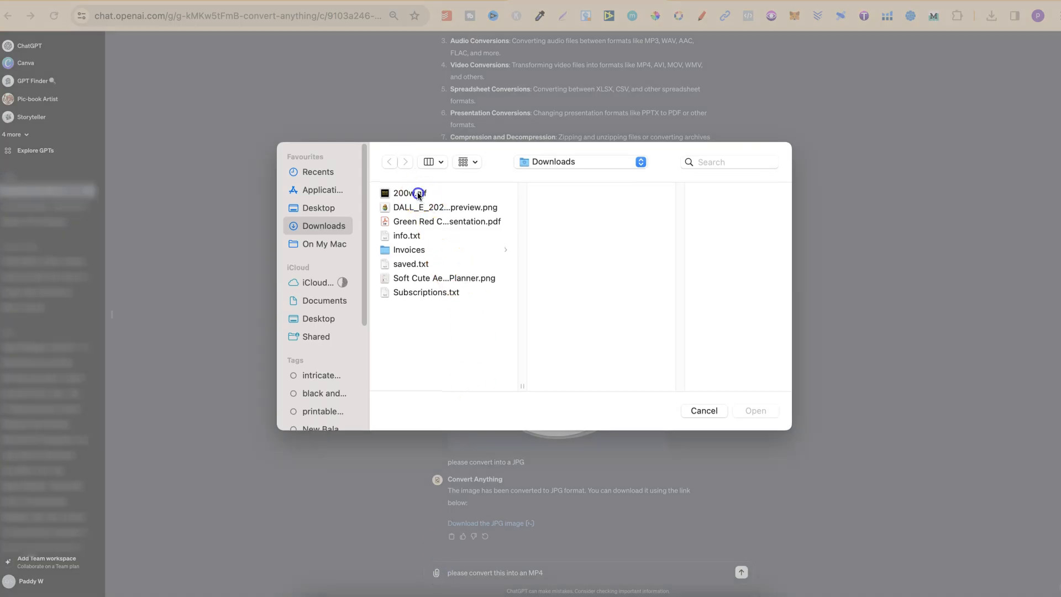
{"action": "left_click", "coordinate": [409, 193]}
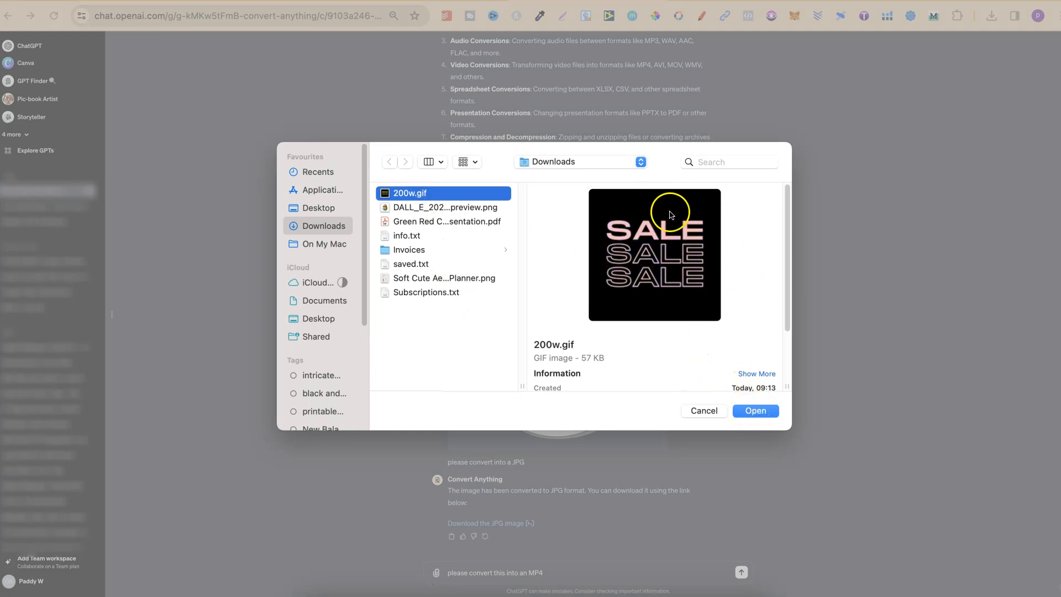
{"action": "mouse_move", "coordinate": [671, 254]}
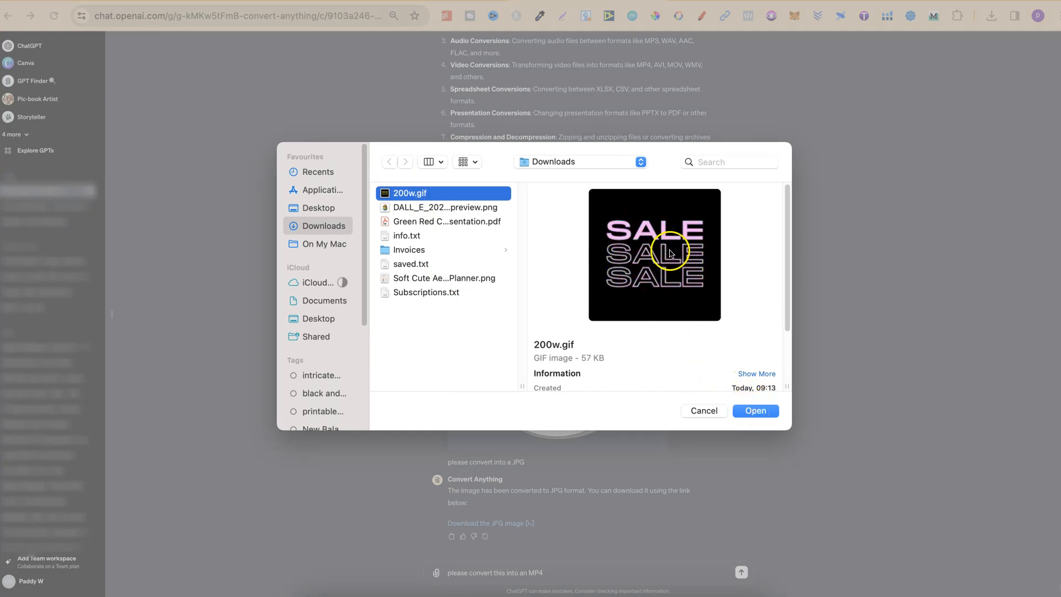
{"action": "left_click", "coordinate": [755, 411]}
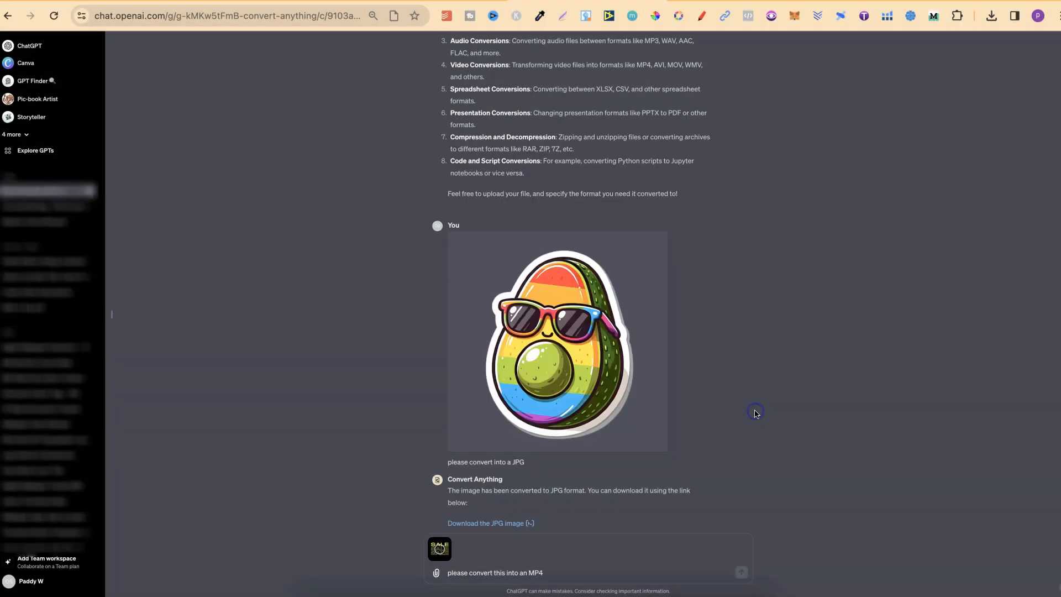
{"action": "scroll", "scroll_direction": "down", "scroll_amount": 3}
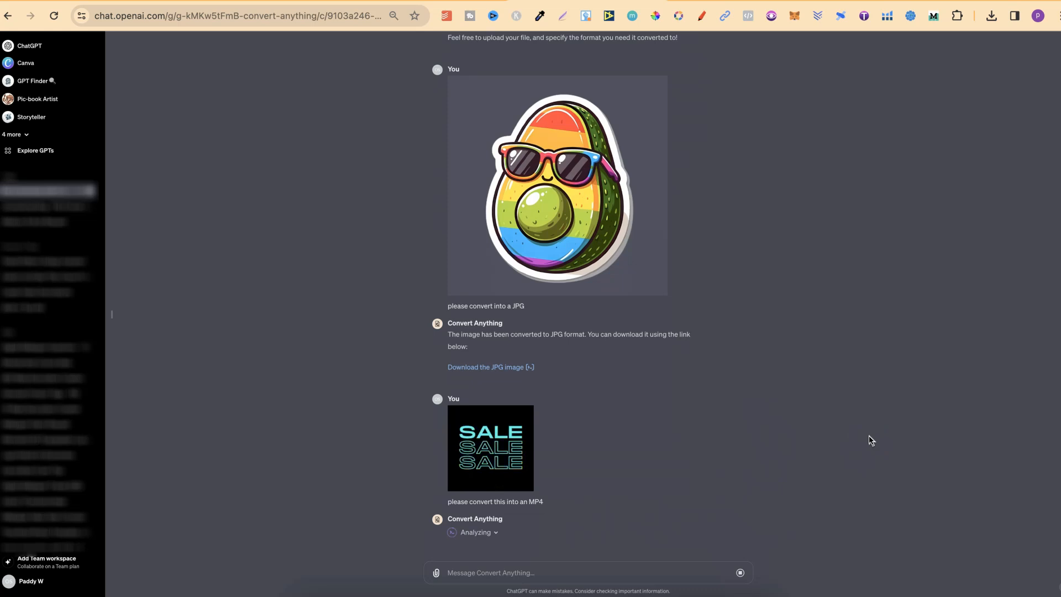
{"action": "mouse_move", "coordinate": [510, 470]}
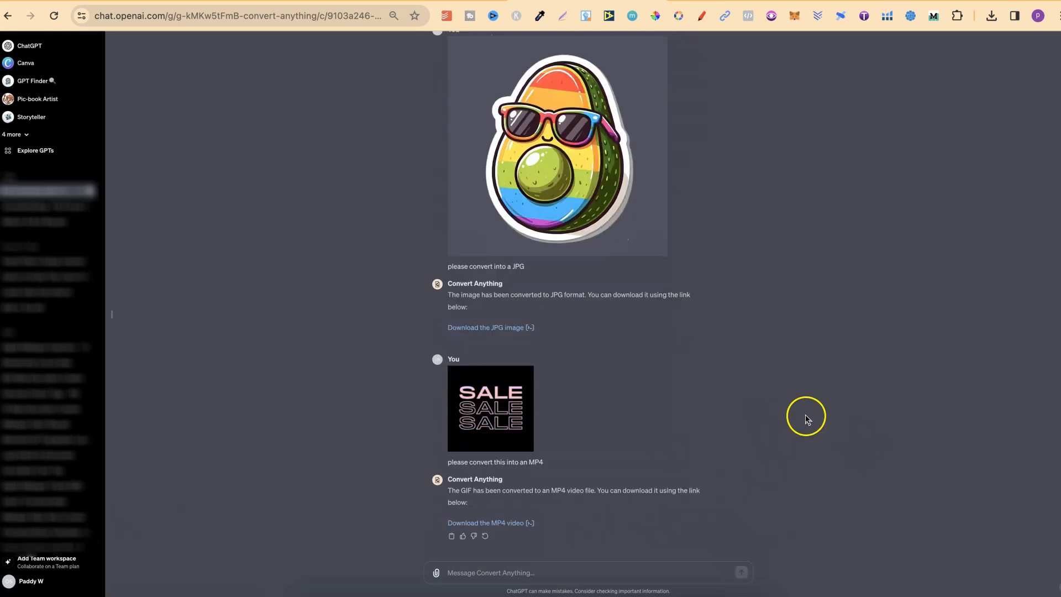
{"action": "mouse_move", "coordinate": [529, 502]}
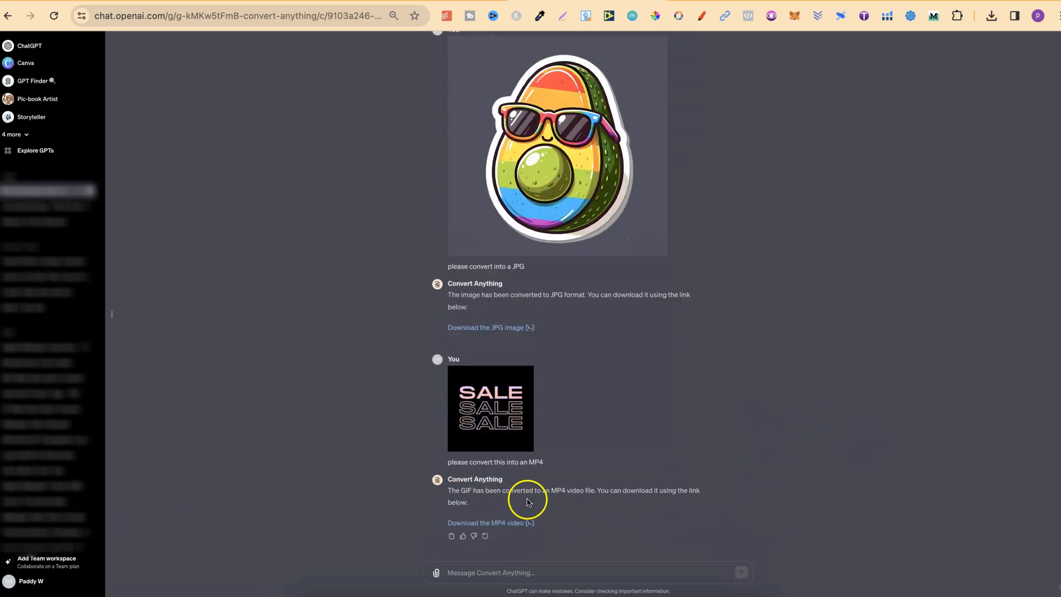
{"action": "mouse_move", "coordinate": [587, 500]}
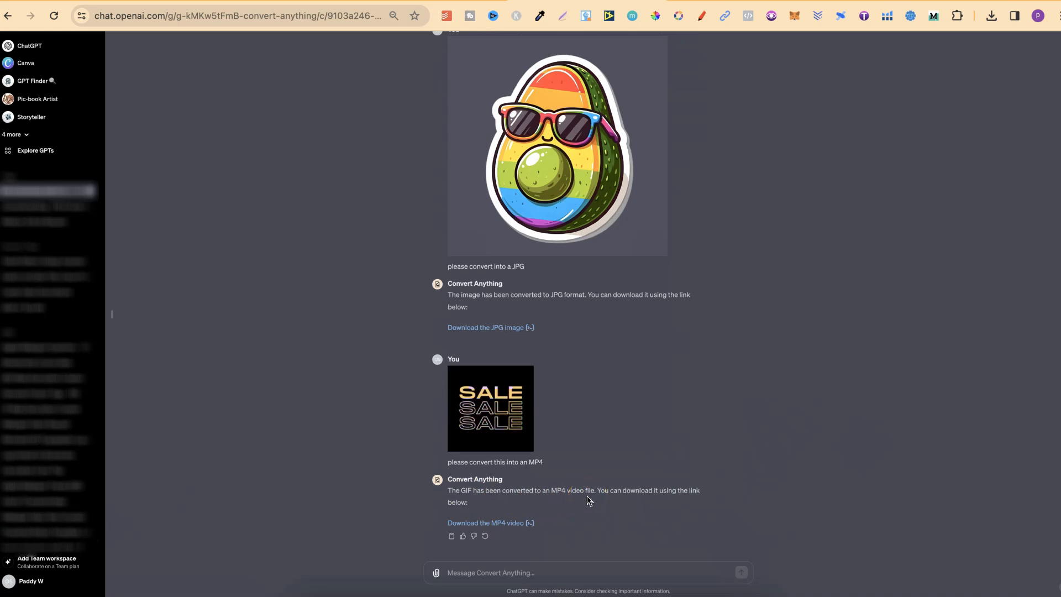
{"action": "left_click", "coordinate": [487, 523]}
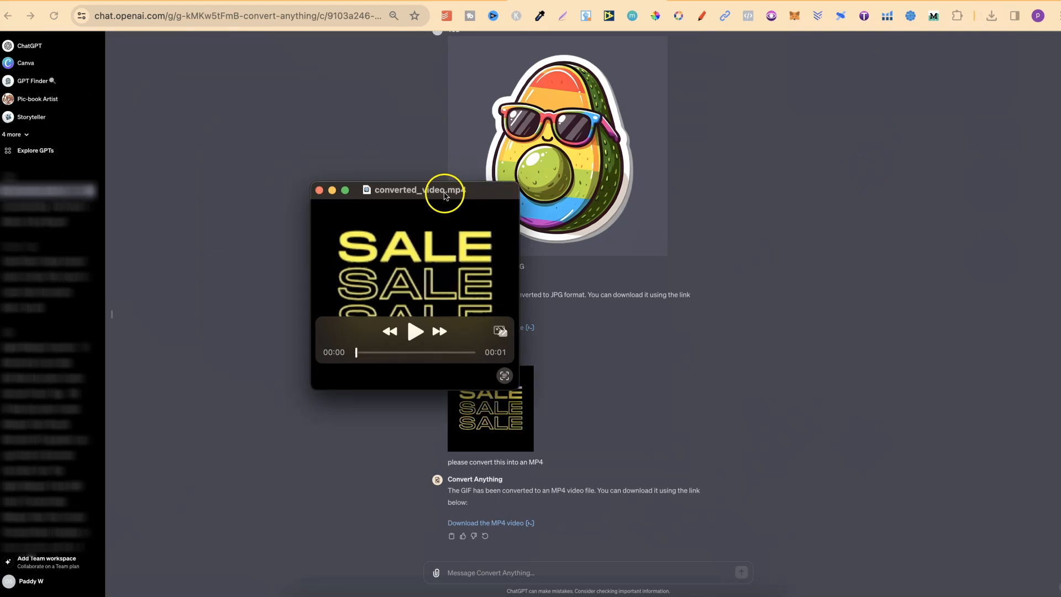
- Play the converted SALE video twice in QuickTime and close its window
{"action": "left_click", "coordinate": [416, 332]}
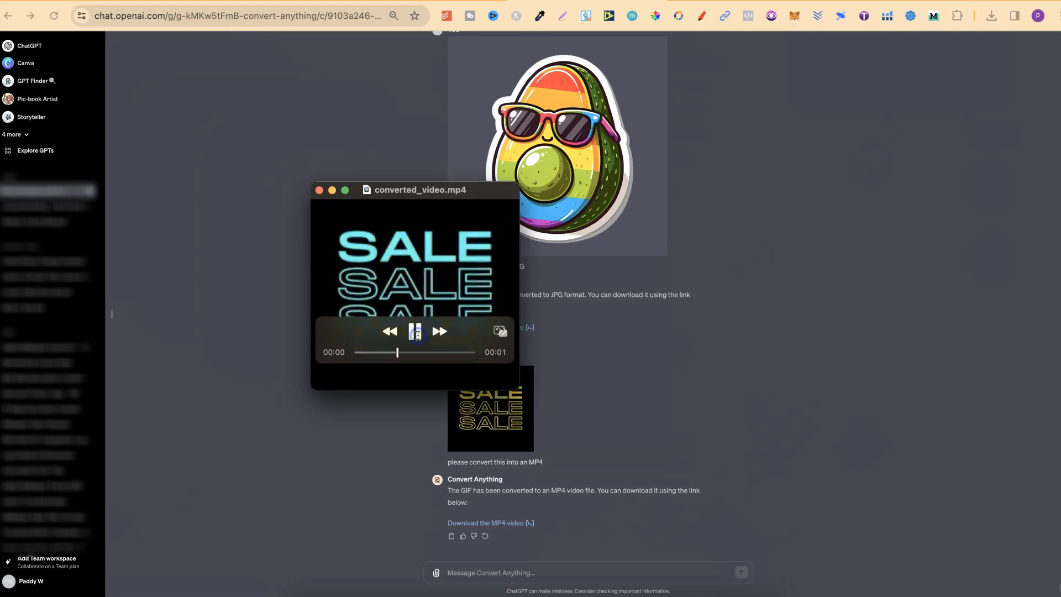
{"action": "left_click", "coordinate": [415, 330]}
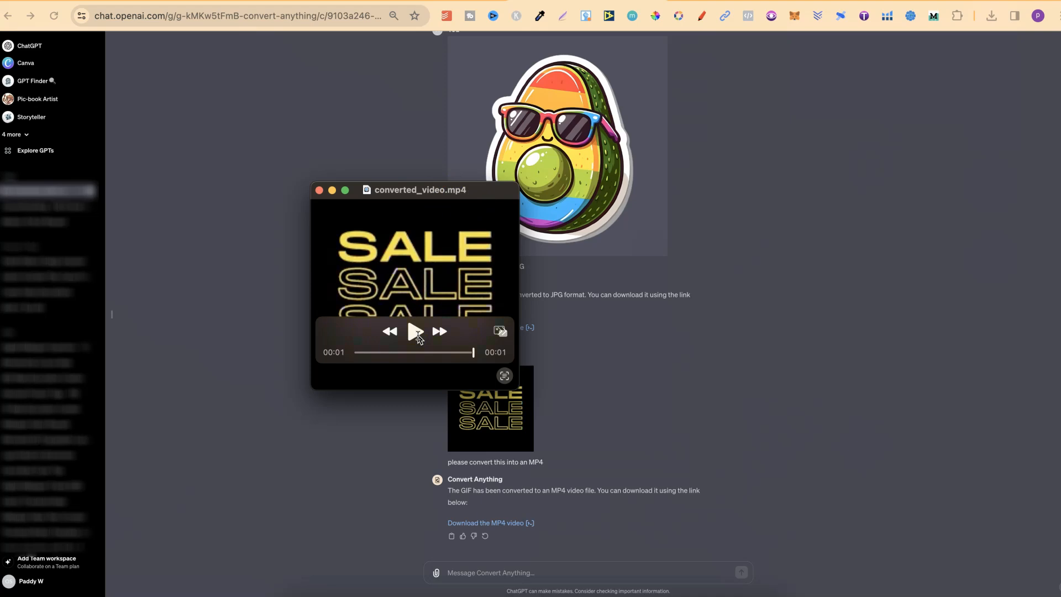
{"action": "left_click", "coordinate": [319, 190]}
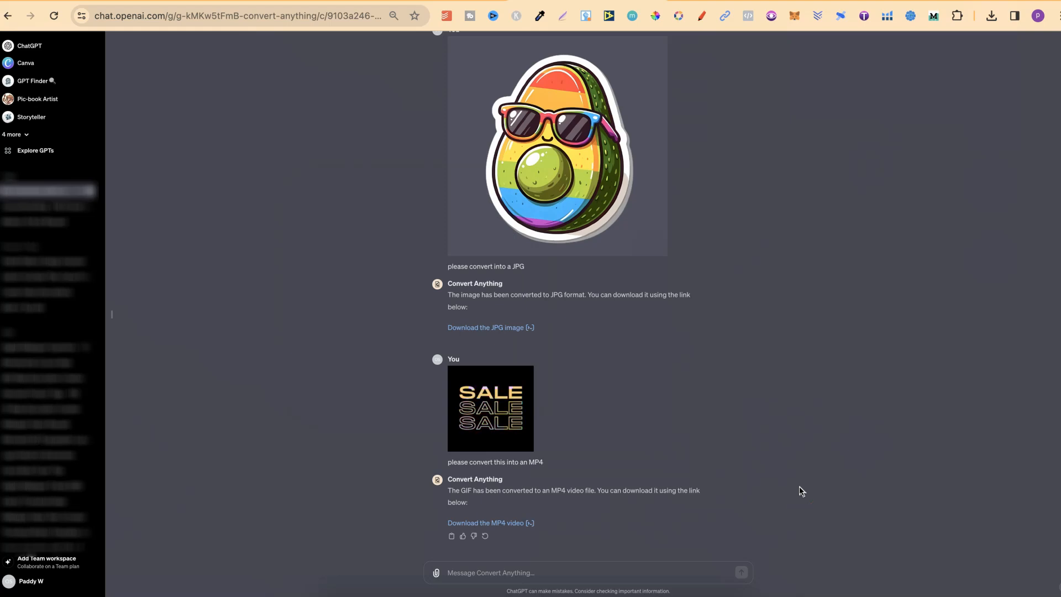
{"action": "mouse_move", "coordinate": [547, 572]}
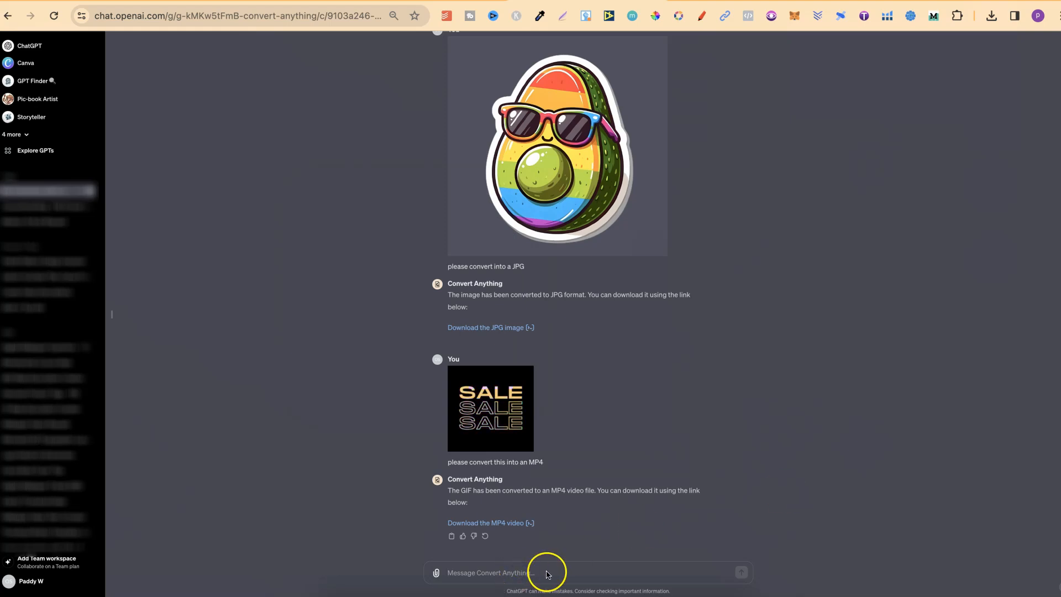
- Send Soft Cute Aesthetic Bedtime Planner.png asking 'please convert into a PDF', download bedtime_planner.pdf and view it
{"action": "type", "text": "please convert into a PDF"}
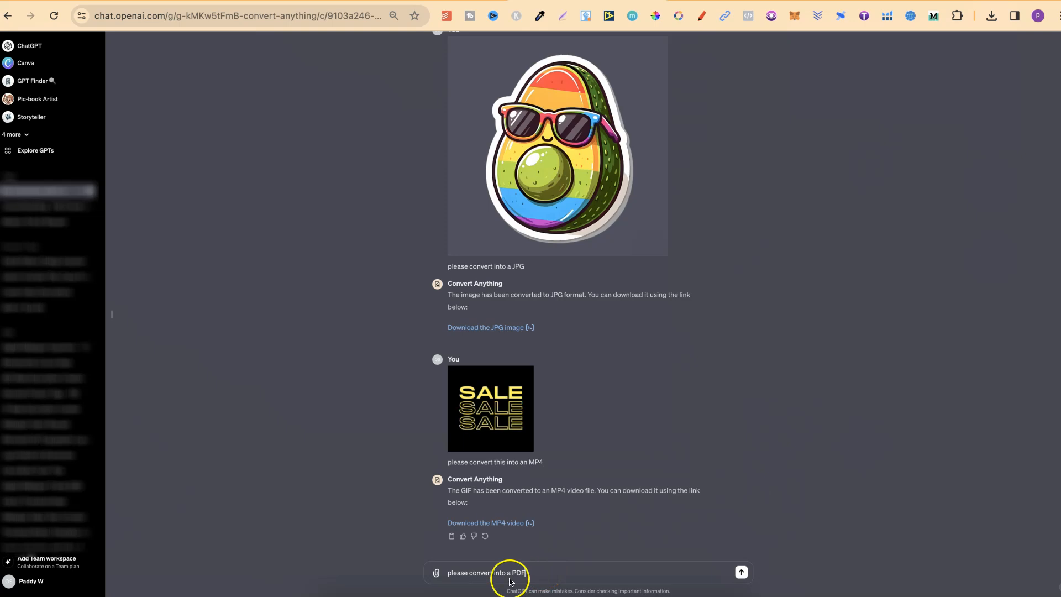
{"action": "left_click", "coordinate": [436, 573]}
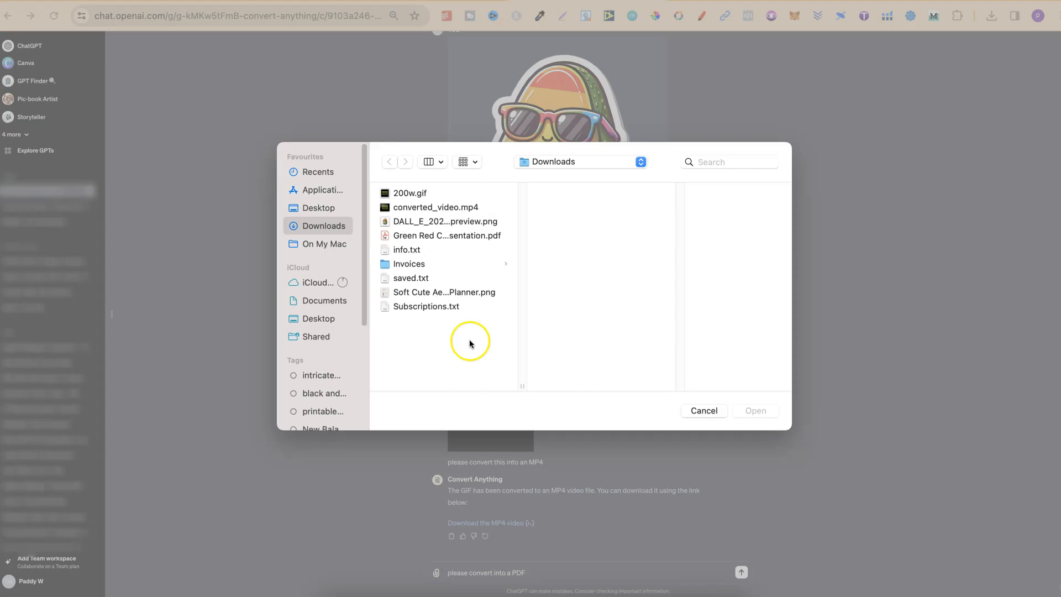
{"action": "left_click", "coordinate": [444, 292]}
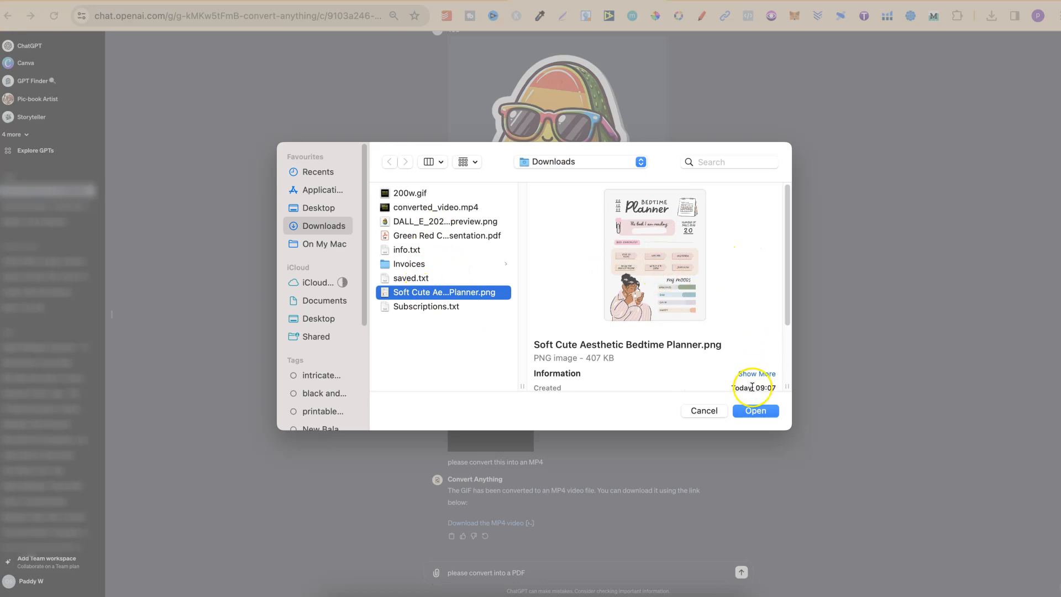
{"action": "left_click", "coordinate": [755, 410]}
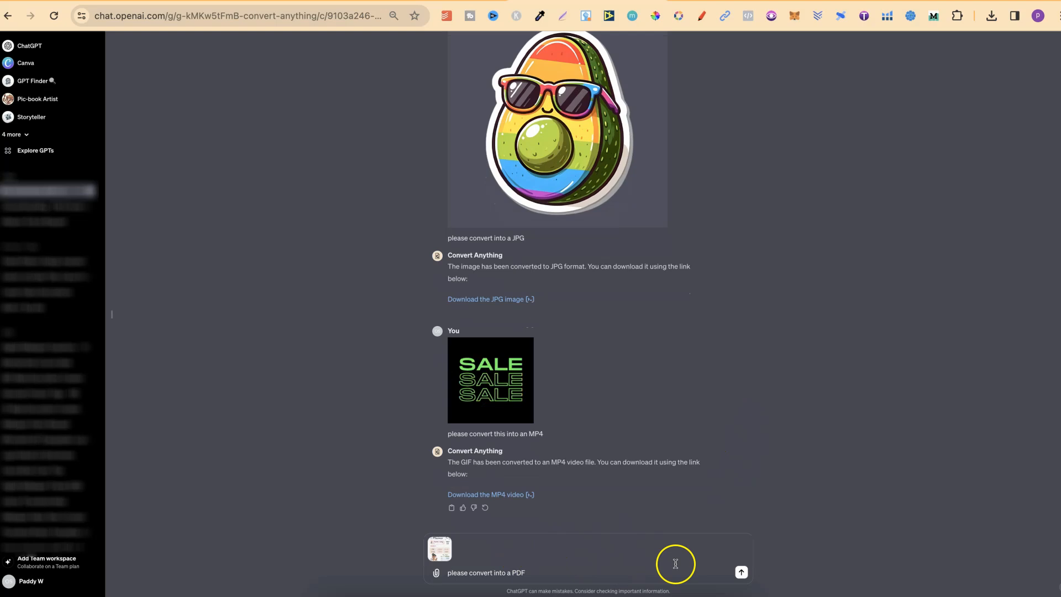
{"action": "left_click", "coordinate": [741, 572]}
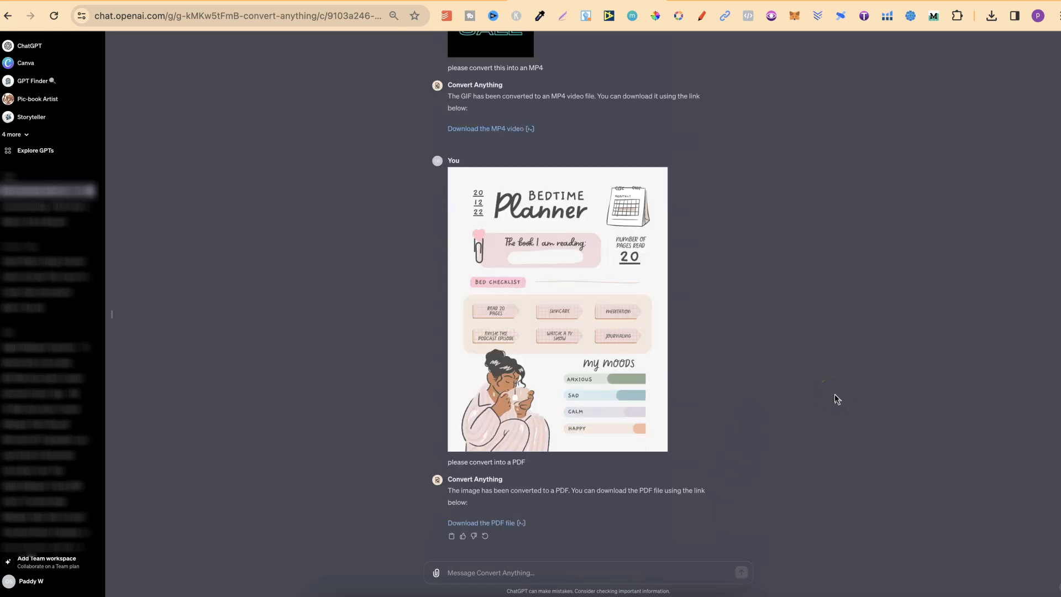
{"action": "left_click", "coordinate": [482, 523]}
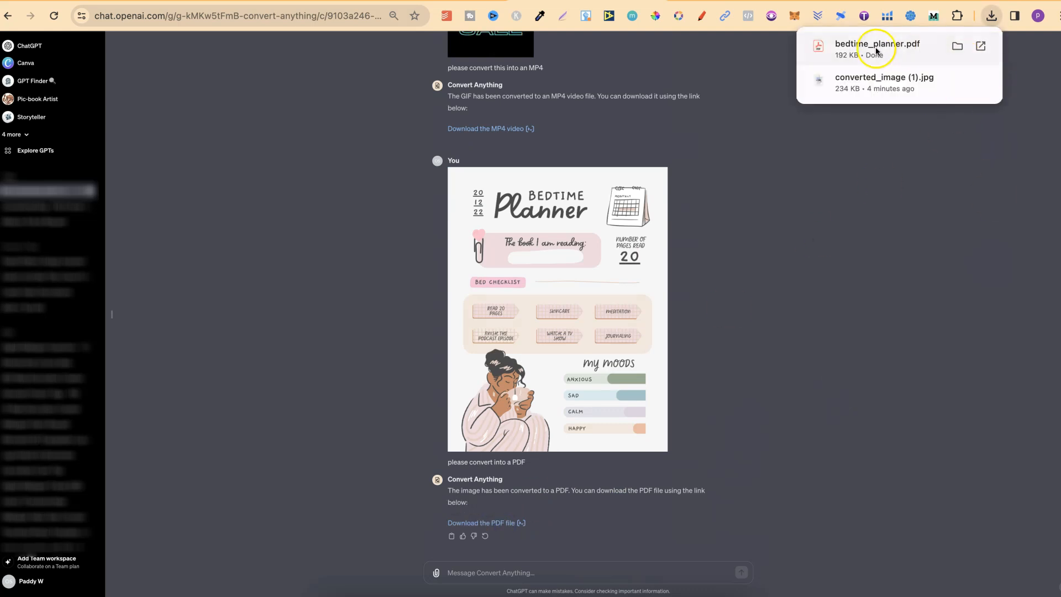
{"action": "left_click", "coordinate": [877, 46]}
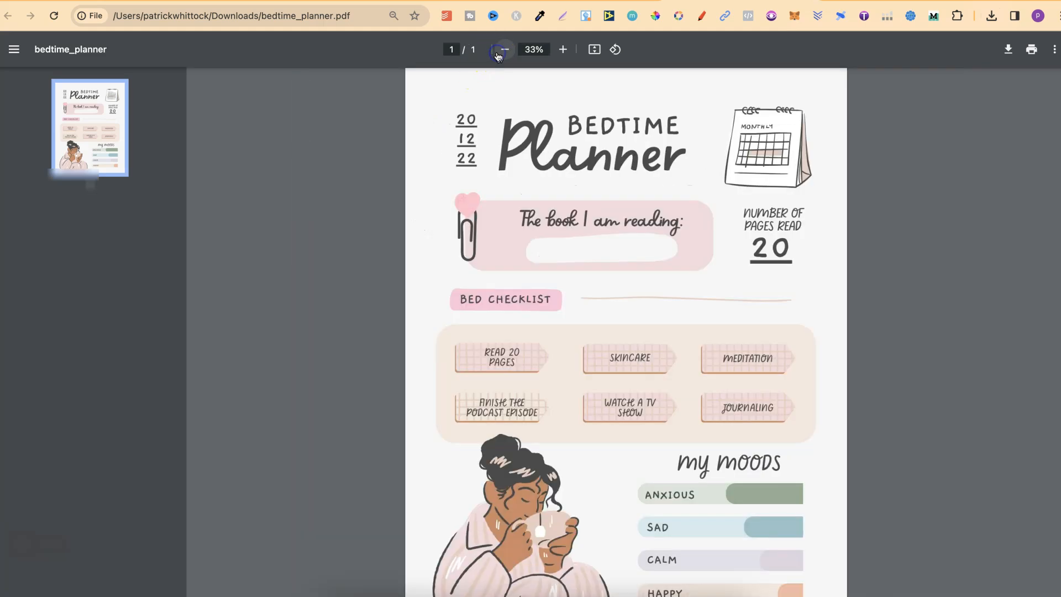
- Zoom the PDF viewer out to 25% so the whole Bedtime Planner page fits
{"action": "left_click", "coordinate": [504, 49]}
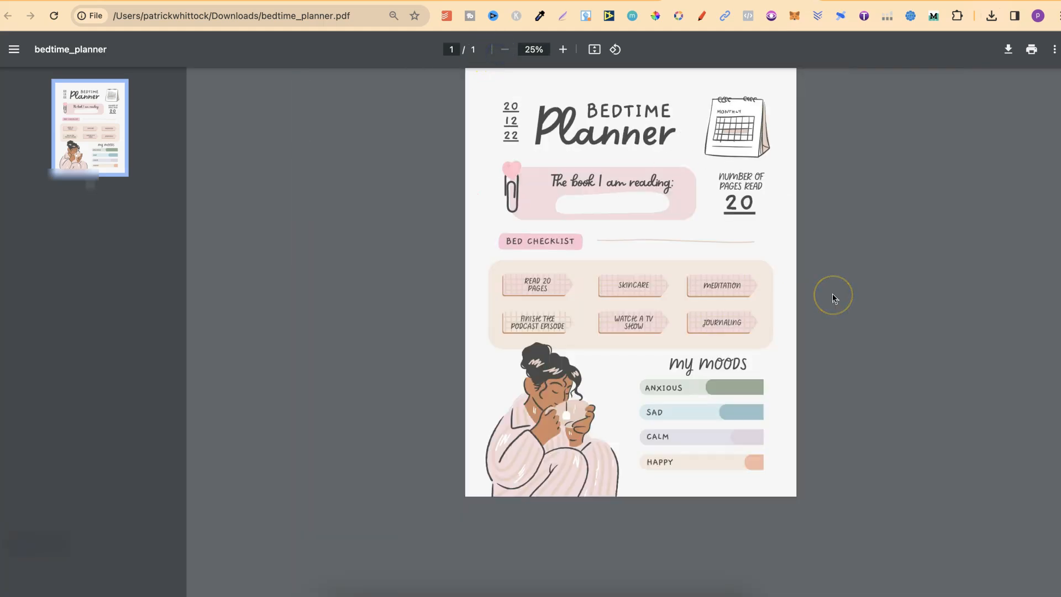
{"action": "mouse_move", "coordinate": [632, 8]}
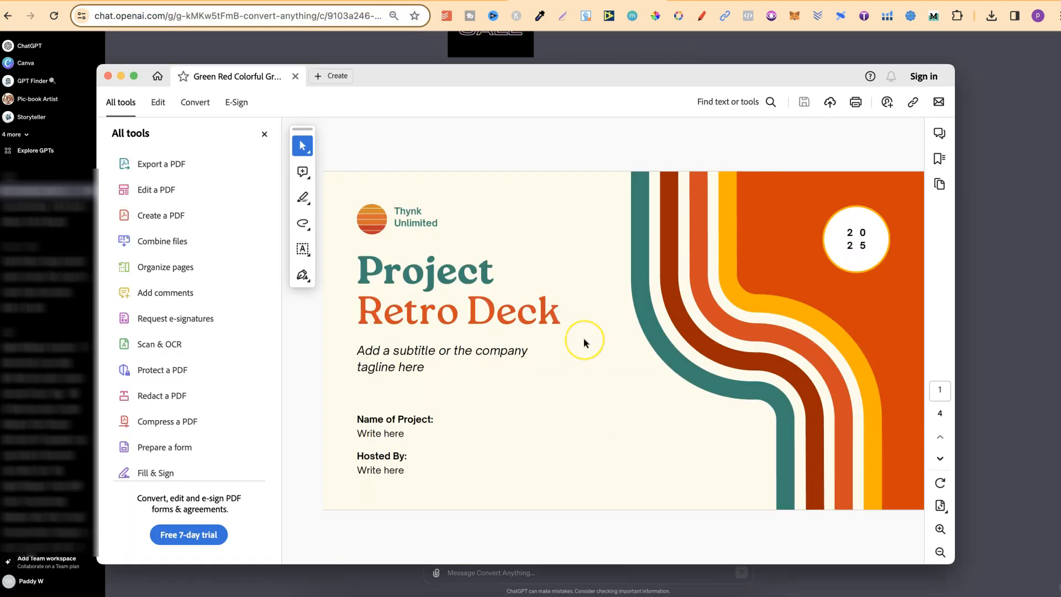
{"action": "mouse_move", "coordinate": [586, 343]}
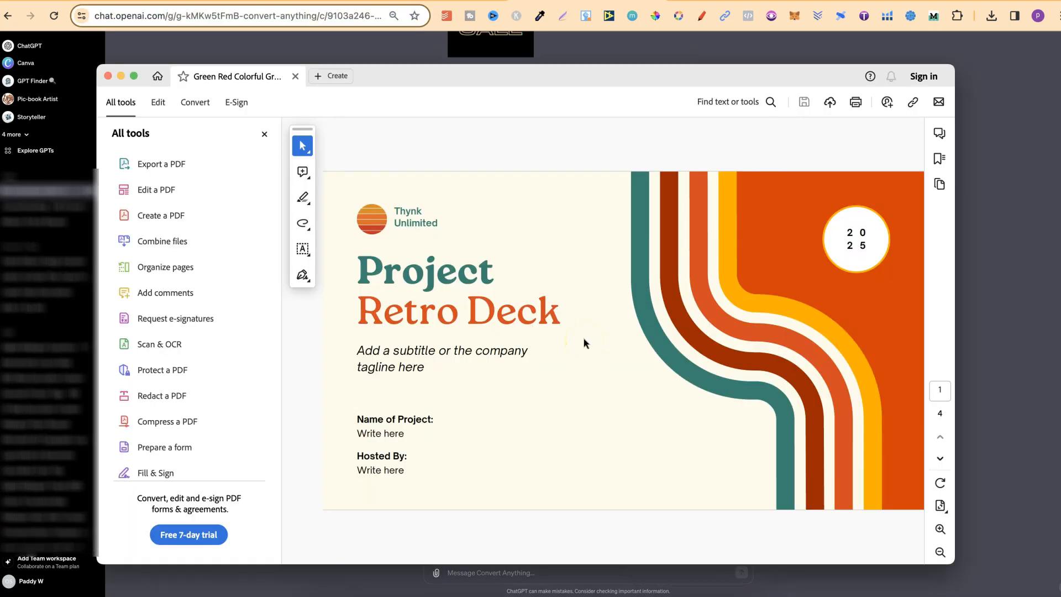
{"action": "mouse_move", "coordinate": [939, 412]}
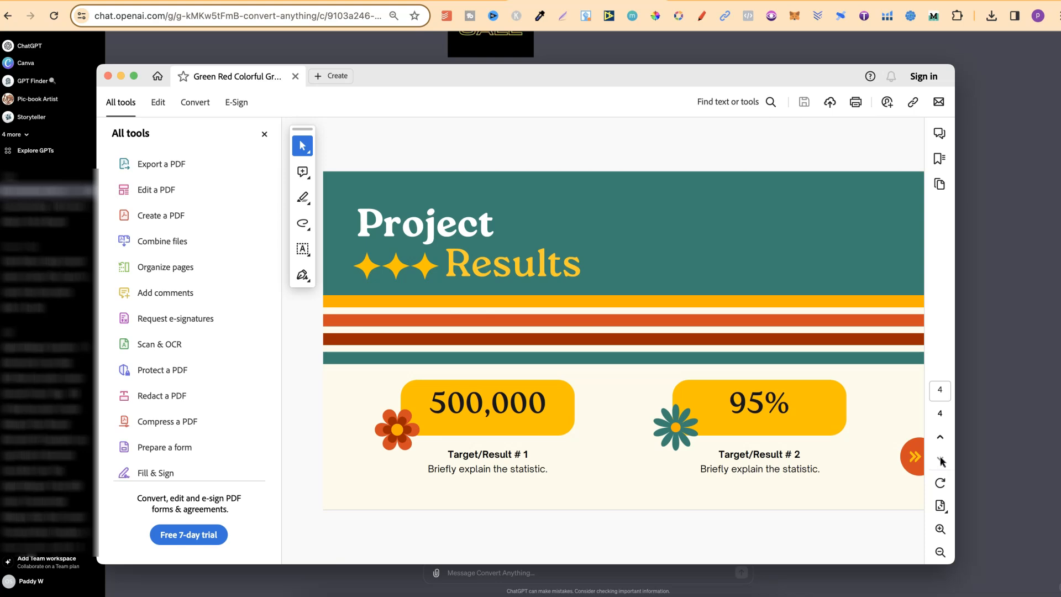
{"action": "mouse_move", "coordinate": [940, 460]}
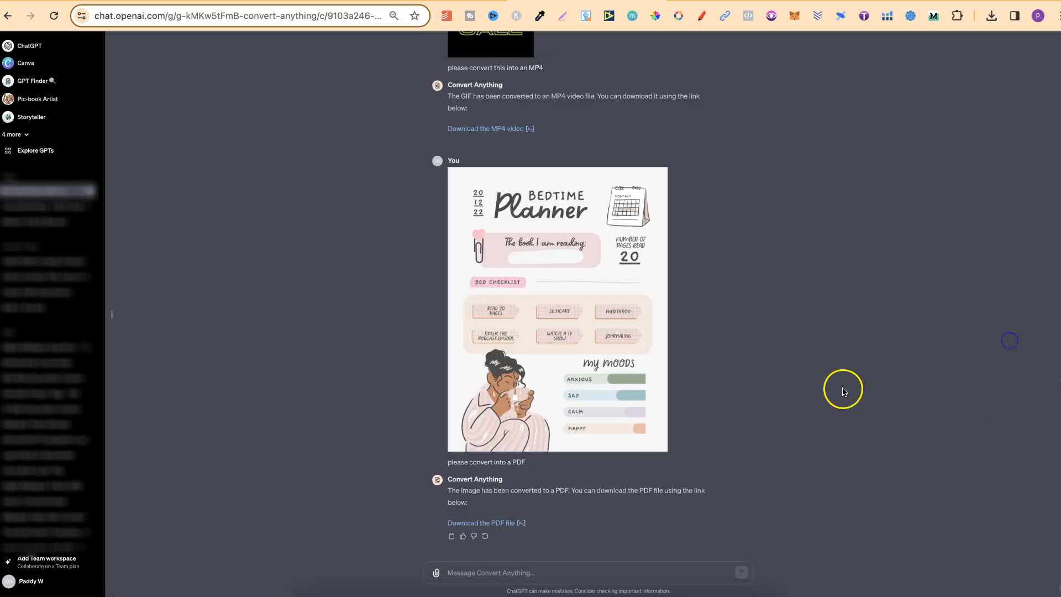
- Send 'please convert into a PPT file' with the Project Retro Deck Presentation PDF attached
{"action": "type", "text": "please convert into a PPT file"}
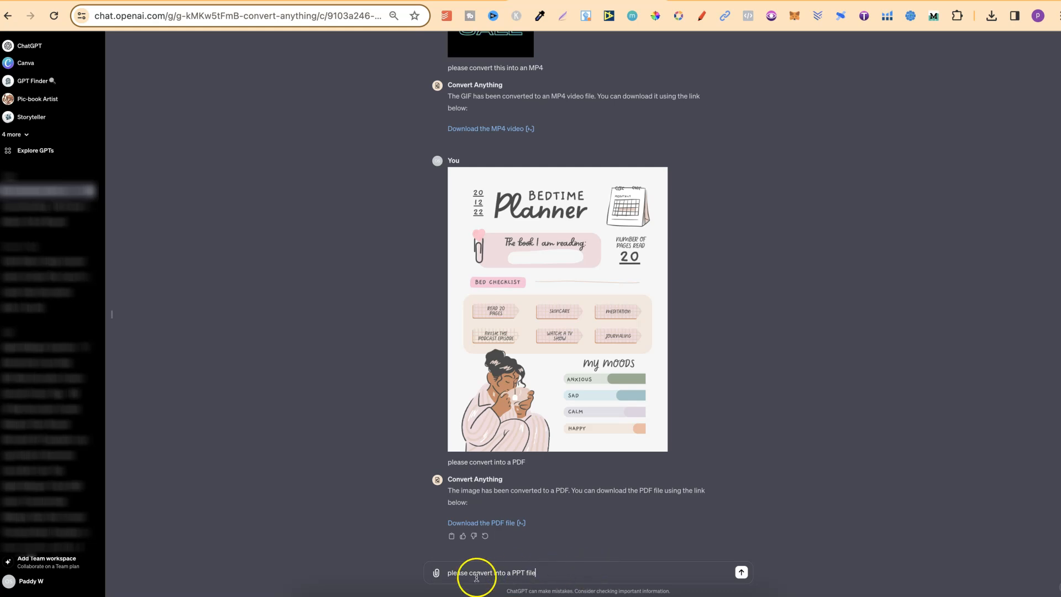
{"action": "left_click", "coordinate": [437, 573]}
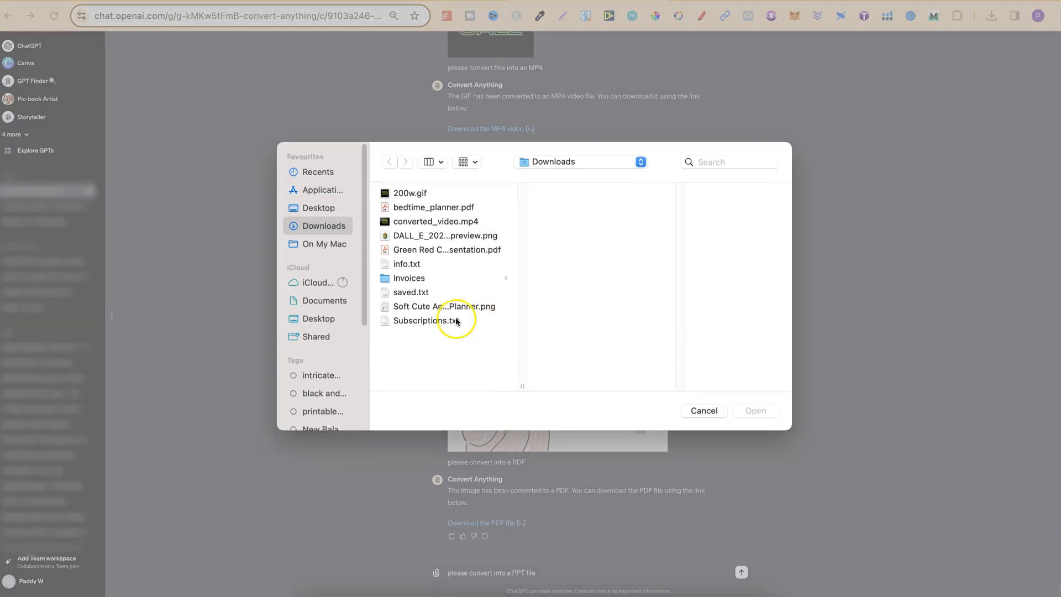
{"action": "left_click", "coordinate": [446, 250]}
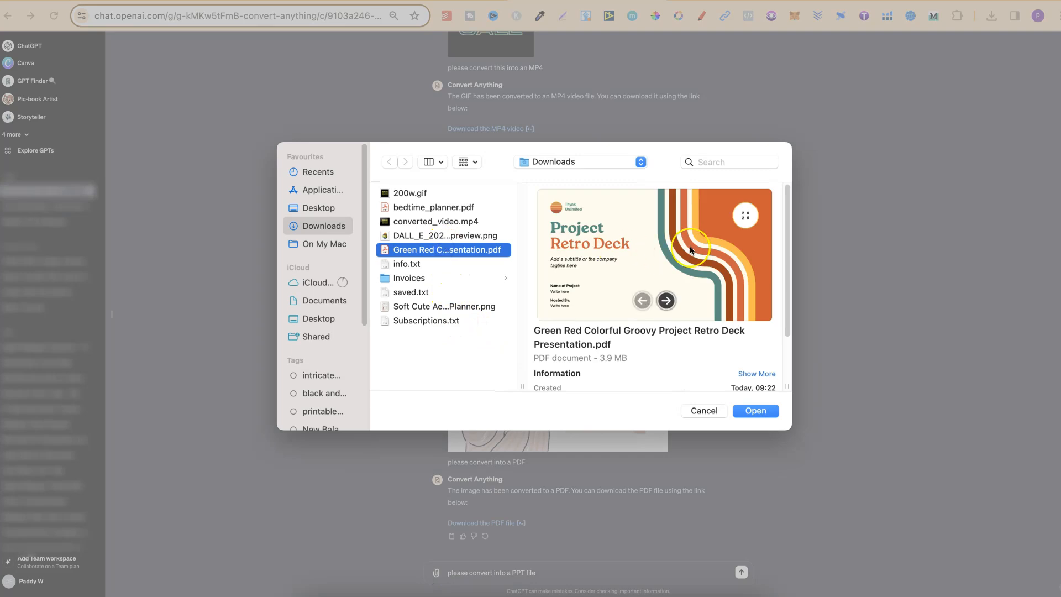
{"action": "left_click", "coordinate": [755, 411]}
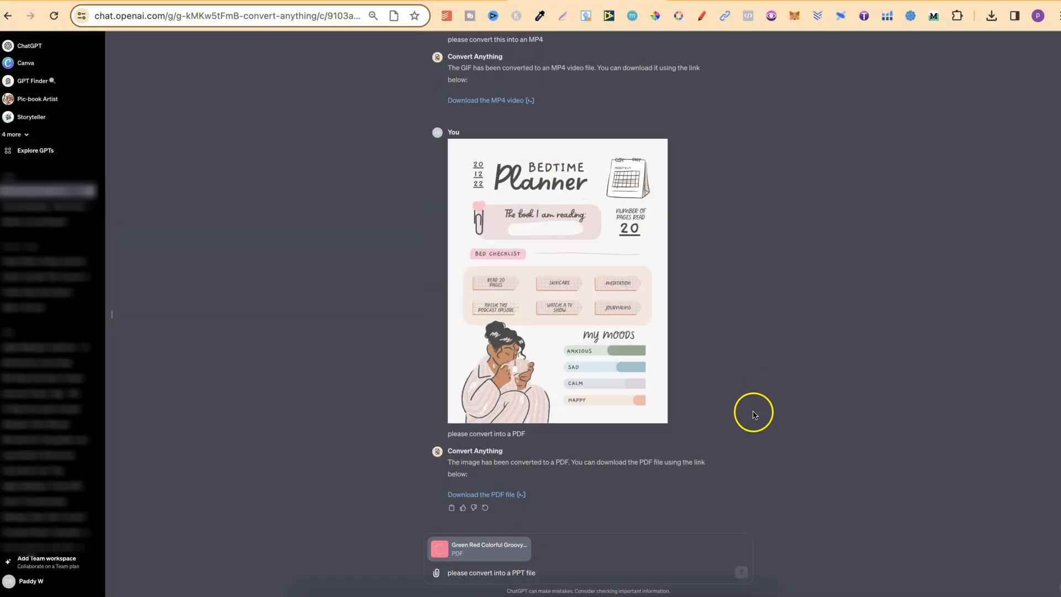
{"action": "mouse_move", "coordinate": [472, 564]}
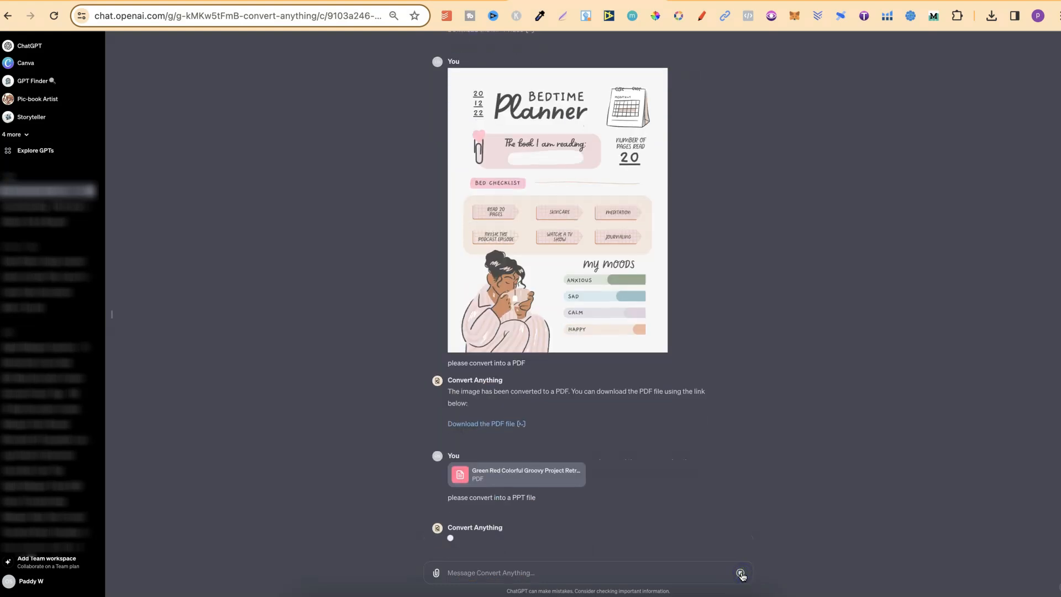
{"action": "scroll", "scroll_direction": "up", "scroll_amount": 3}
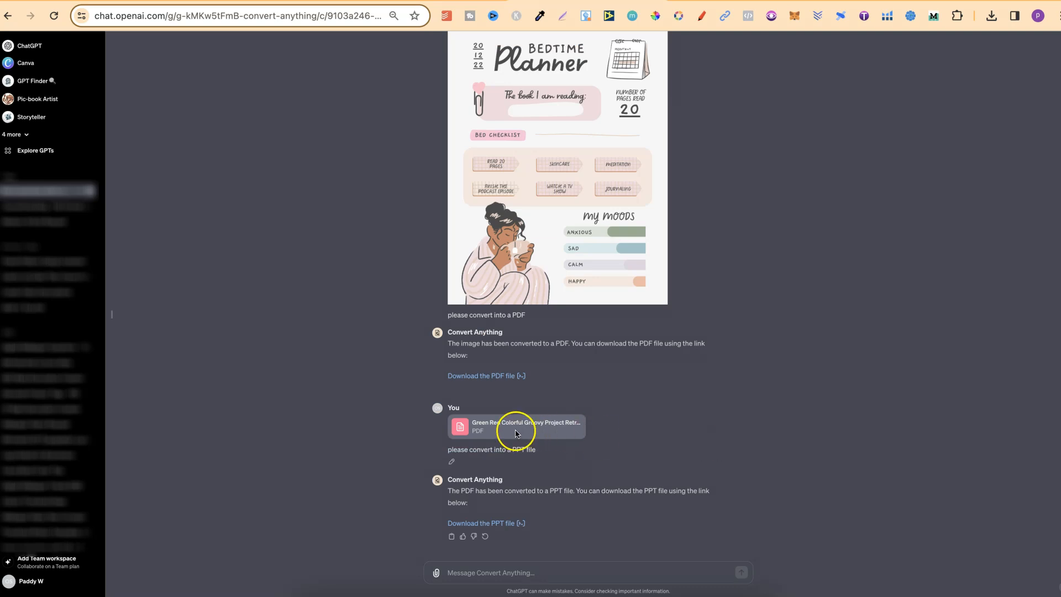
{"action": "mouse_move", "coordinate": [517, 460]}
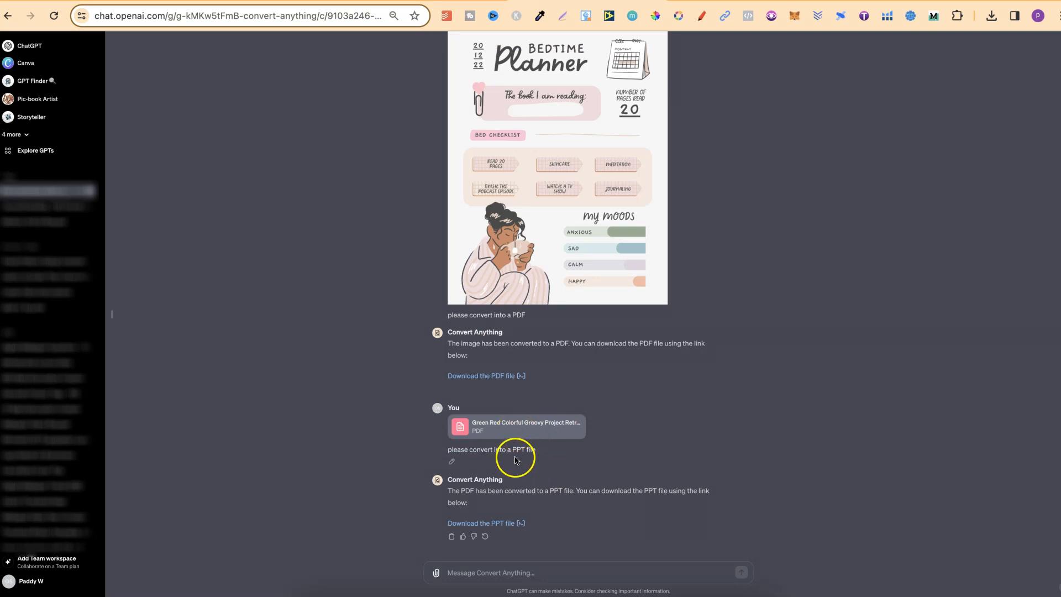
{"action": "left_click", "coordinate": [482, 523]}
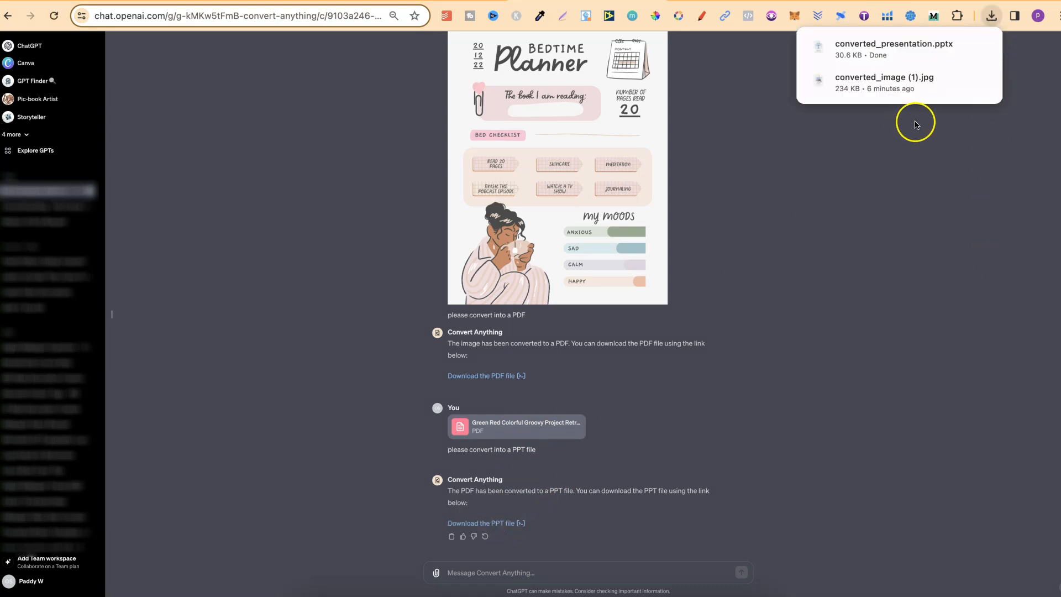
{"action": "mouse_move", "coordinate": [938, 51]}
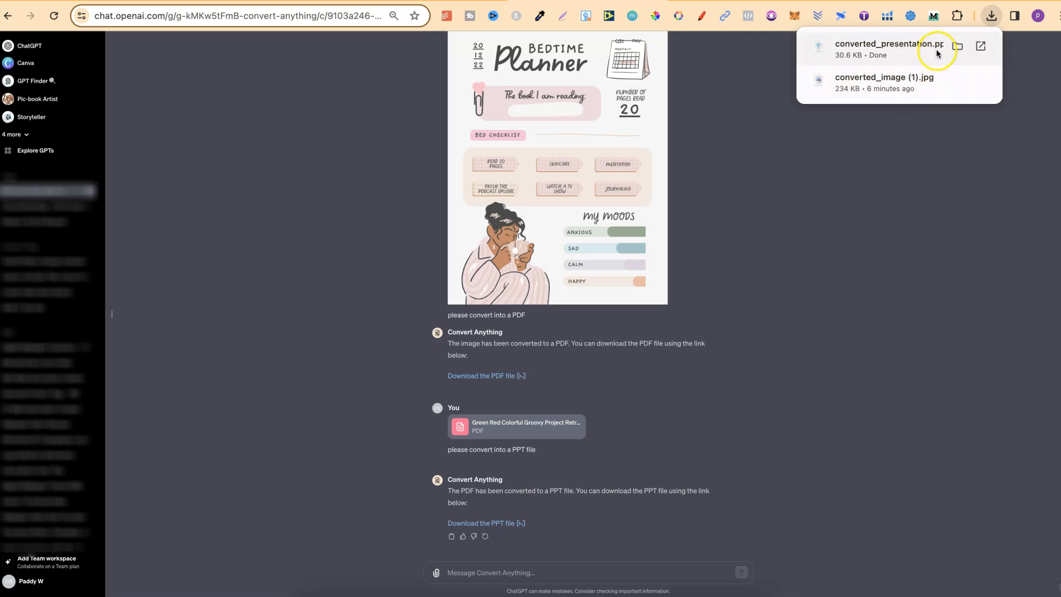
{"action": "mouse_move", "coordinate": [948, 61]}
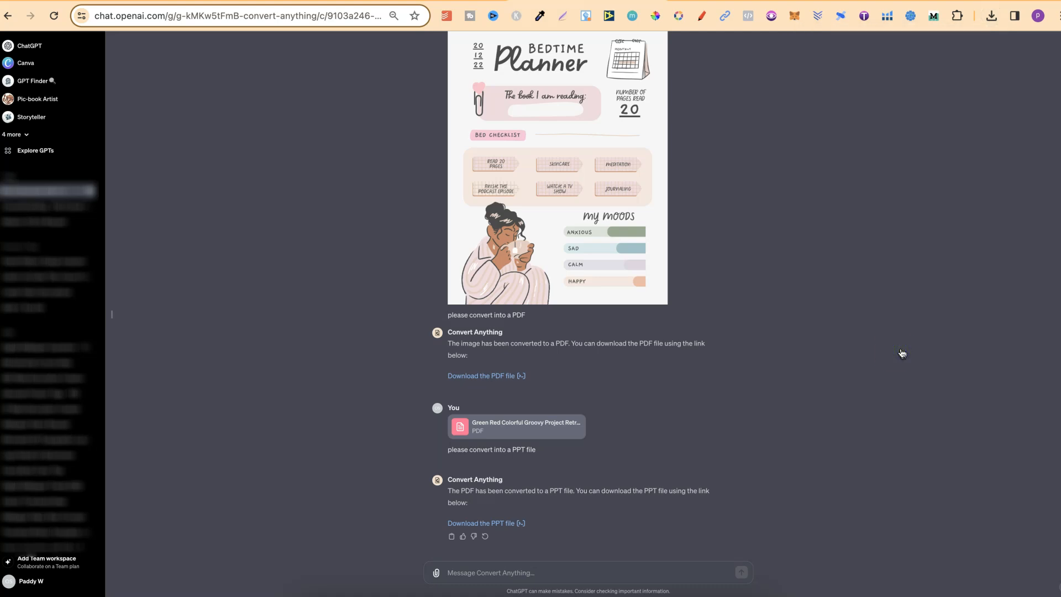
{"action": "mouse_move", "coordinate": [900, 355]}
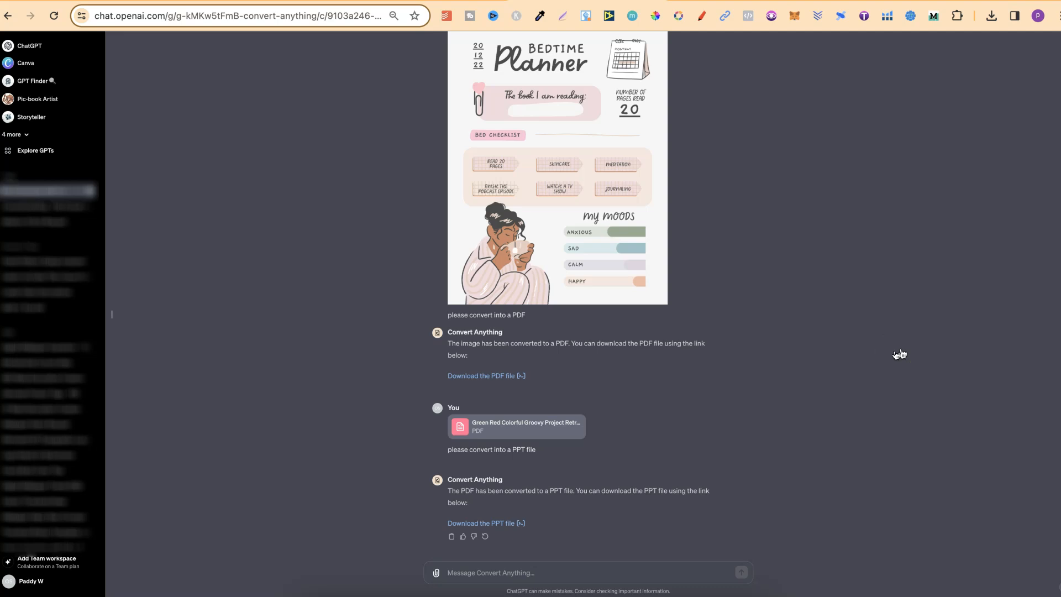
{"action": "scroll", "scroll_direction": "up", "scroll_amount": 3}
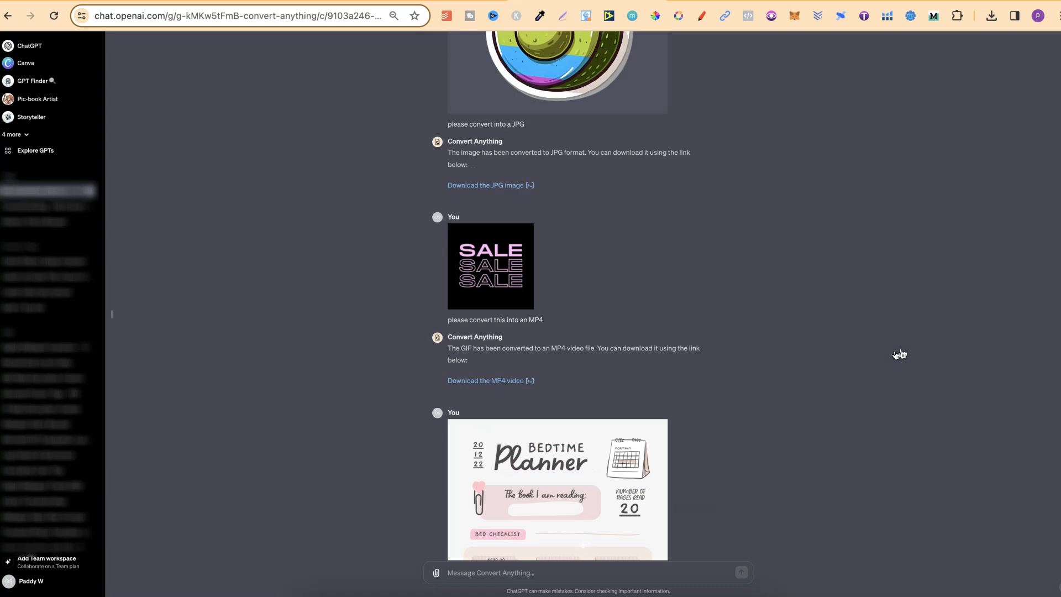
{"action": "scroll", "scroll_direction": "up", "scroll_amount": 3}
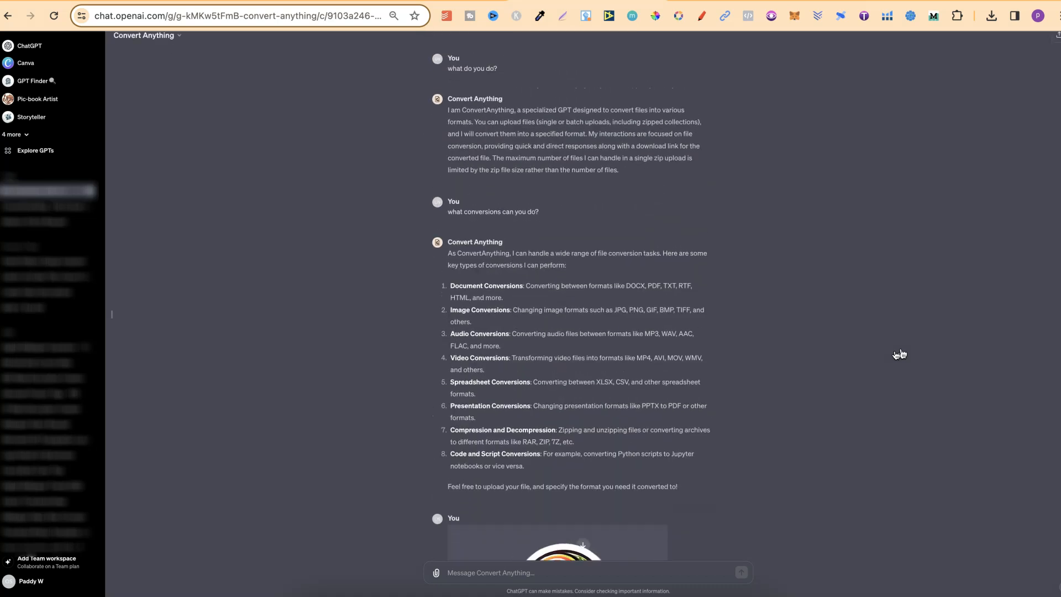
{"action": "scroll", "scroll_direction": "down", "scroll_amount": 3}
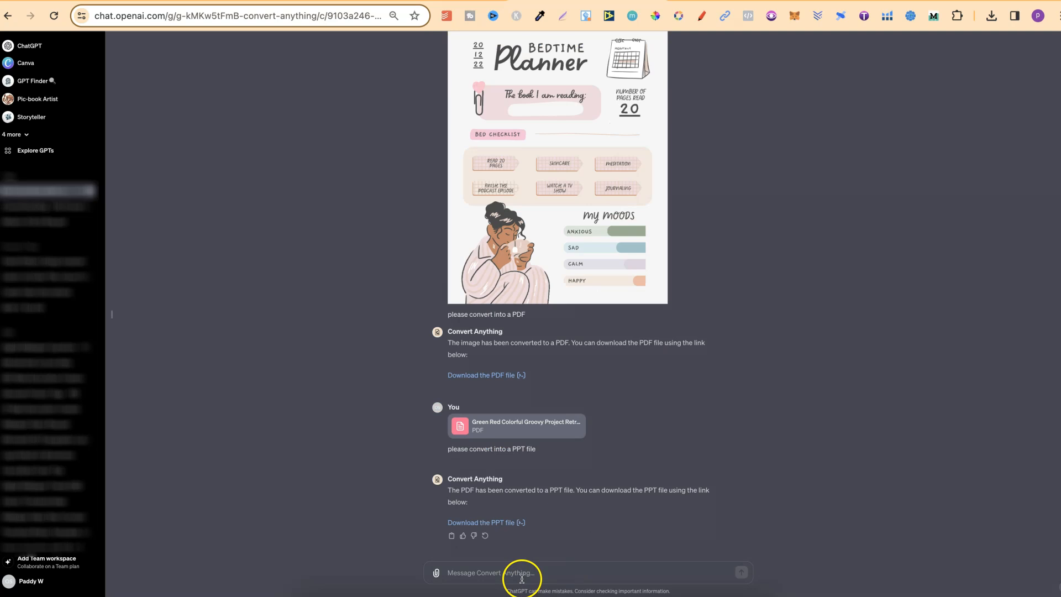
- Request a zip of everything uploaded and download the linked zip file
{"action": "type", "text": "please can you create a zip file with everything that I have uploaded"}
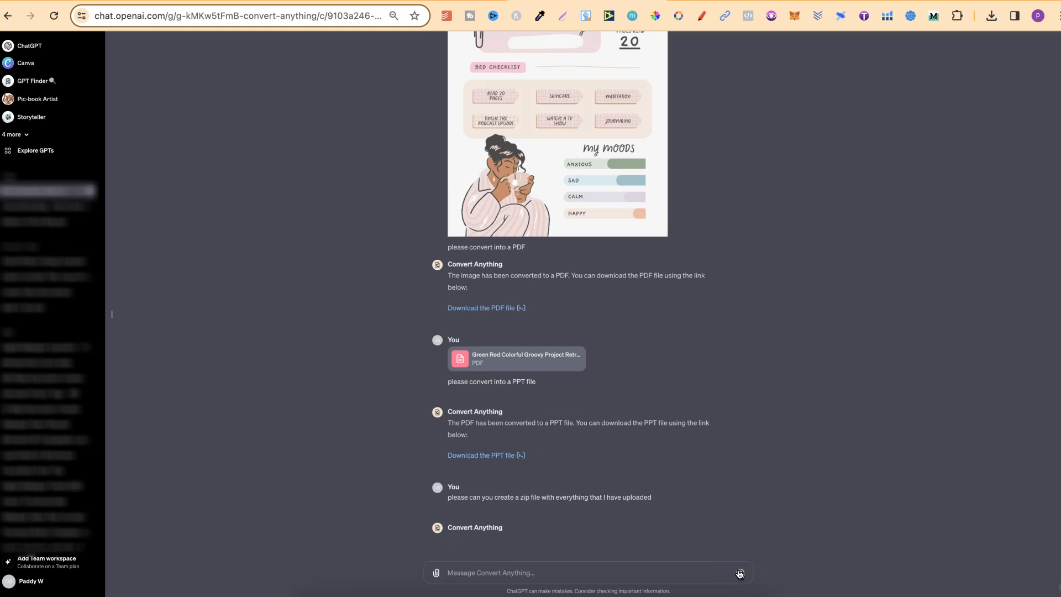
{"action": "scroll", "scroll_direction": "up", "scroll_amount": 3}
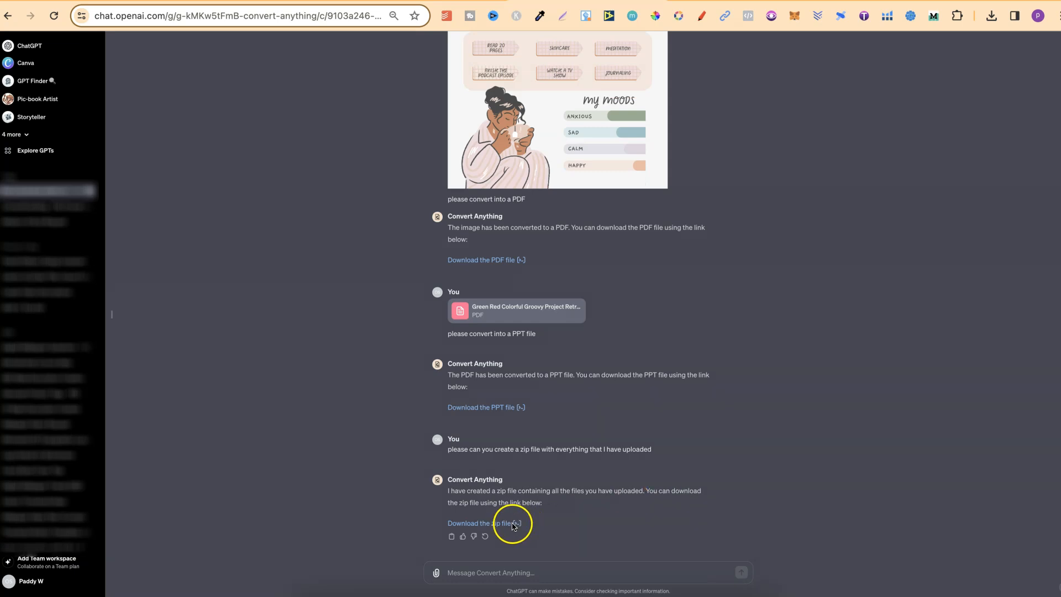
{"action": "left_click", "coordinate": [478, 523]}
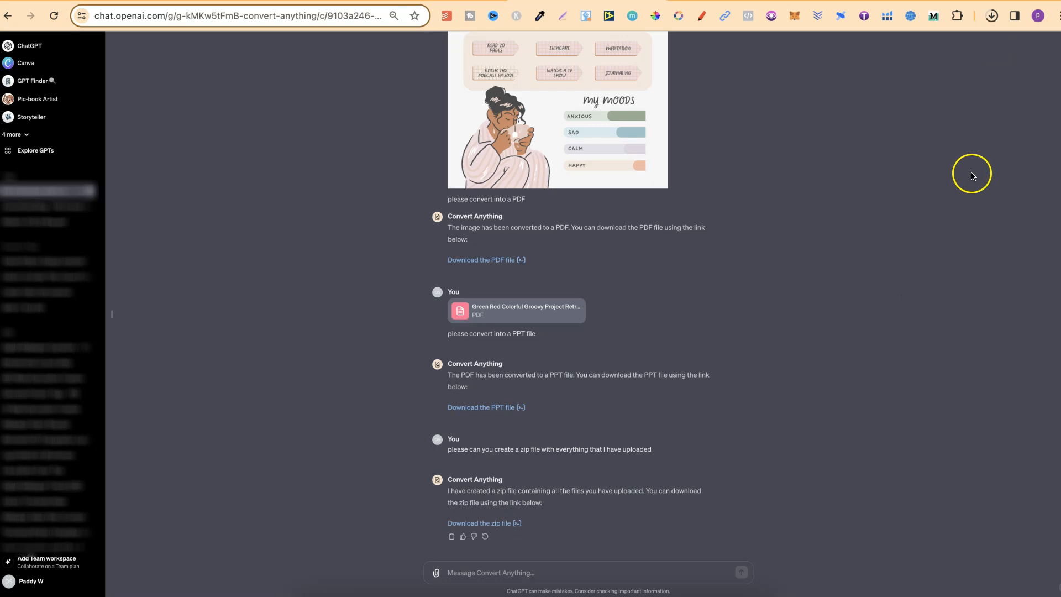
- Check Chrome's recent downloads and open uploaded_files.zip
{"action": "left_click", "coordinate": [991, 16]}
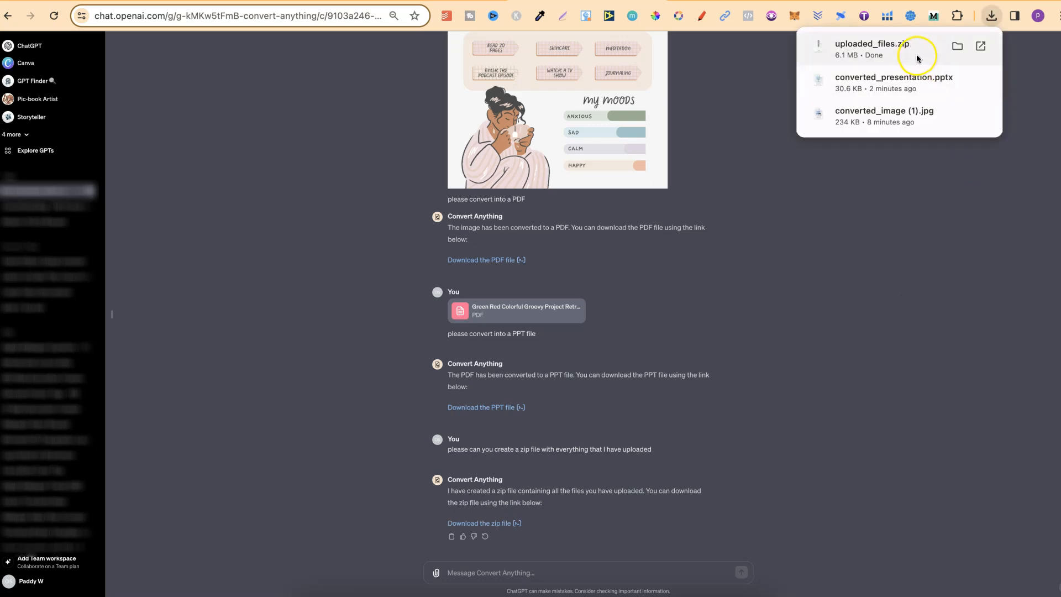
{"action": "left_click", "coordinate": [869, 370]}
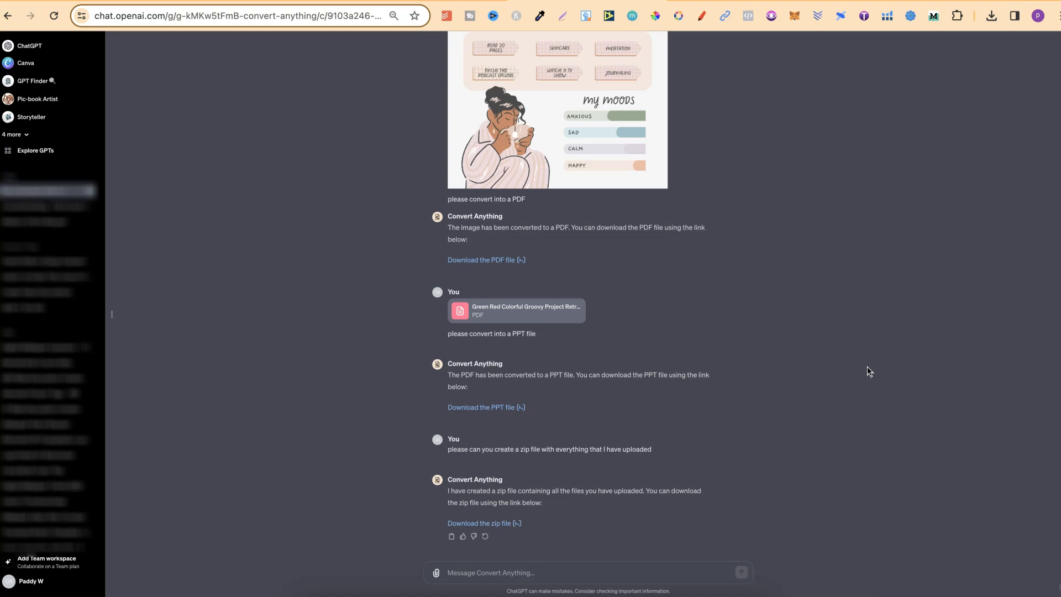
{"action": "mouse_move", "coordinate": [869, 372]}
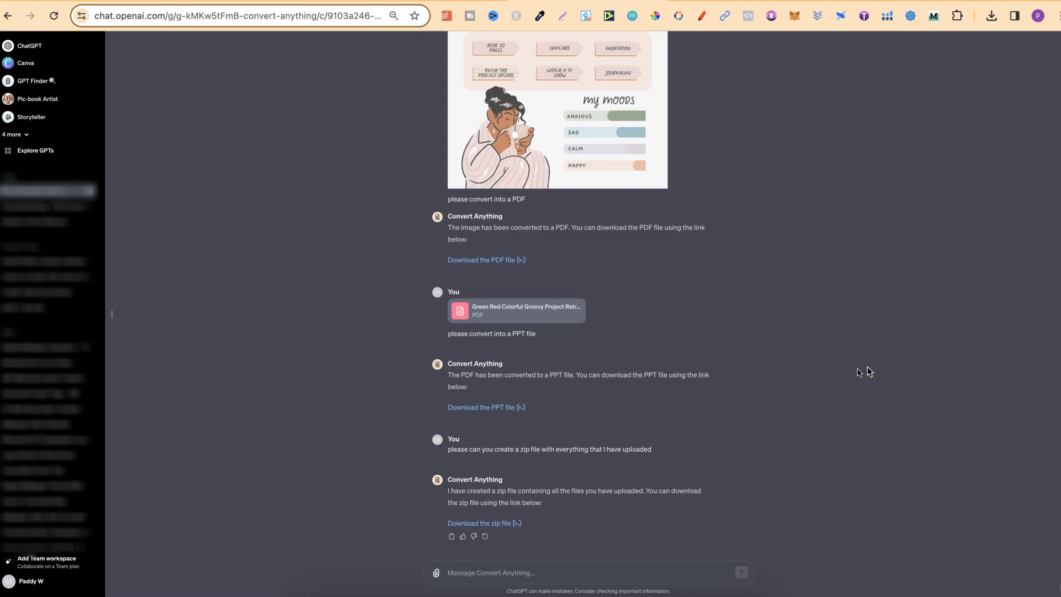
{"action": "scroll", "scroll_direction": "up", "scroll_amount": 3}
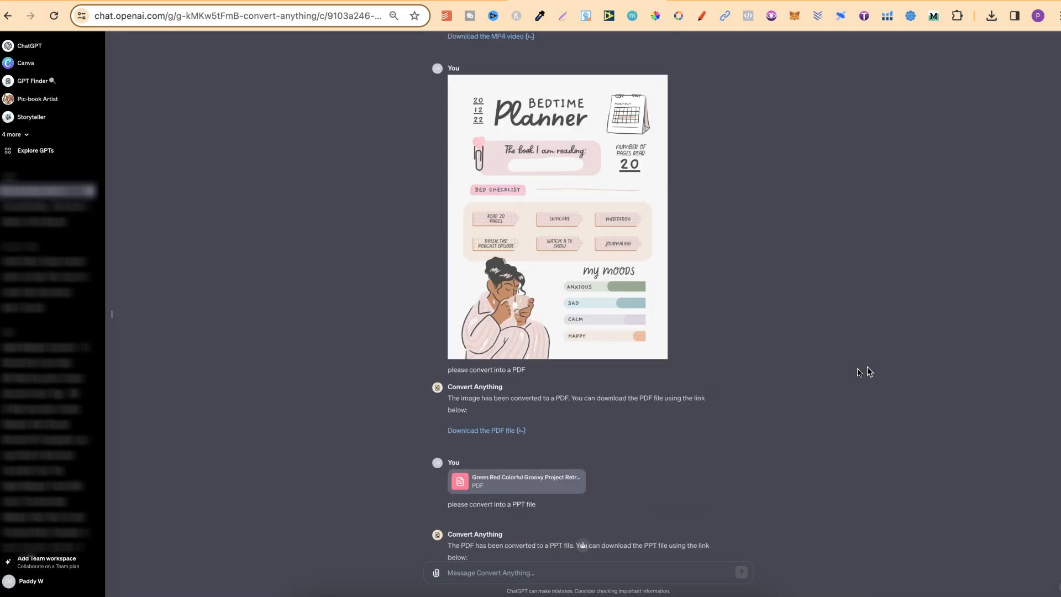
{"action": "scroll", "scroll_direction": "up", "scroll_amount": 3}
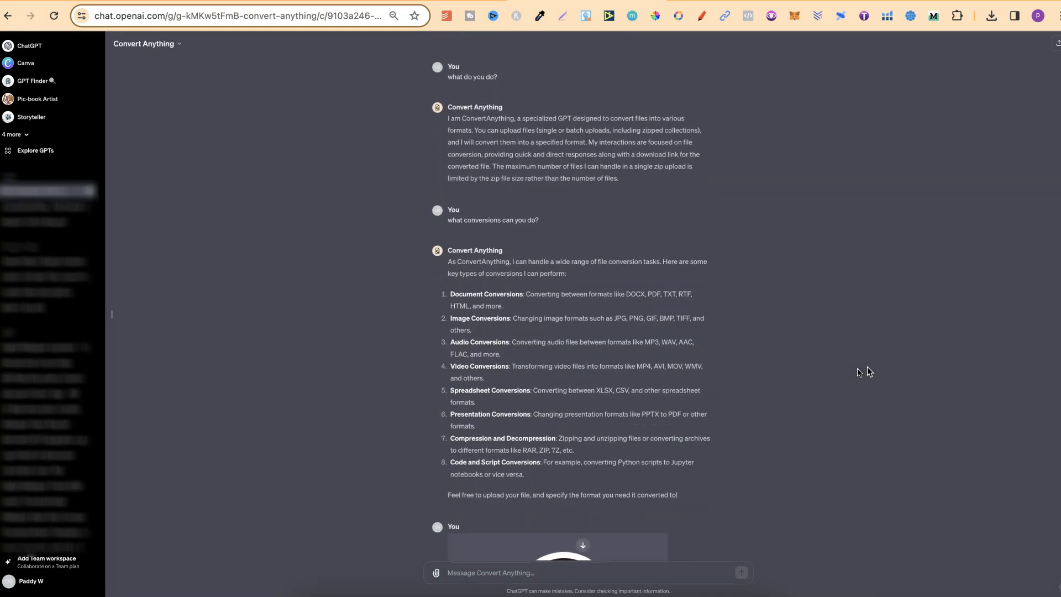
{"action": "mouse_move", "coordinate": [759, 418]}
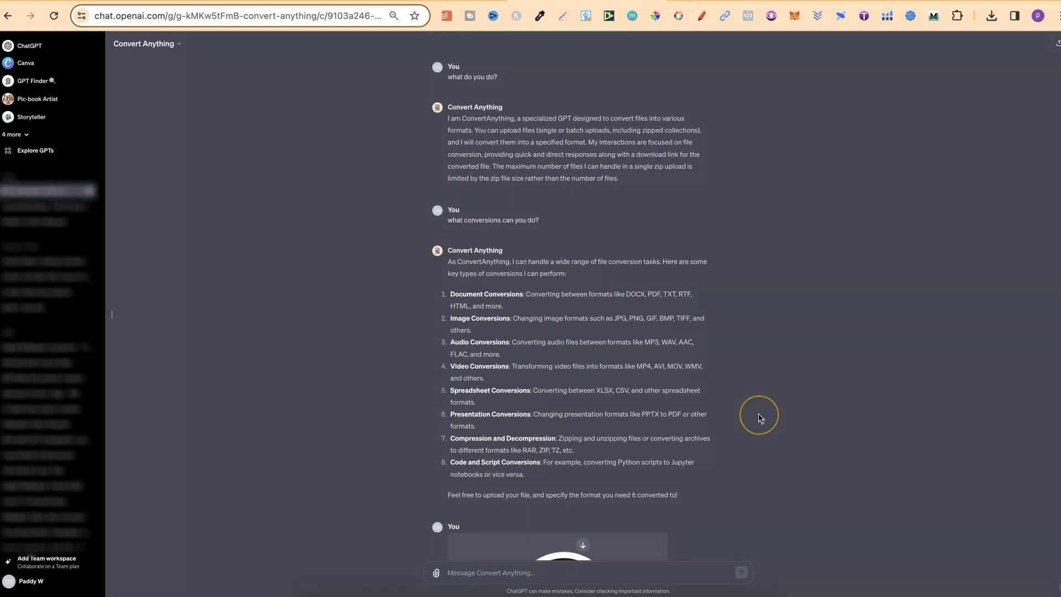
{"action": "mouse_move", "coordinate": [760, 418]}
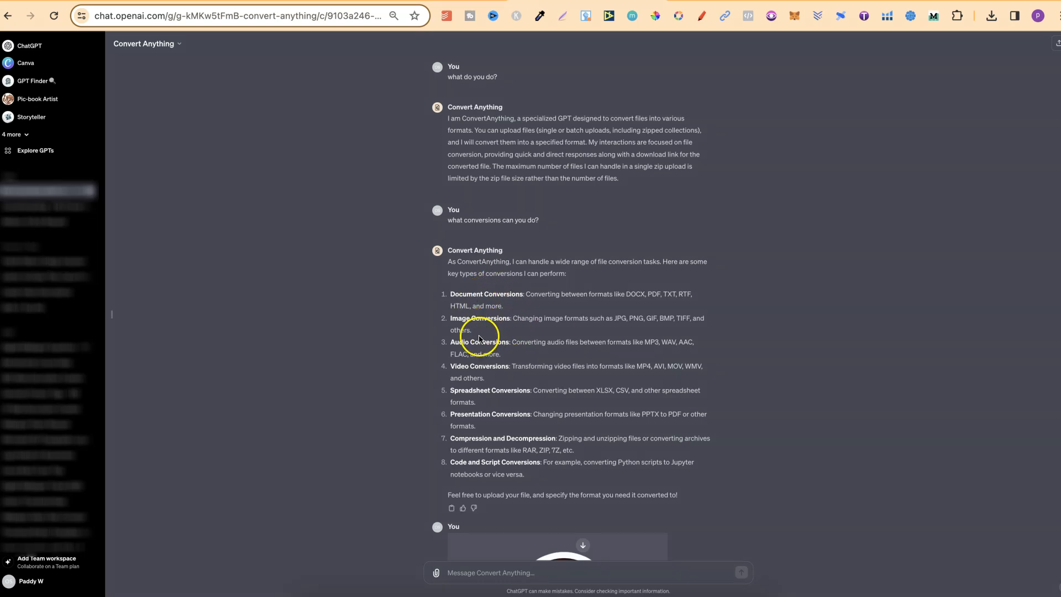
{"action": "mouse_move", "coordinate": [503, 405]}
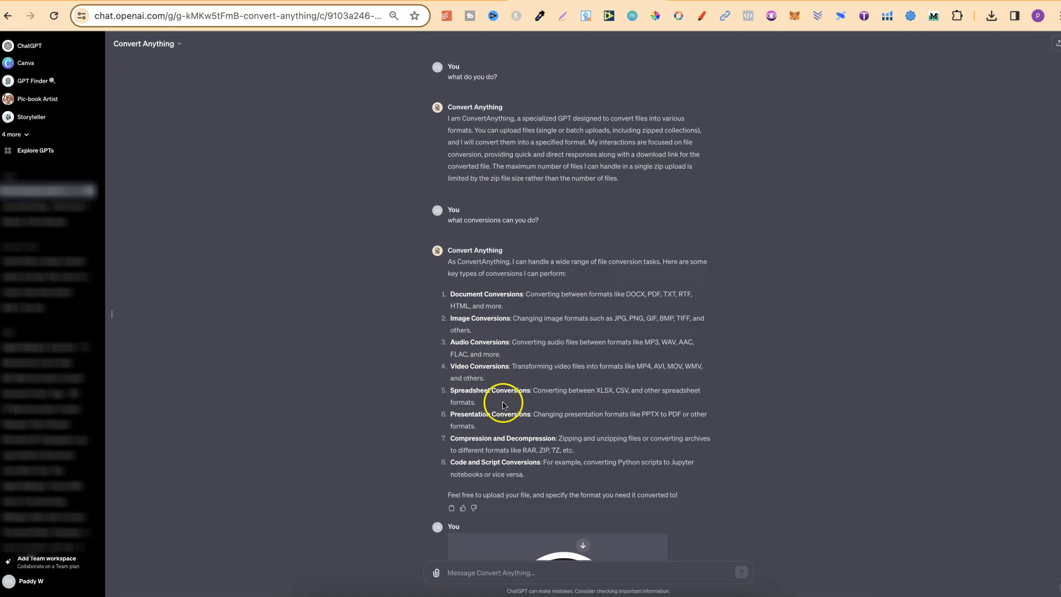
{"action": "mouse_move", "coordinate": [503, 452]}
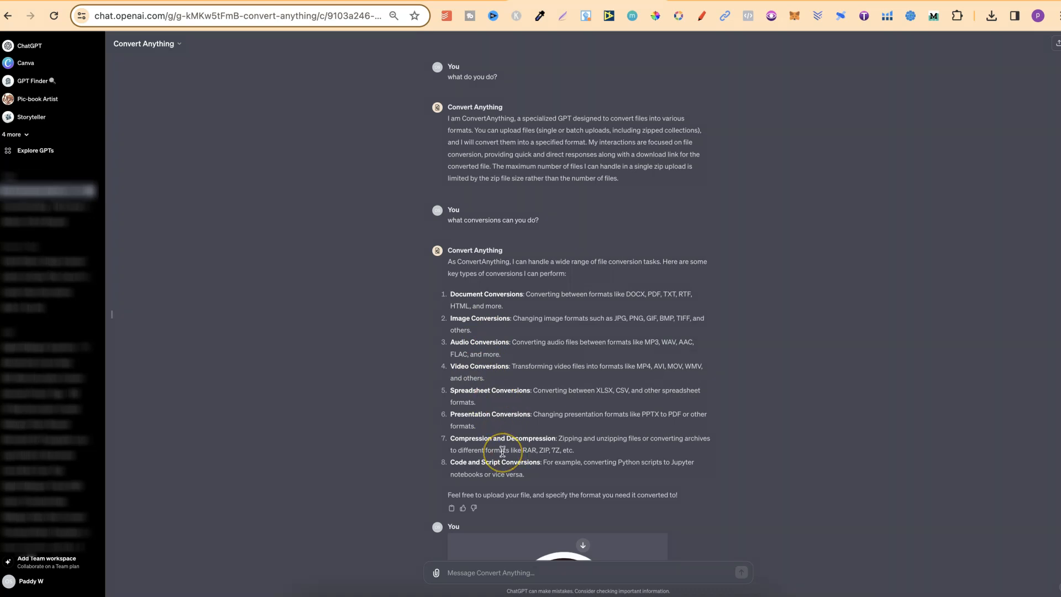
{"action": "mouse_move", "coordinate": [889, 357]}
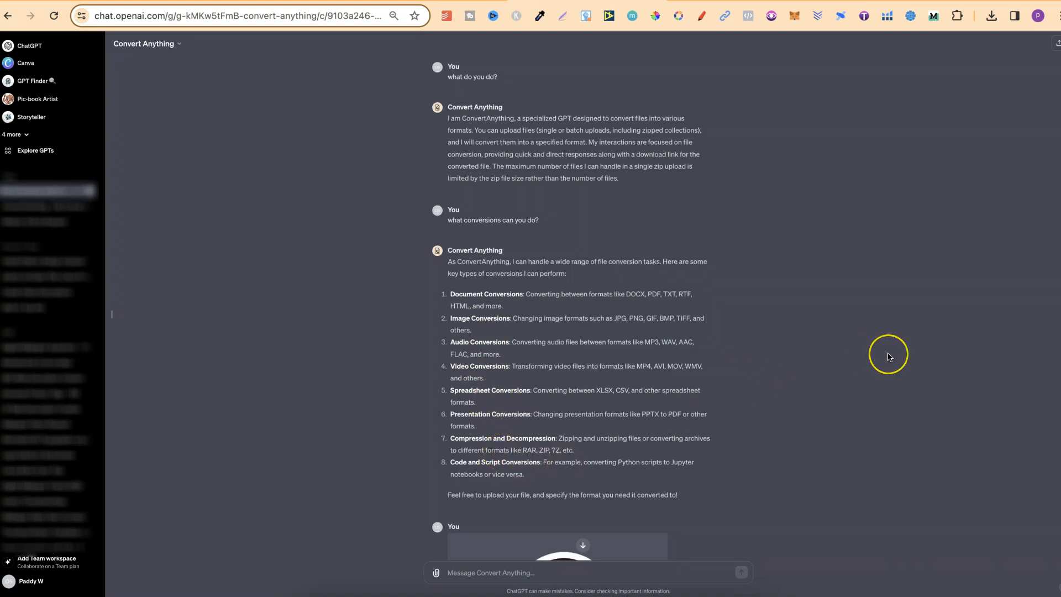
{"action": "mouse_move", "coordinate": [731, 420]}
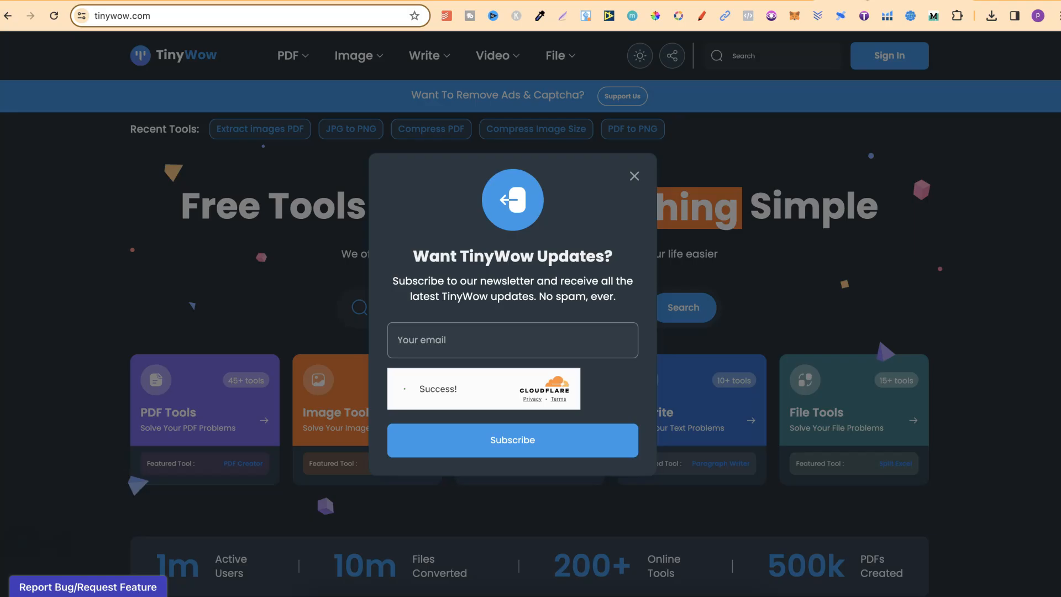
- Dismiss TinyWow's newsletter popup and preview the PDF tools menu
{"action": "left_click", "coordinate": [633, 176]}
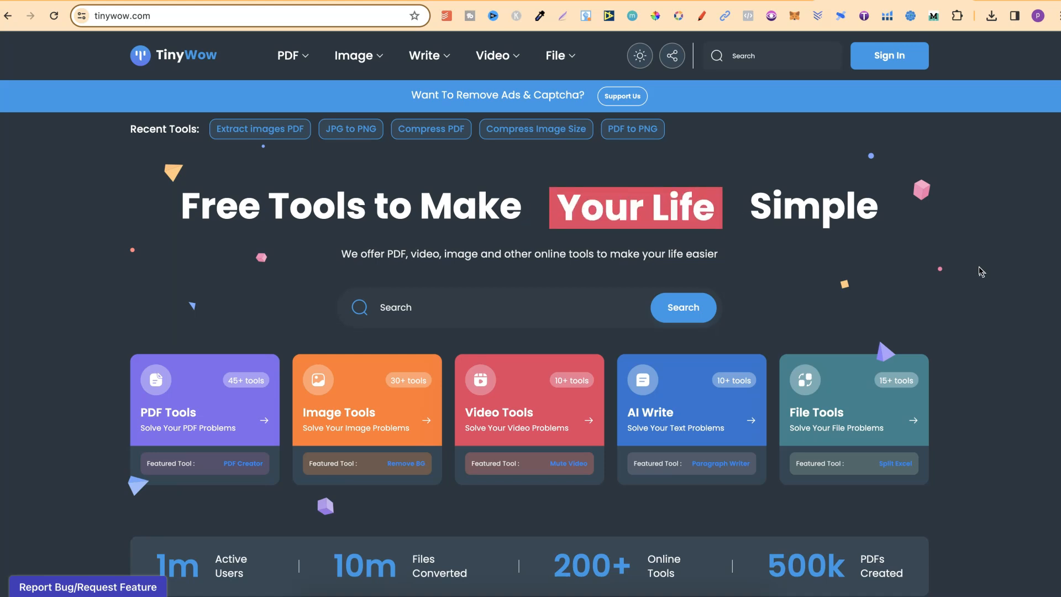
{"action": "mouse_move", "coordinate": [781, 126]}
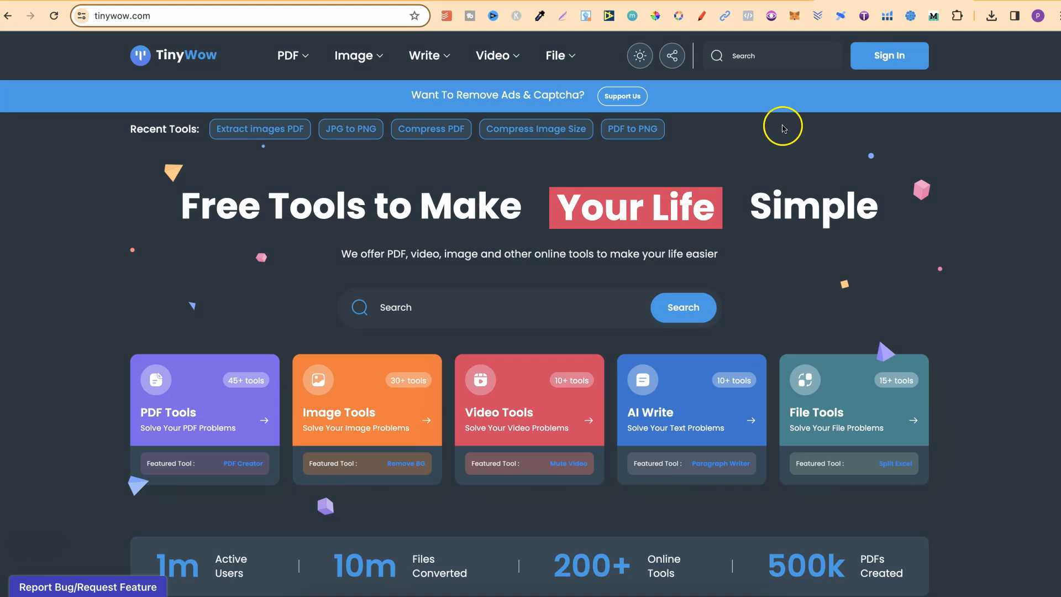
{"action": "left_click", "coordinate": [288, 55]}
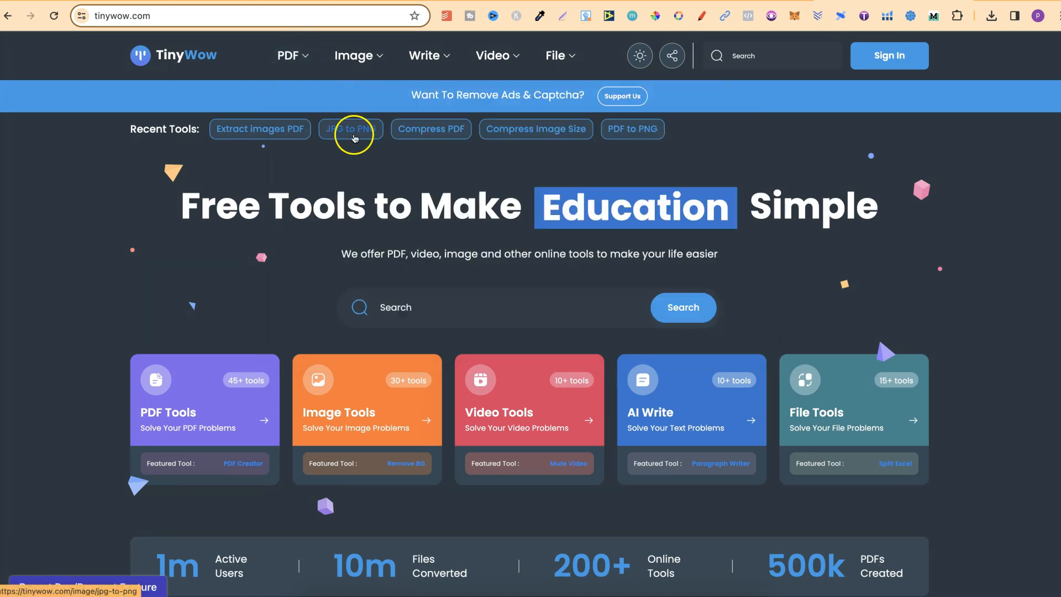
{"action": "left_click", "coordinate": [288, 56]}
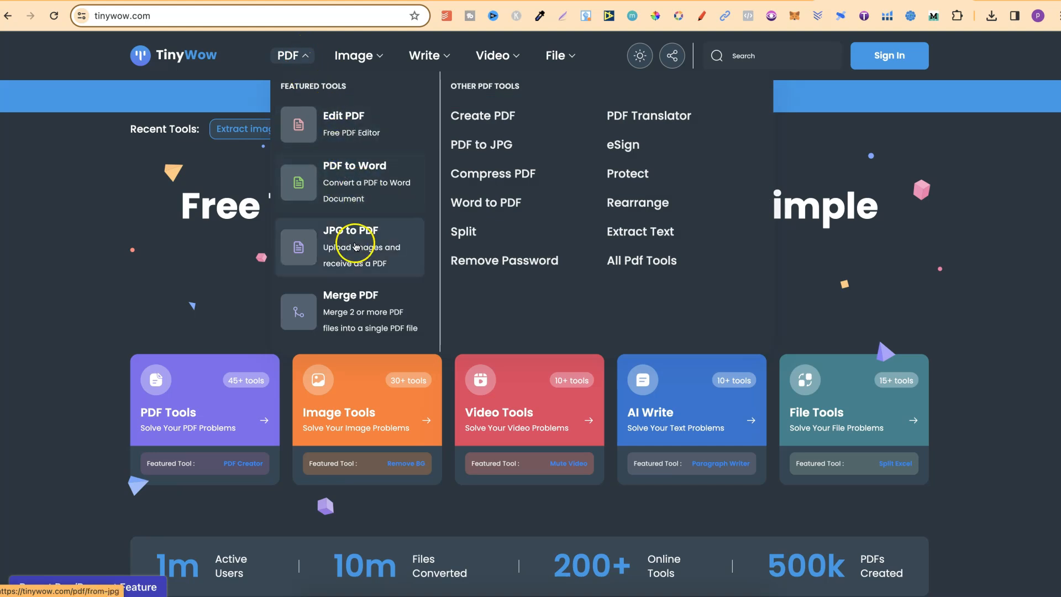
{"action": "mouse_move", "coordinate": [361, 289]}
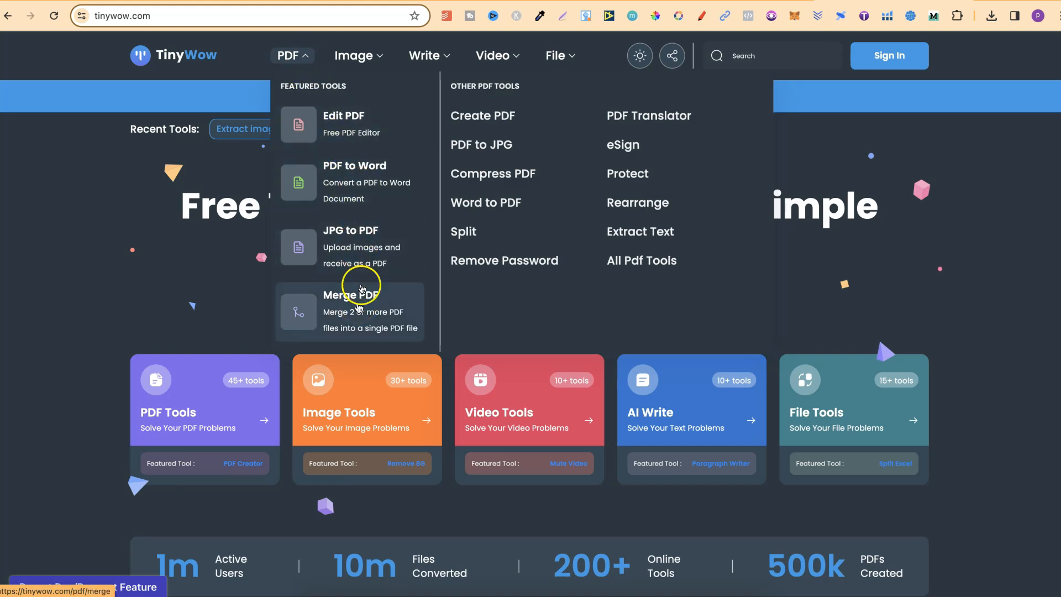
- Preview the Image and Video tools menus, then close them
{"action": "left_click", "coordinate": [355, 55]}
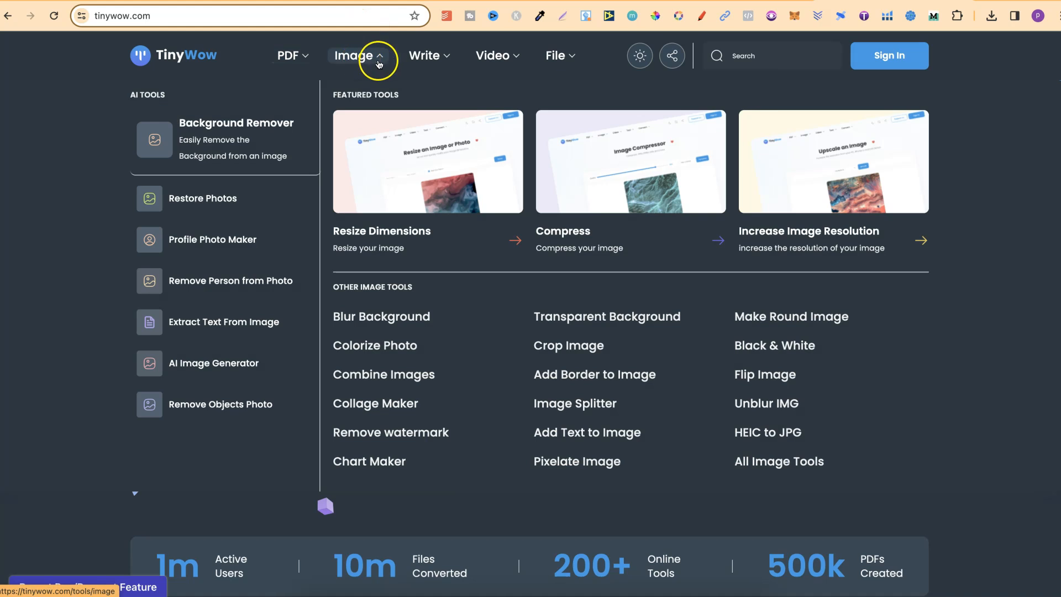
{"action": "left_click", "coordinate": [493, 55]}
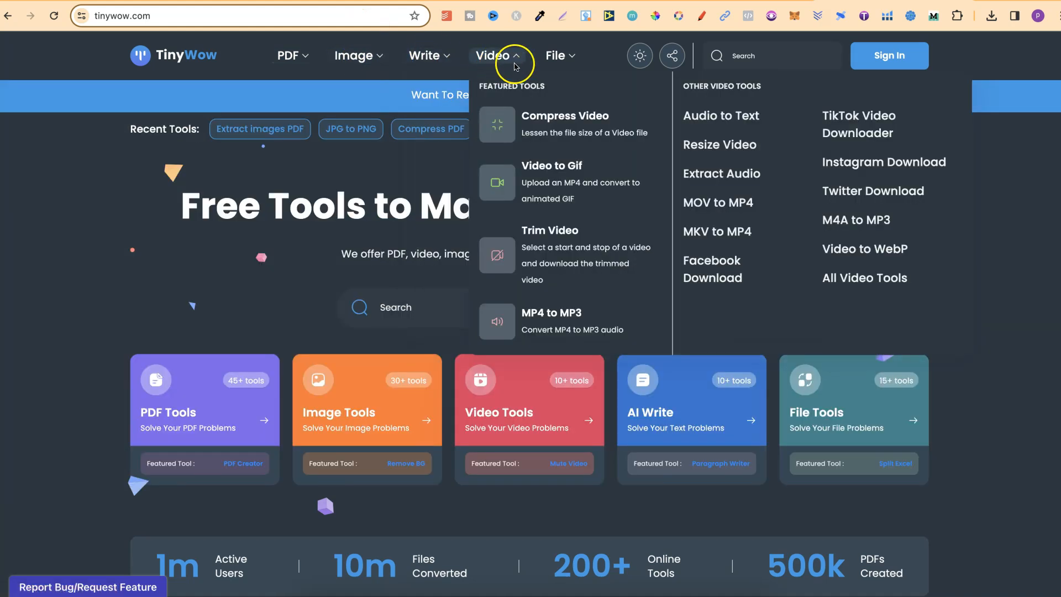
{"action": "left_click", "coordinate": [996, 385]}
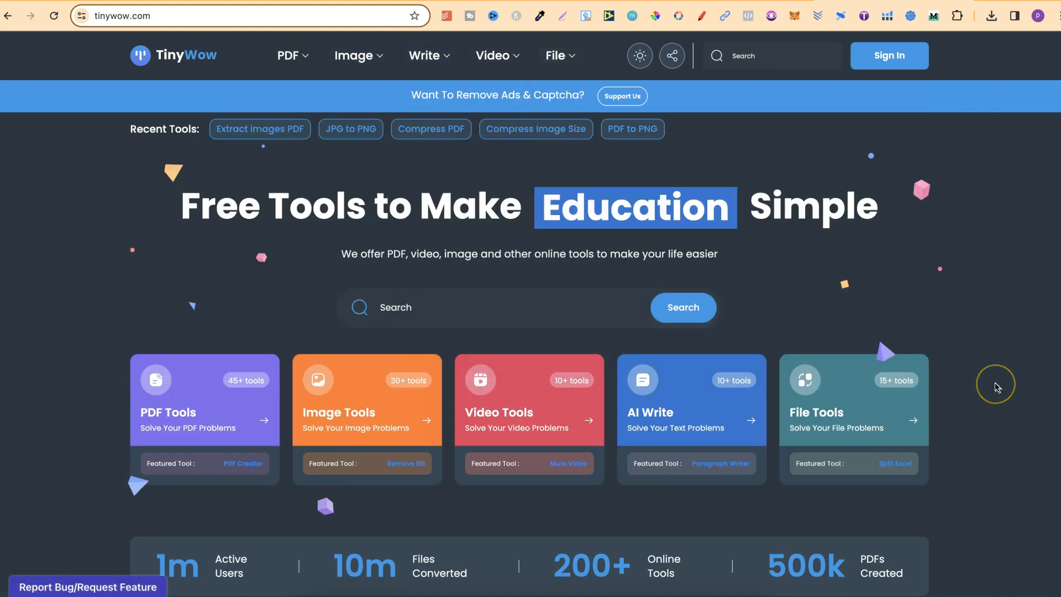